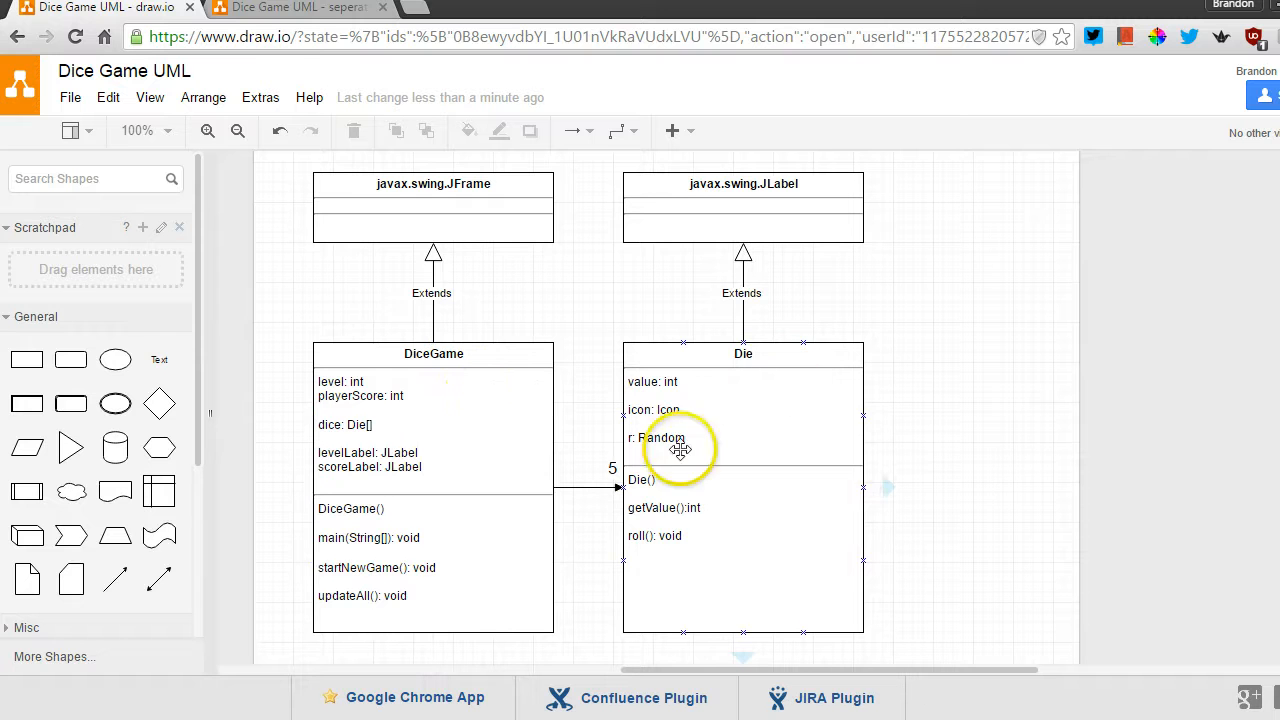
pyautogui.moveTo(792, 430)
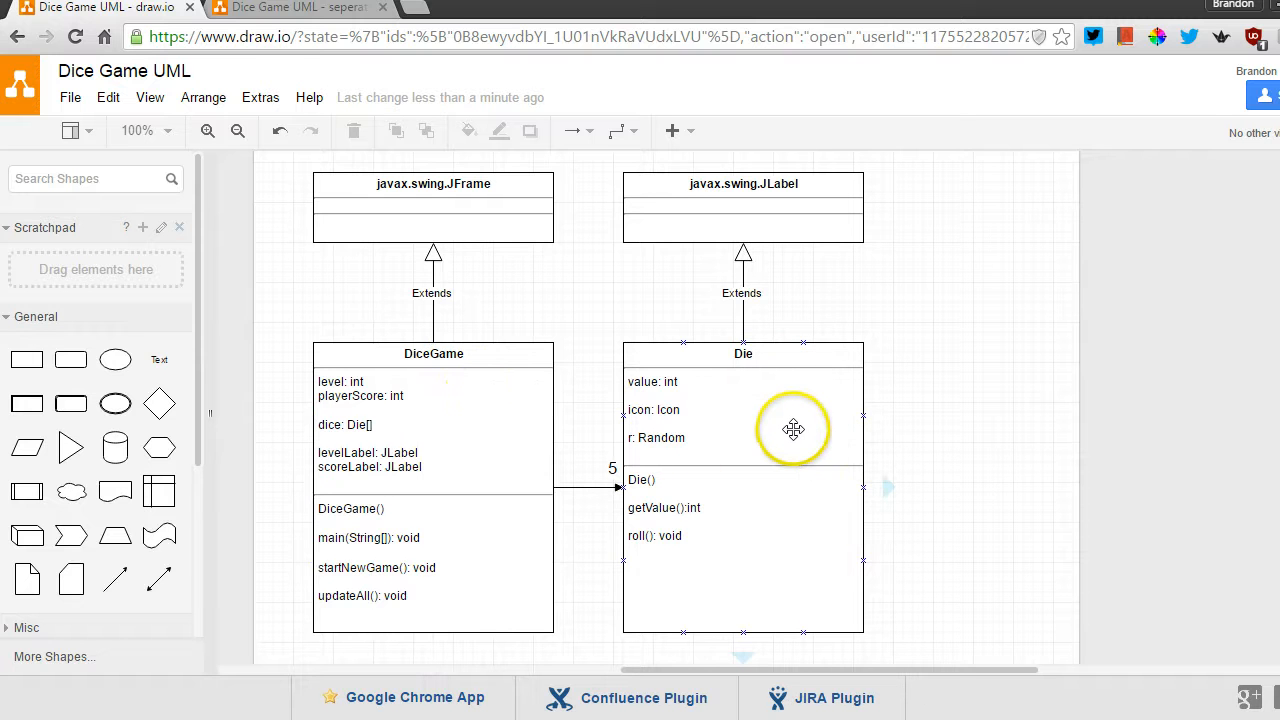
pyautogui.moveTo(790, 428)
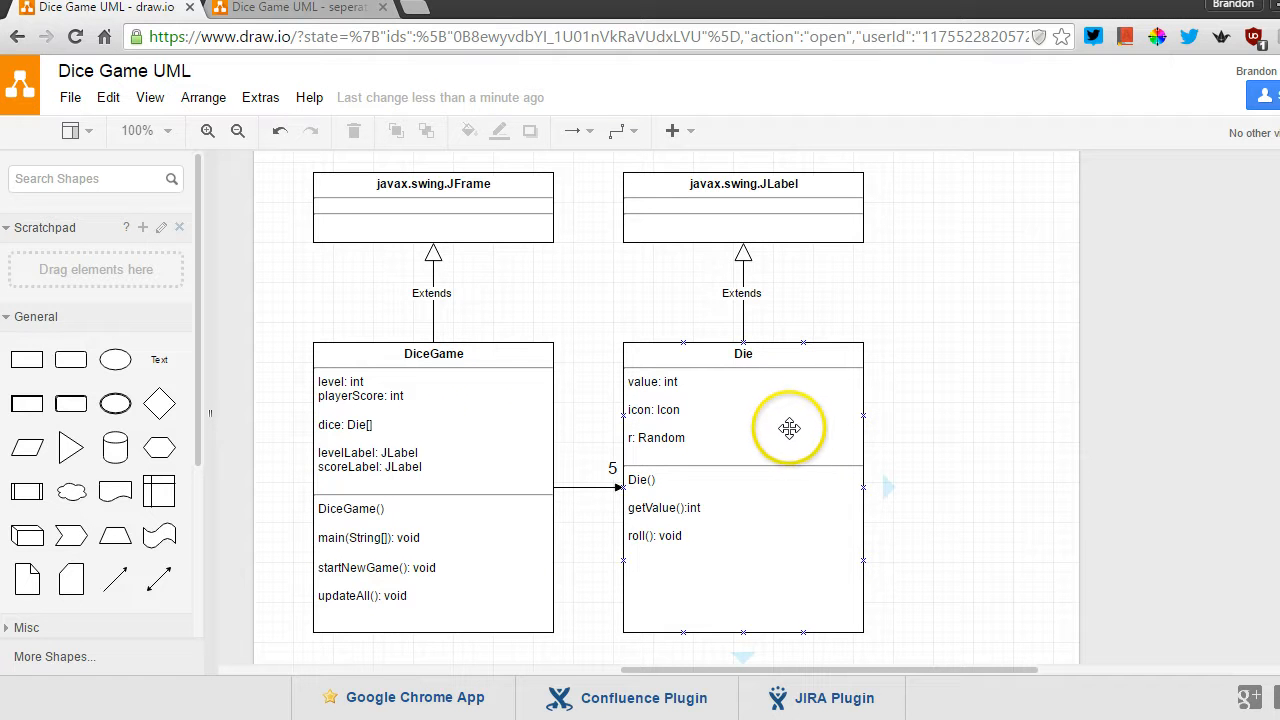
pyautogui.moveTo(780, 412)
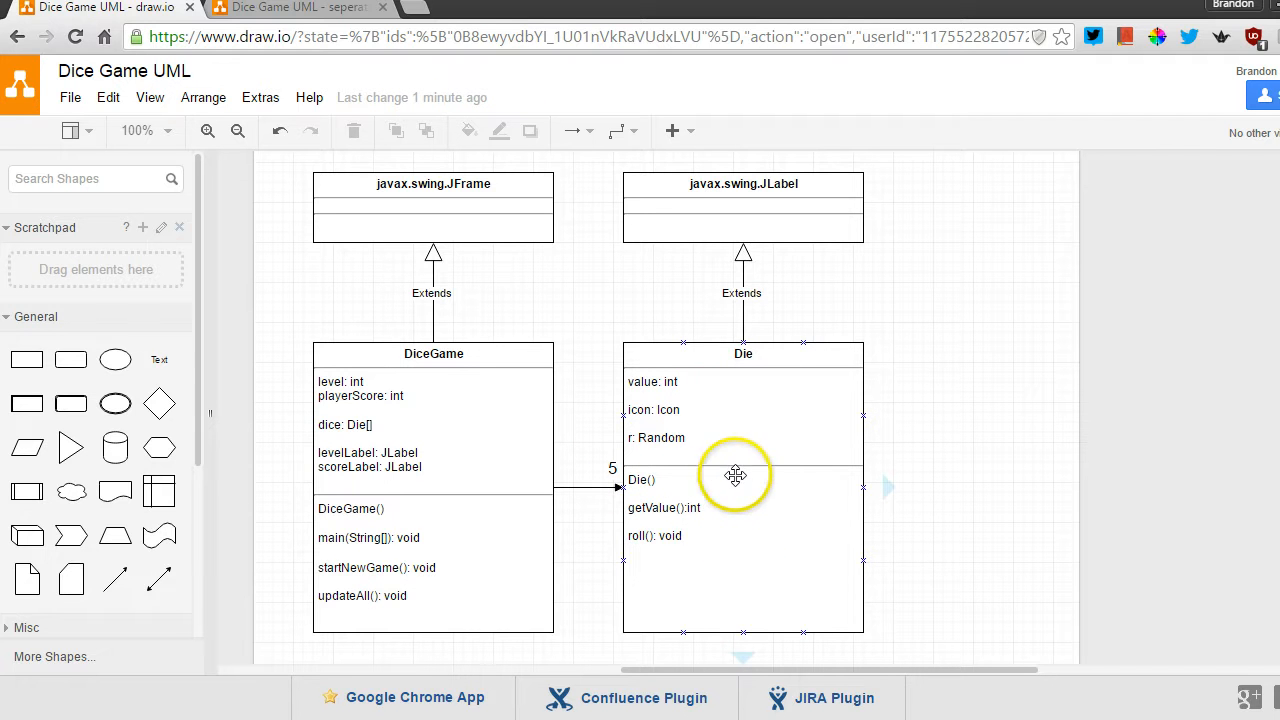
pyautogui.moveTo(716, 508)
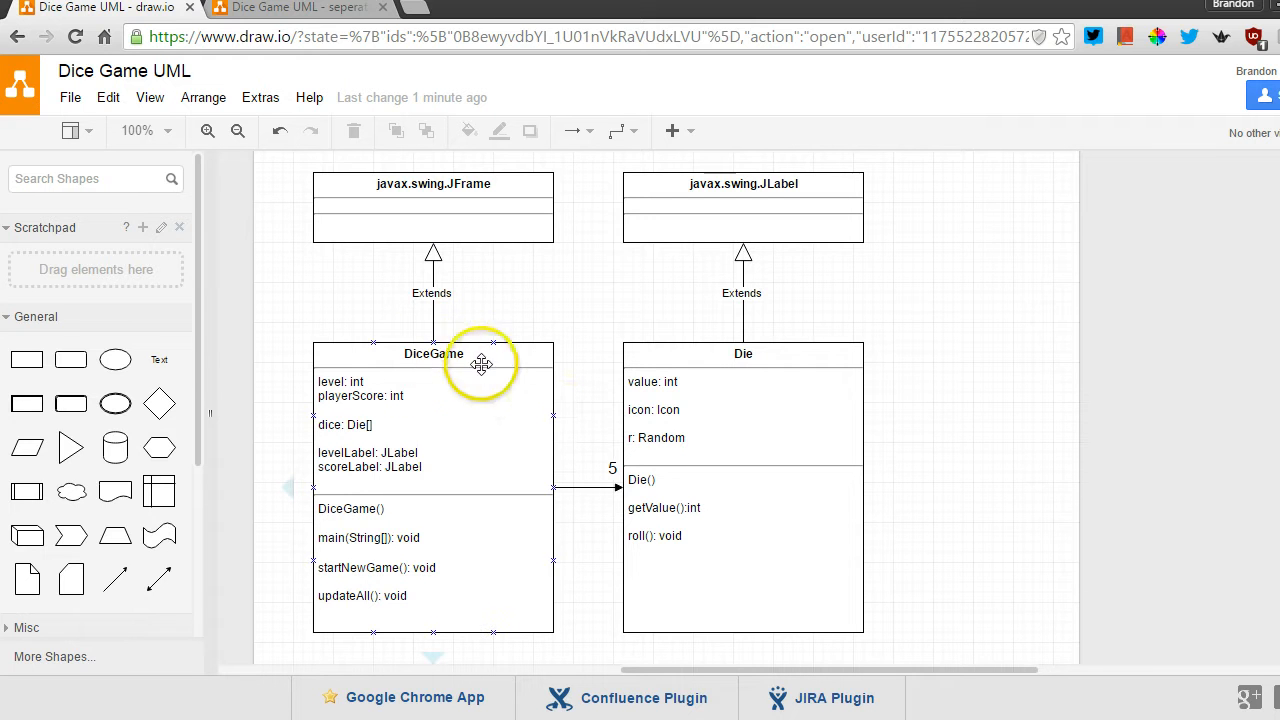
pyautogui.moveTo(480, 356)
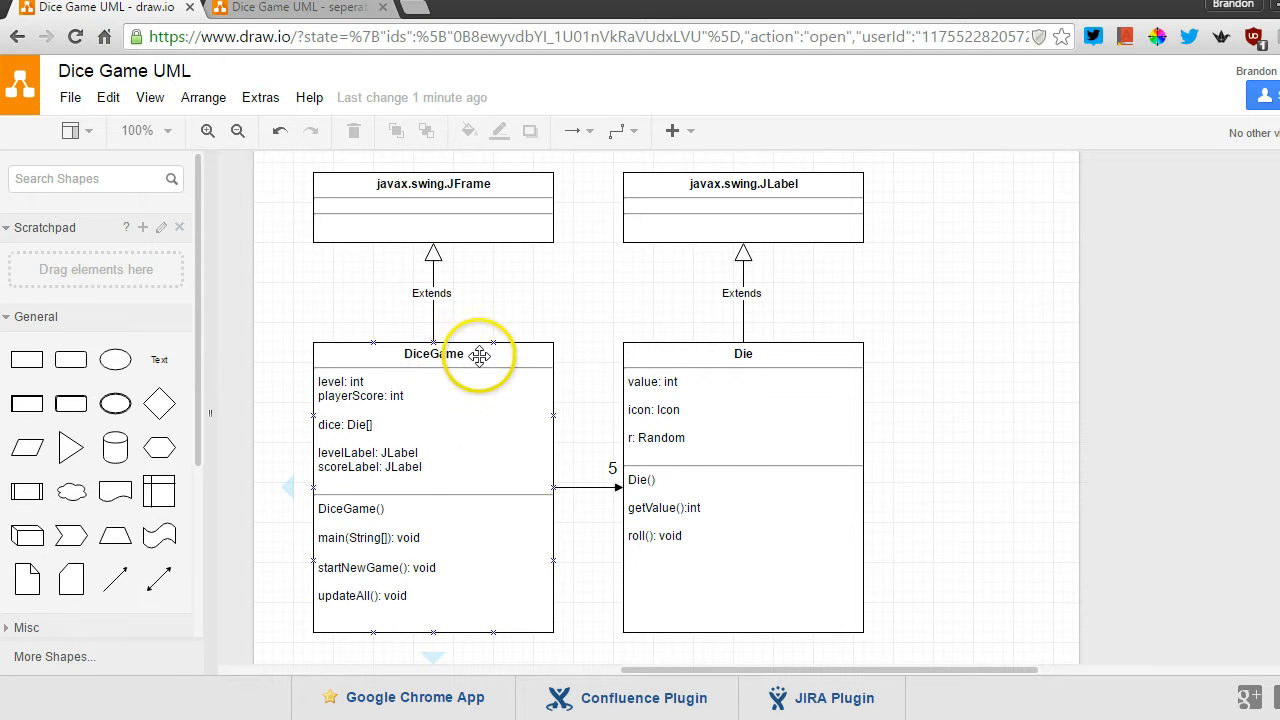
pyautogui.moveTo(424, 476)
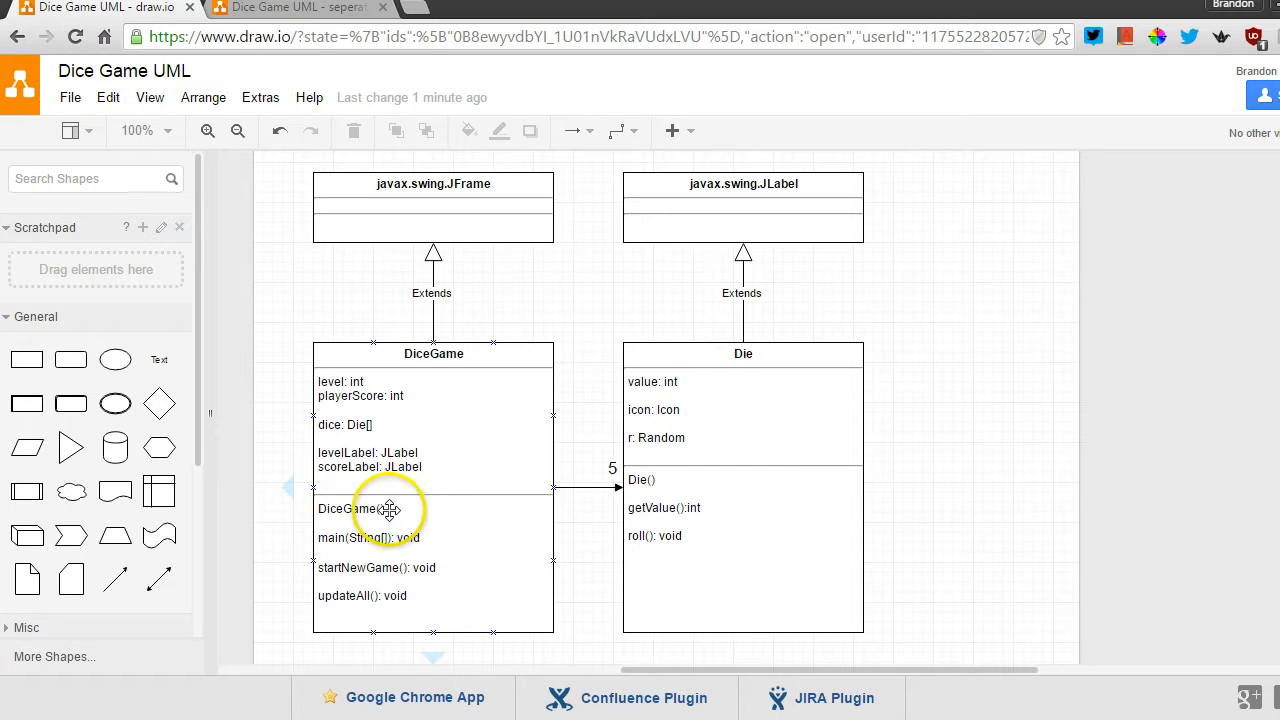
pyautogui.moveTo(436, 528)
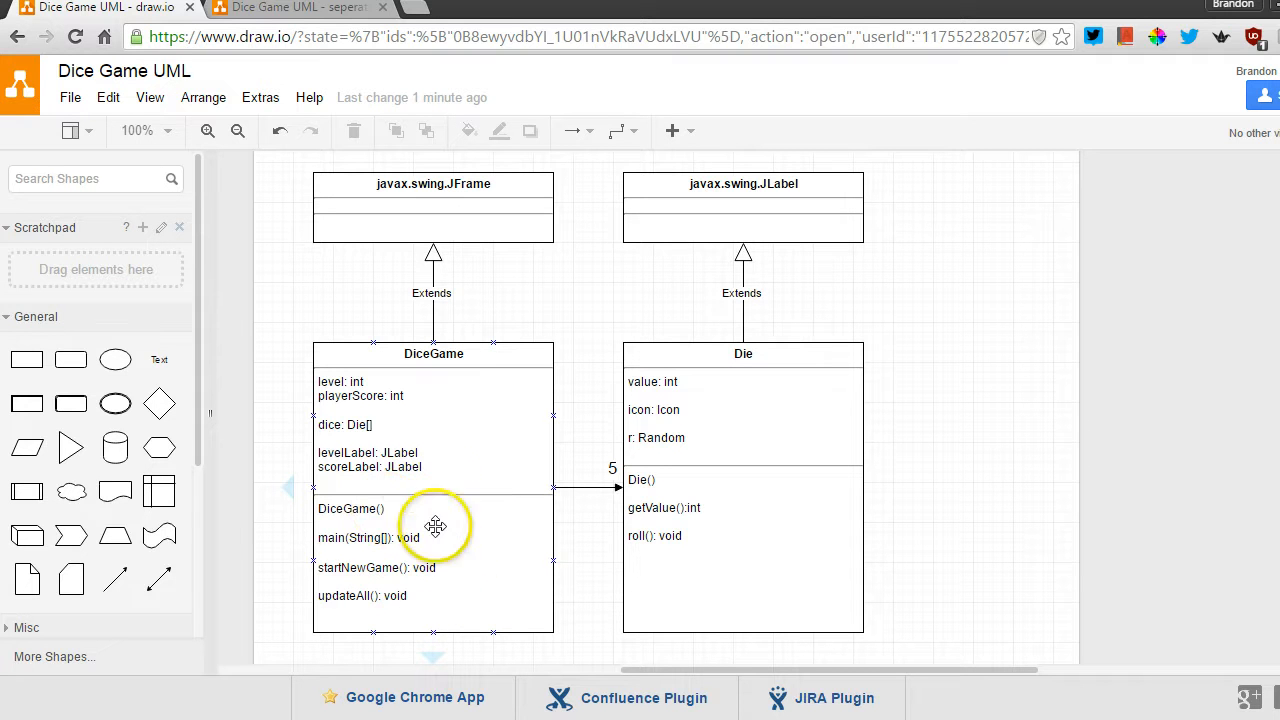
pyautogui.moveTo(456, 504)
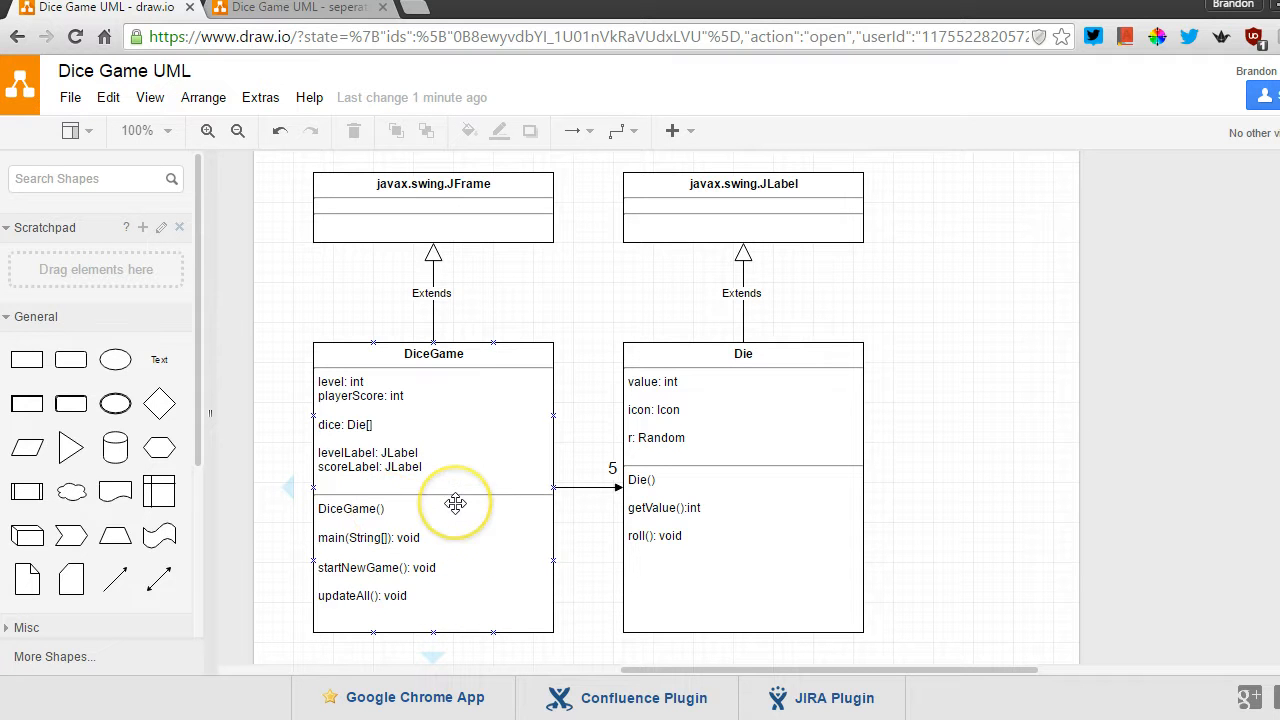
pyautogui.moveTo(460, 372)
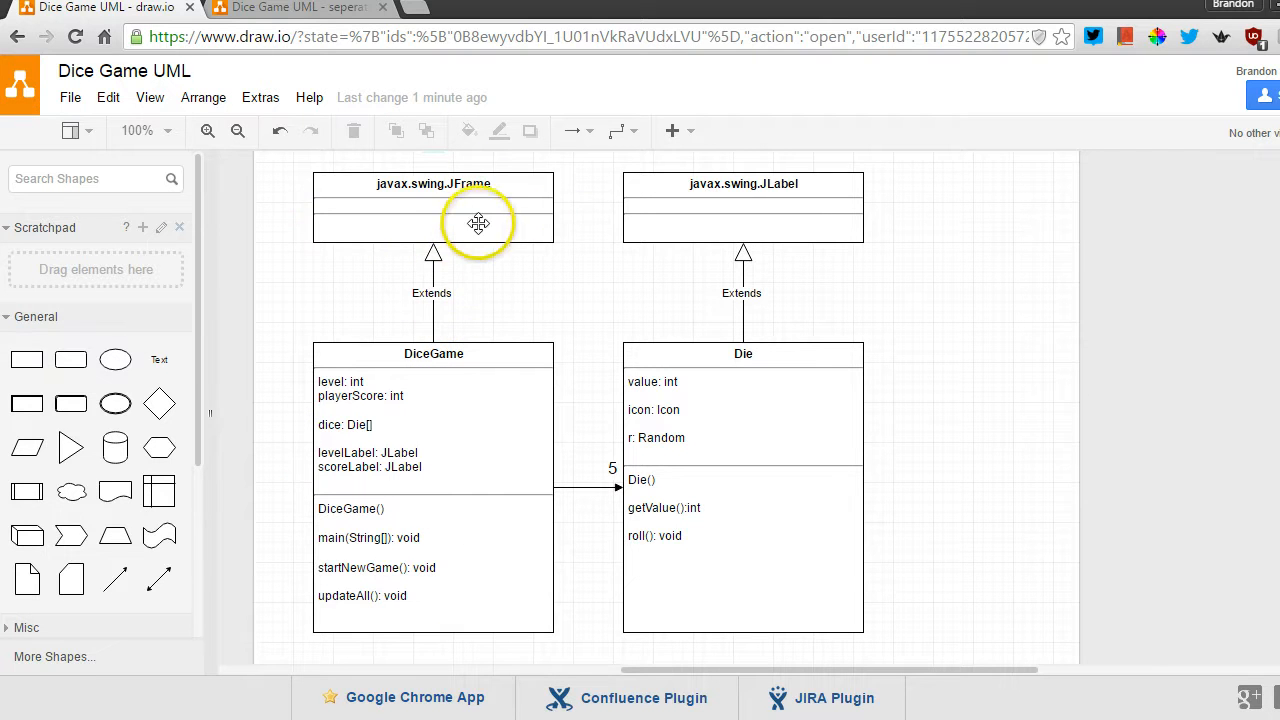
# Show the separated diagram and scroll to the DiceGUI and DiceGame classes
pyautogui.click(480, 210)
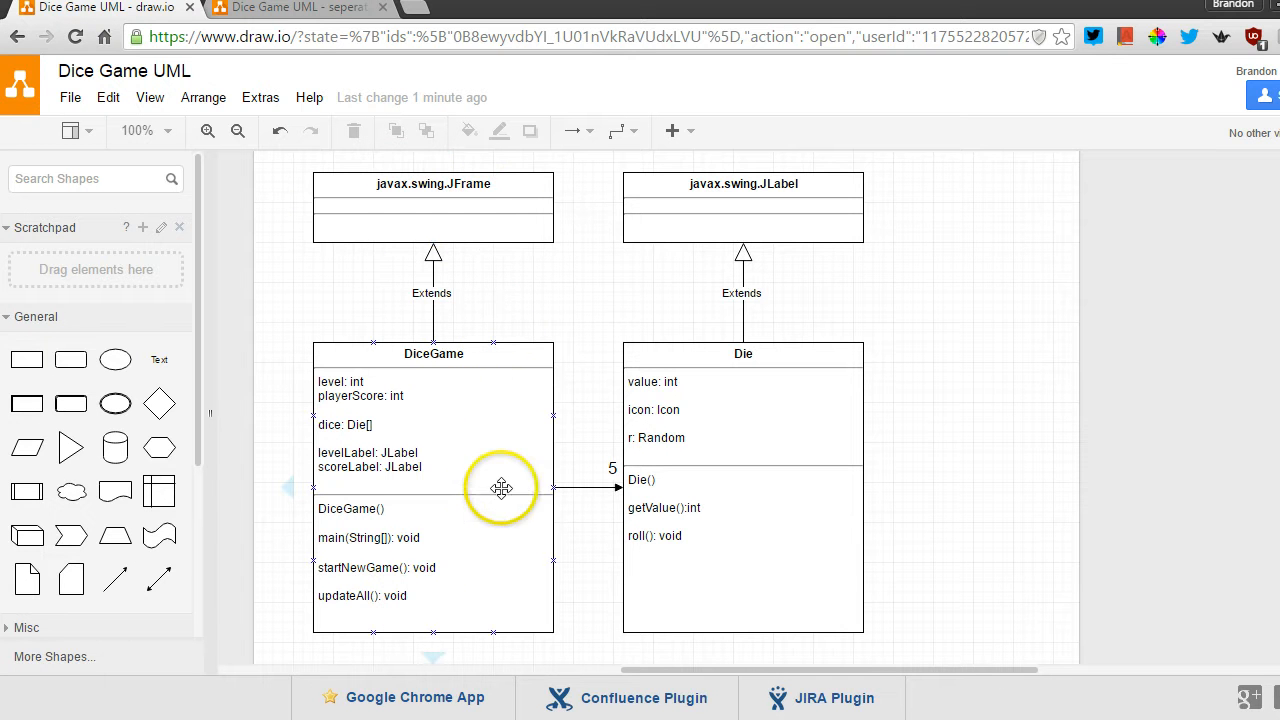
pyautogui.moveTo(460, 292)
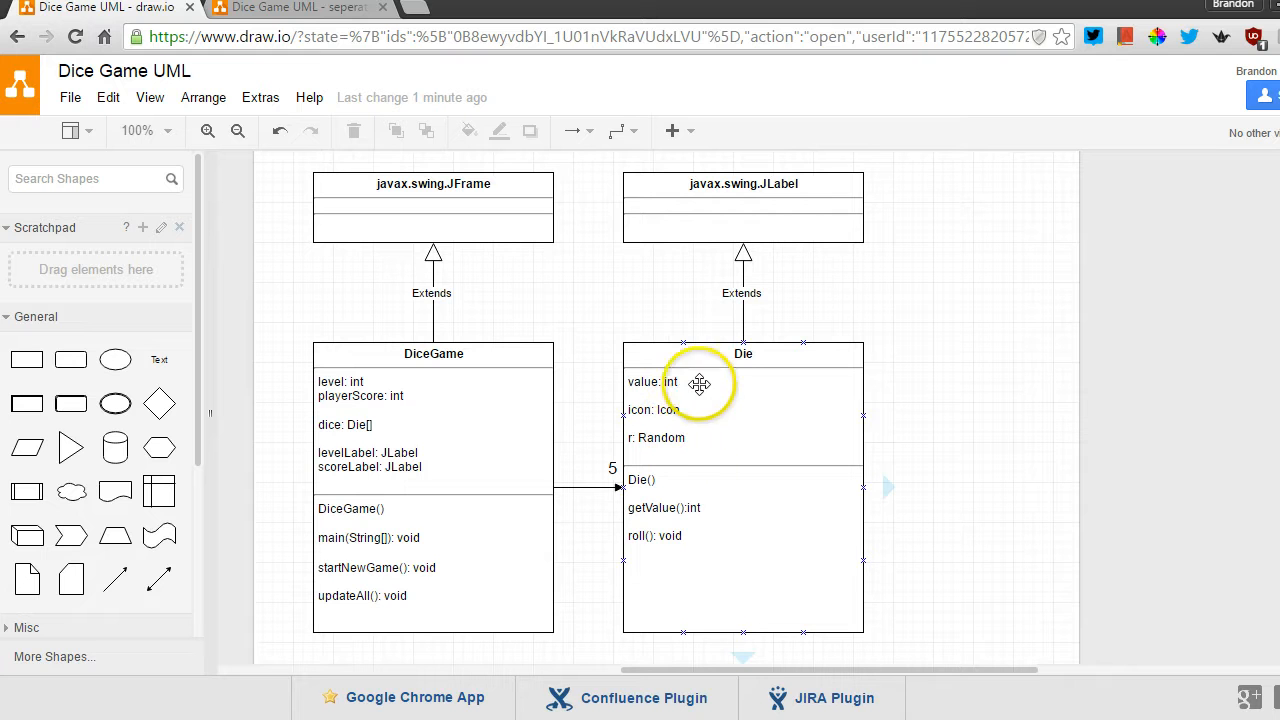
pyautogui.moveTo(728, 498)
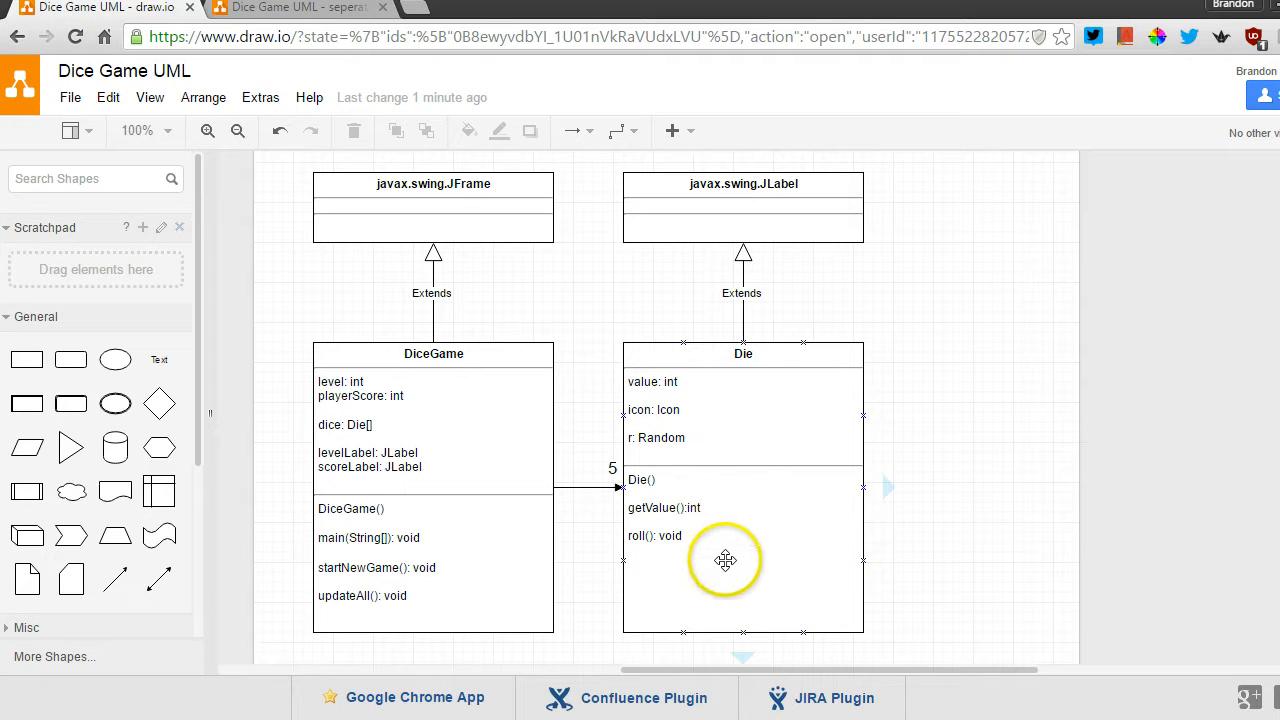
pyautogui.moveTo(688, 410)
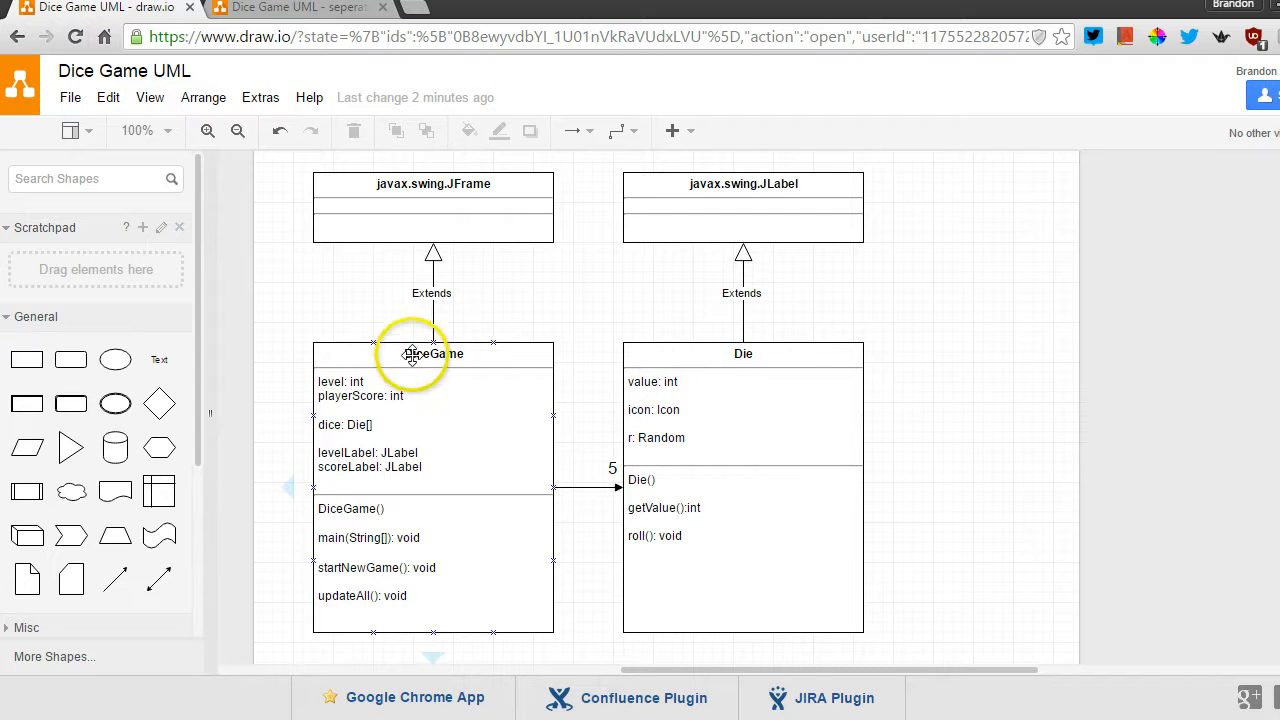
pyautogui.moveTo(744, 400)
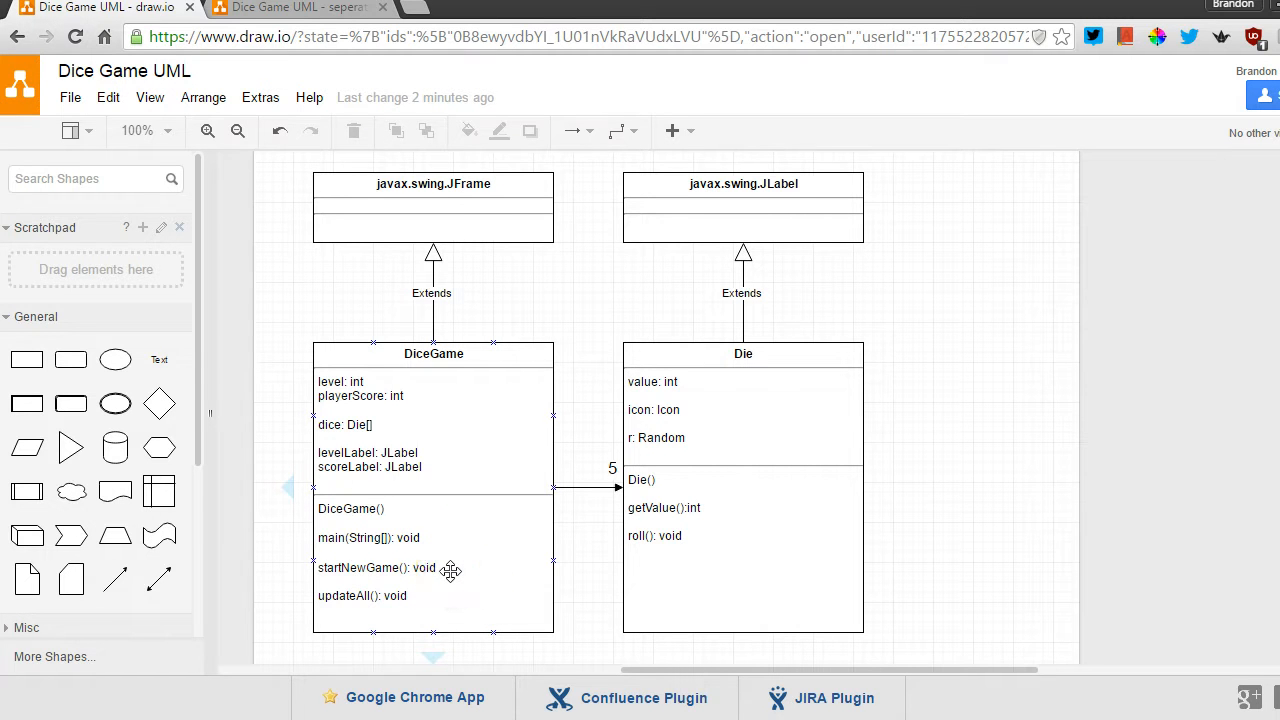
pyautogui.moveTo(456, 572)
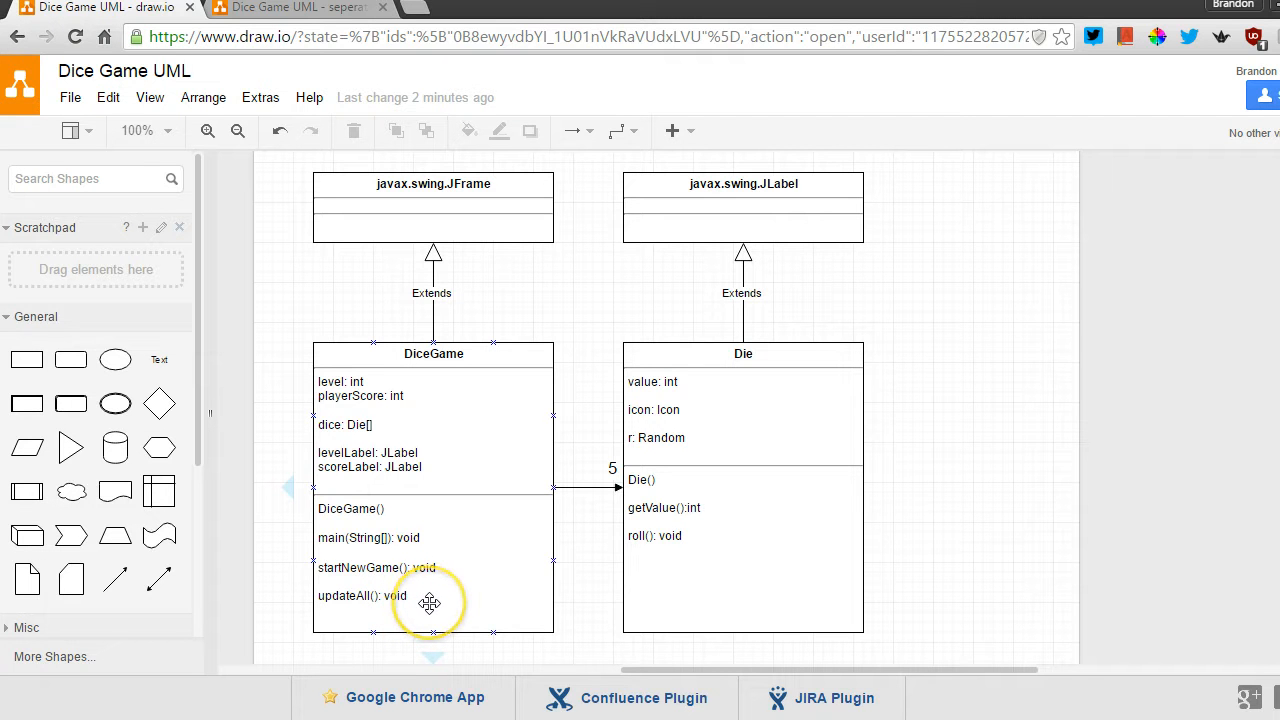
pyautogui.moveTo(386, 616)
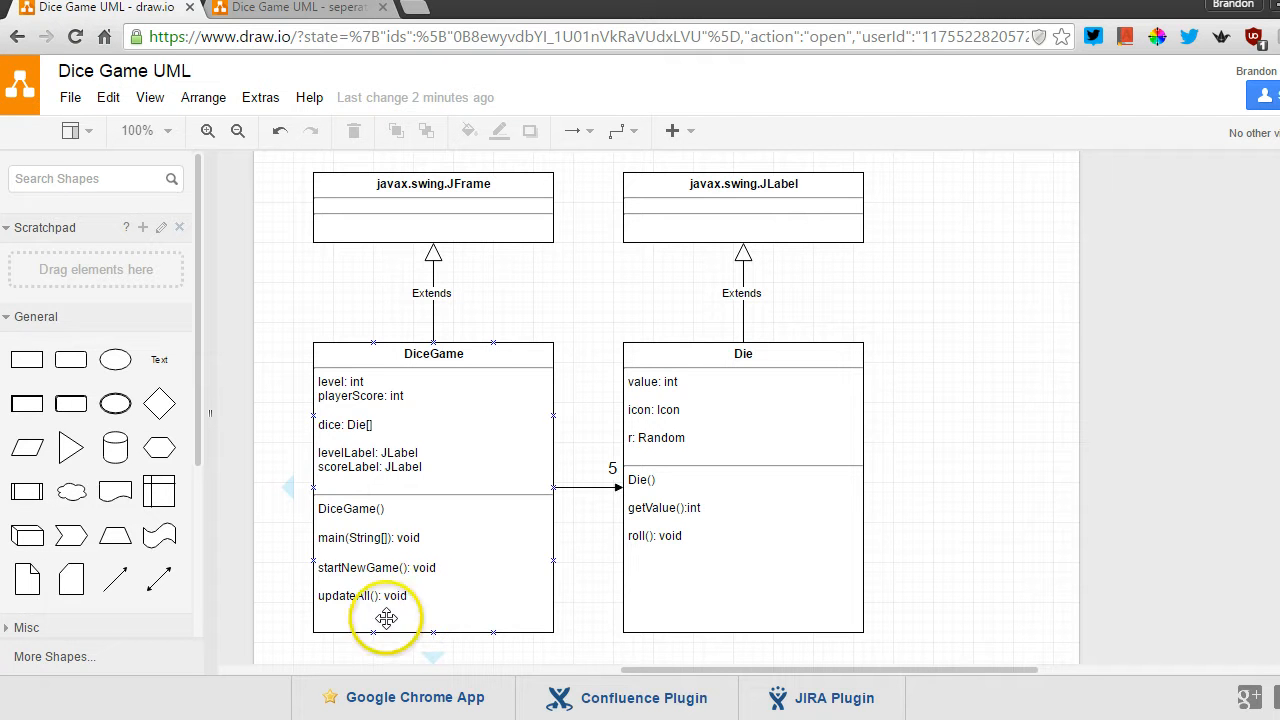
pyautogui.moveTo(452, 612)
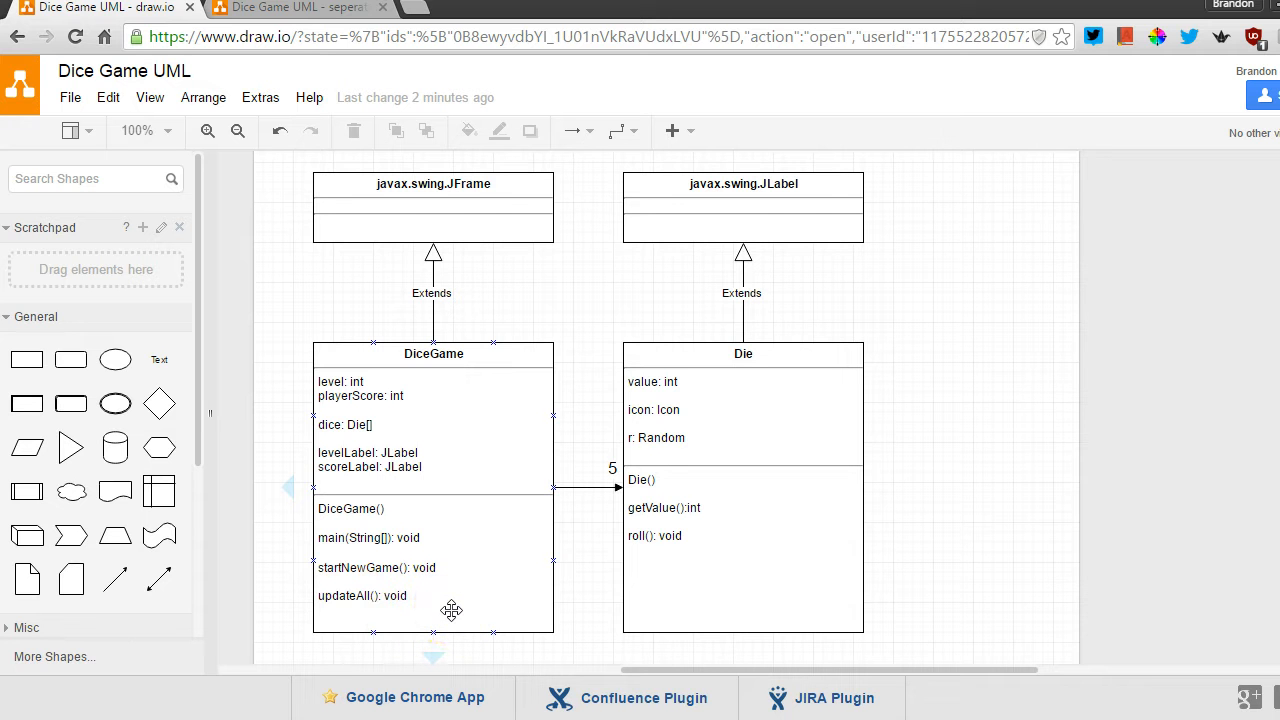
pyautogui.moveTo(454, 608)
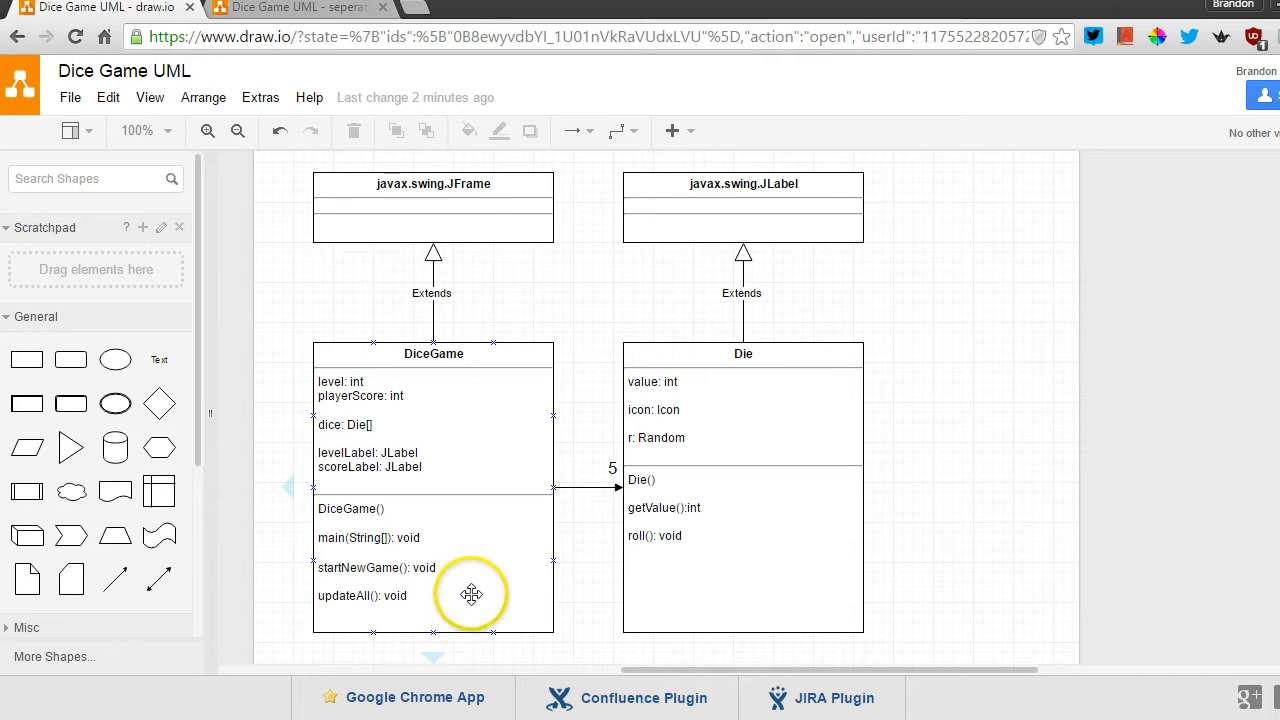
pyautogui.moveTo(464, 340)
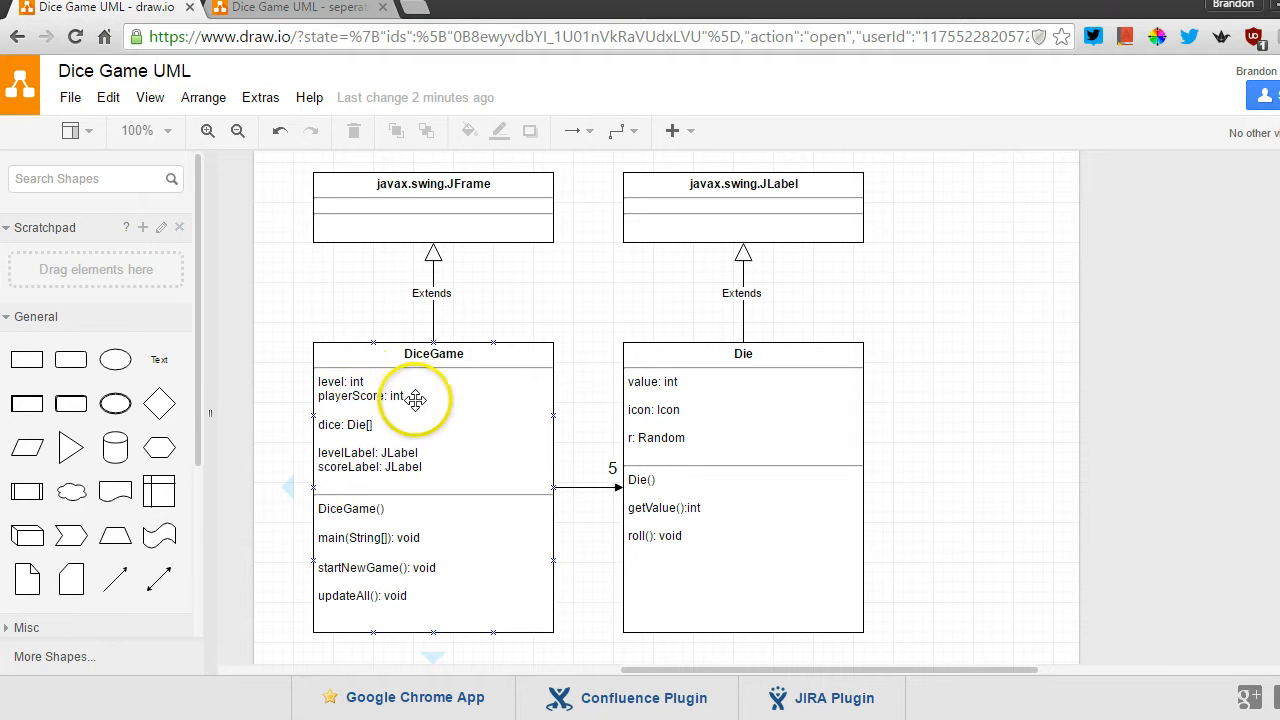
pyautogui.moveTo(388, 428)
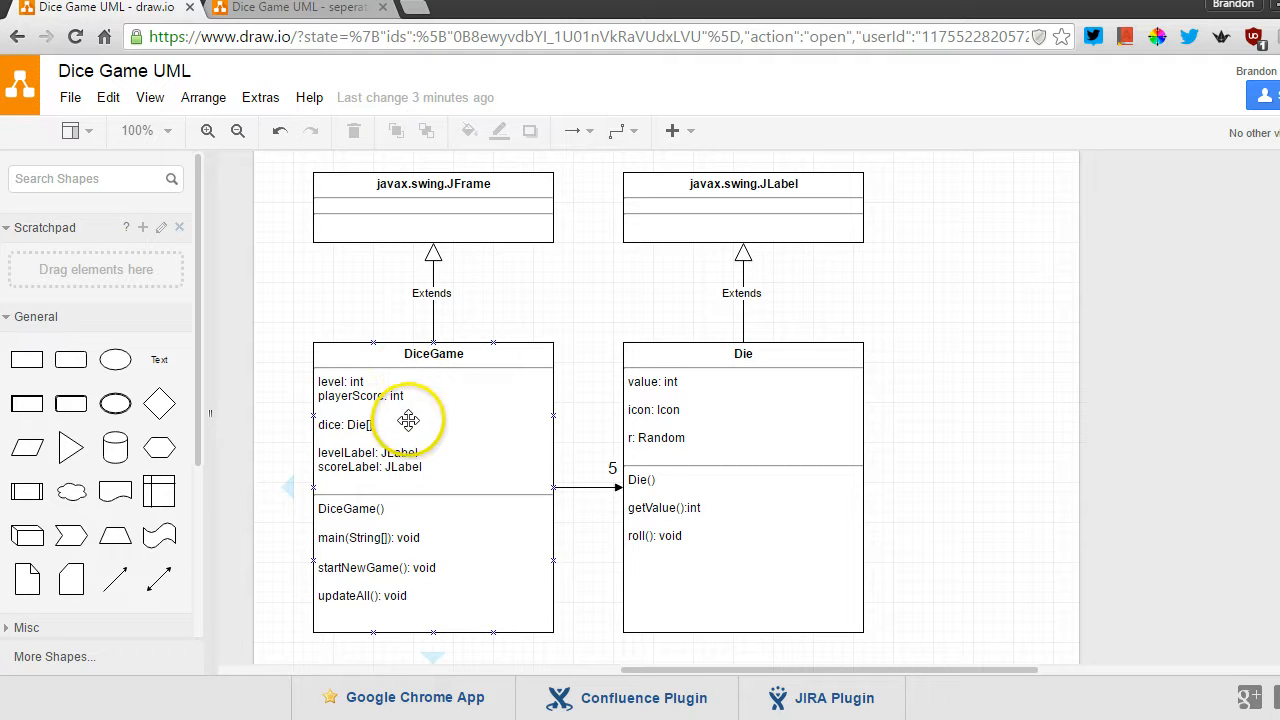
pyautogui.moveTo(422, 412)
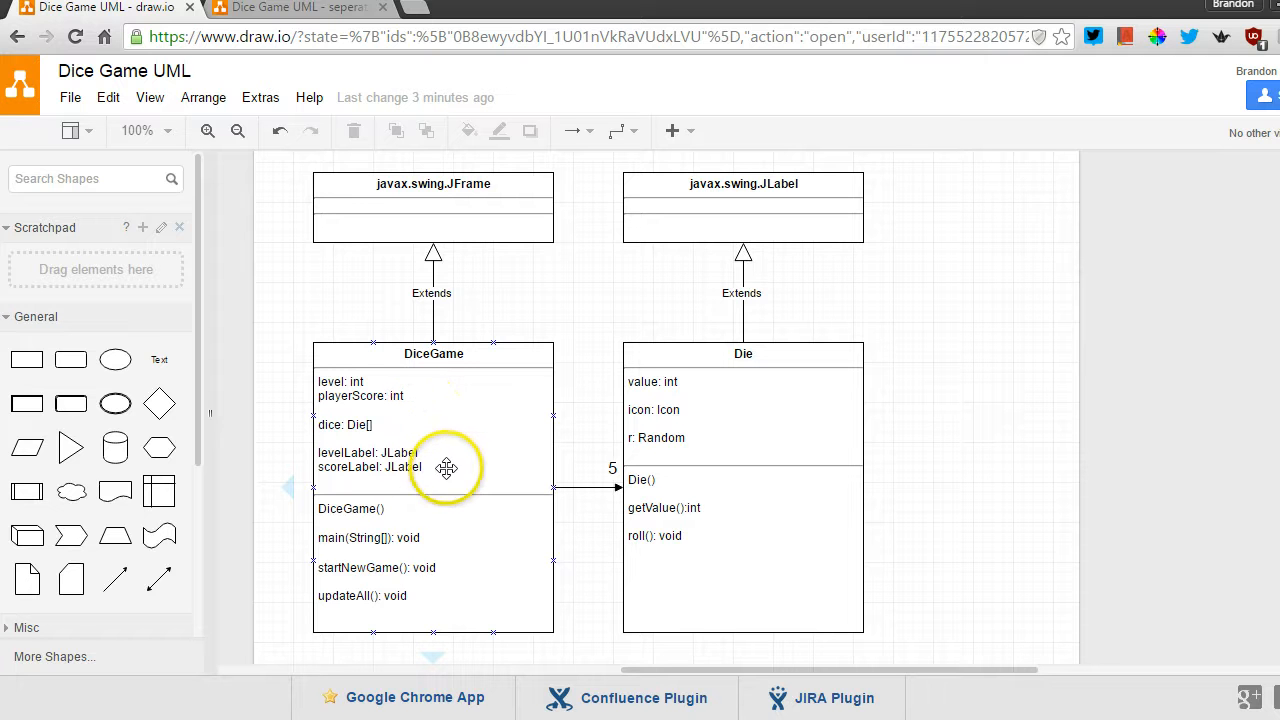
pyautogui.moveTo(436, 452)
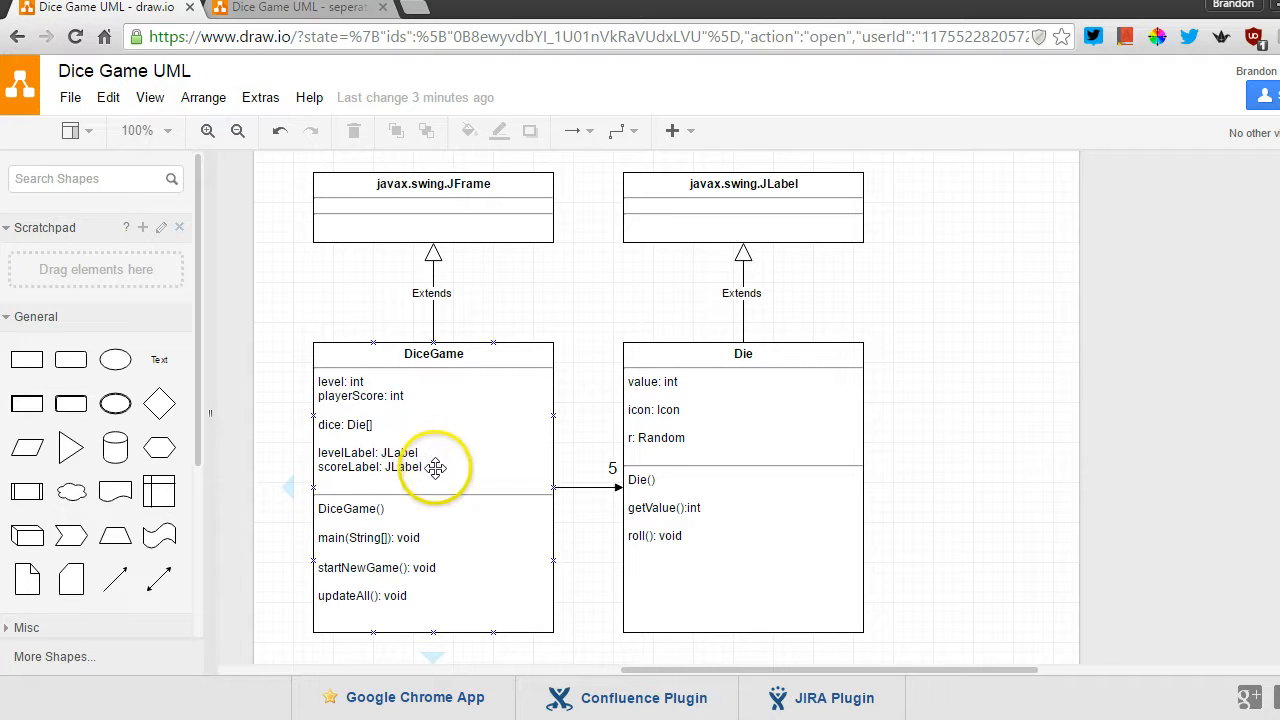
pyautogui.moveTo(446, 464)
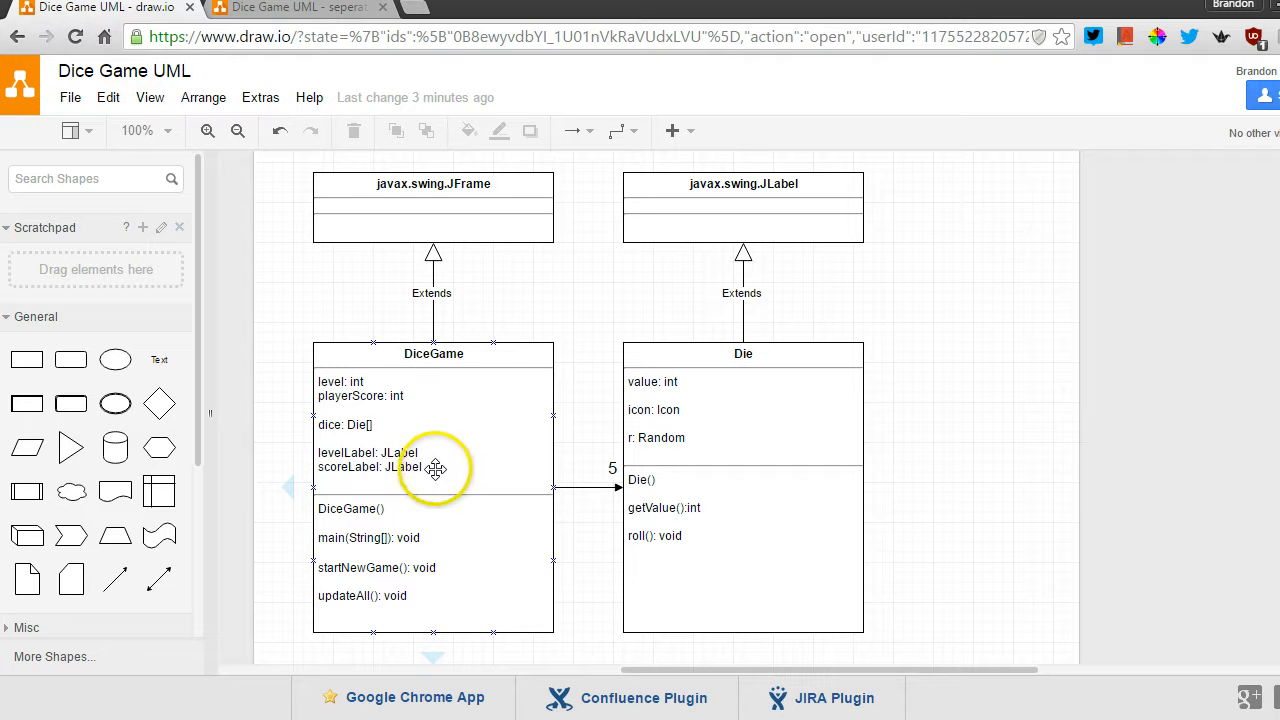
pyautogui.moveTo(428, 460)
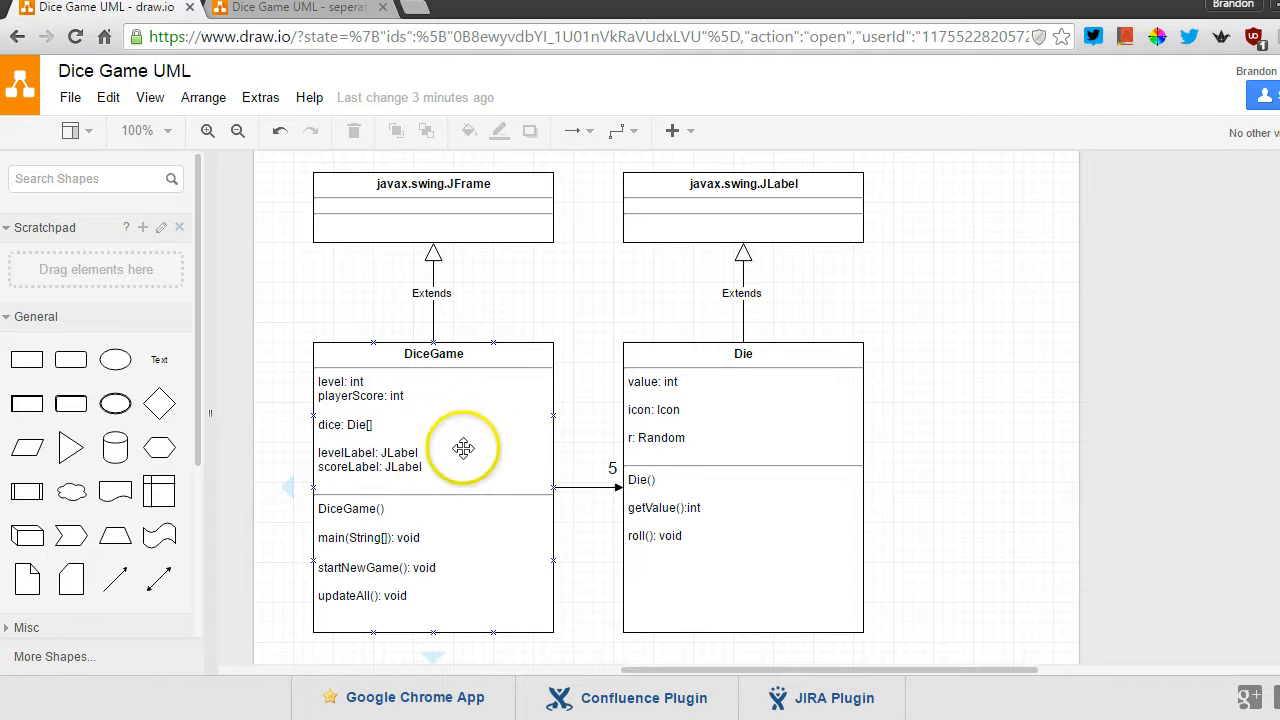
pyautogui.moveTo(398, 384)
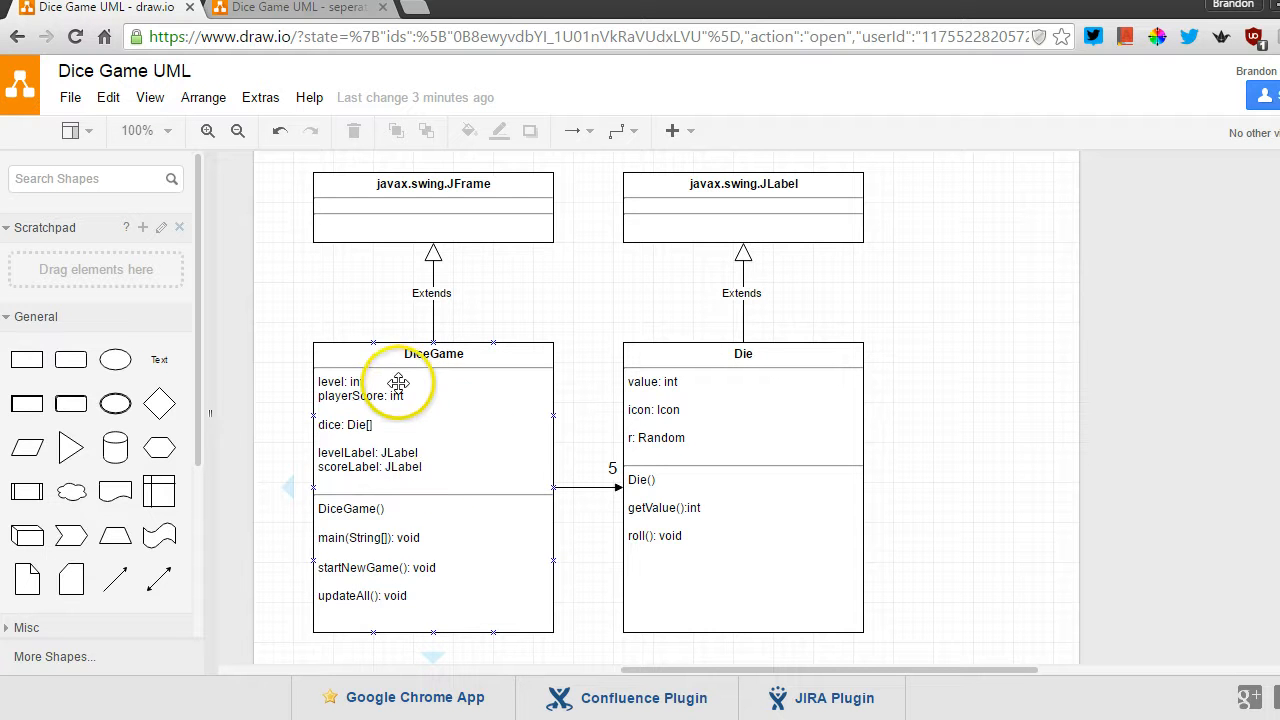
pyautogui.moveTo(428, 458)
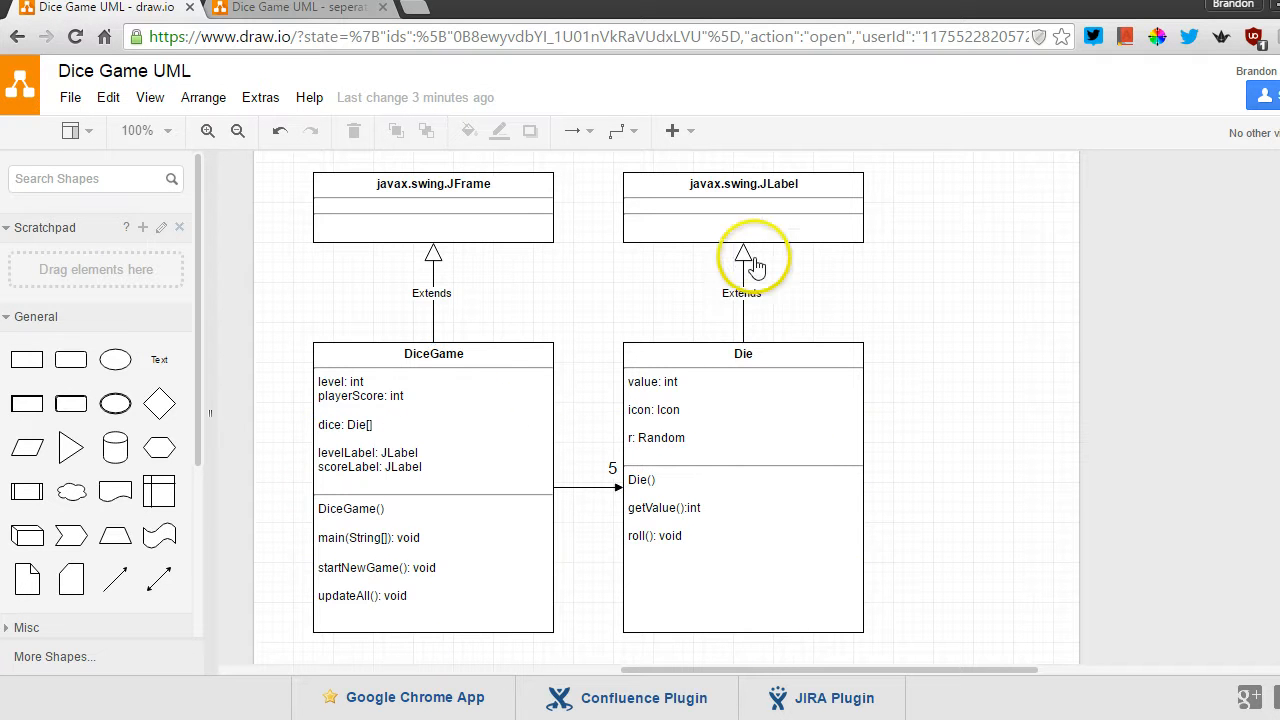
pyautogui.moveTo(704, 384)
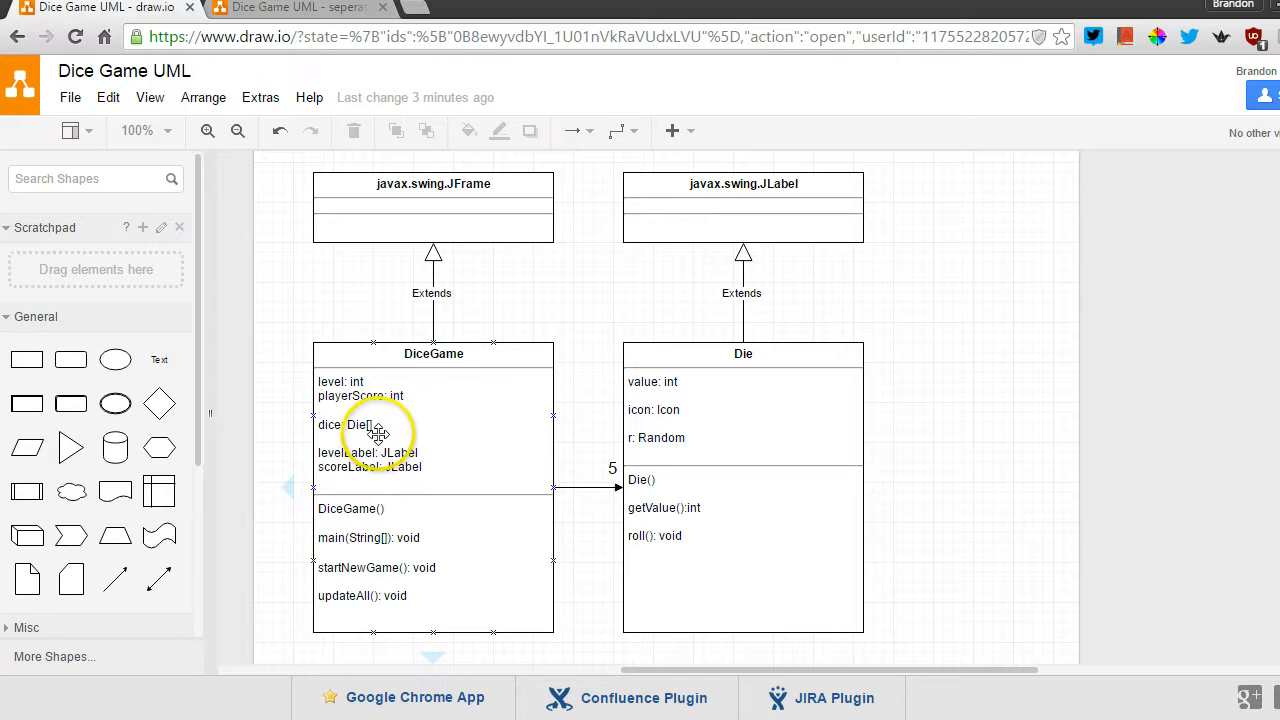
pyautogui.moveTo(516, 420)
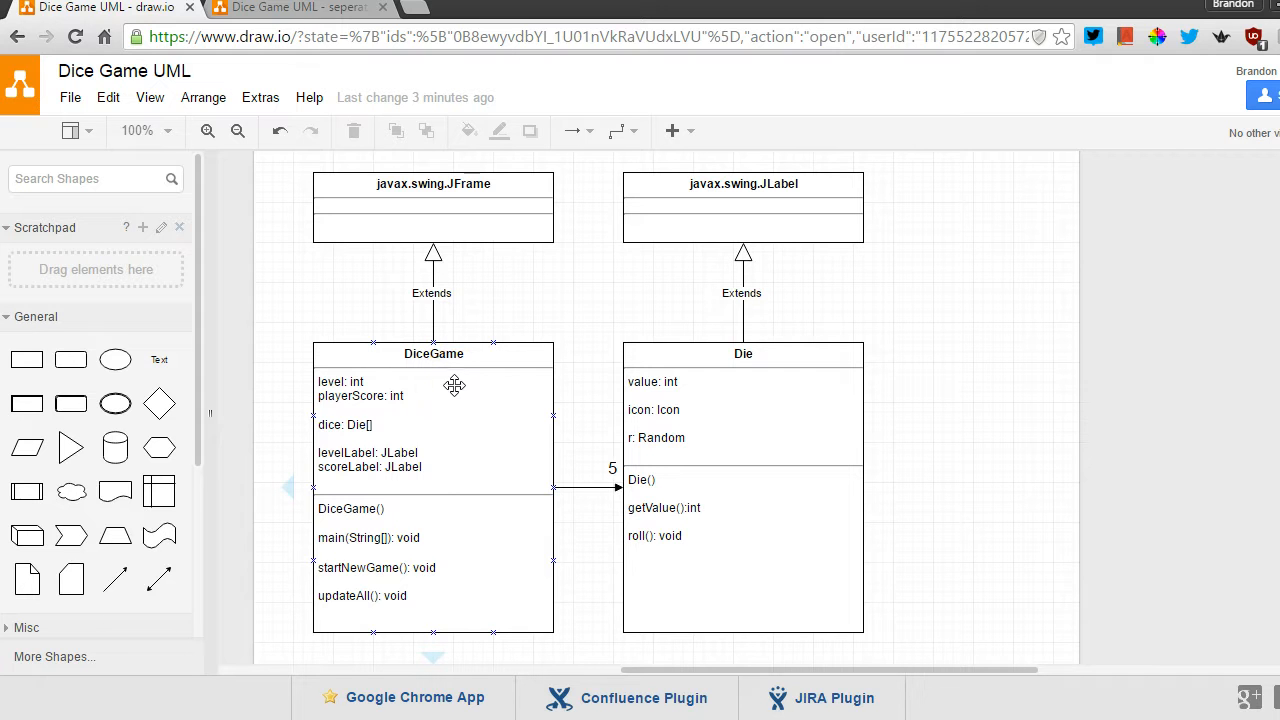
pyautogui.moveTo(464, 378)
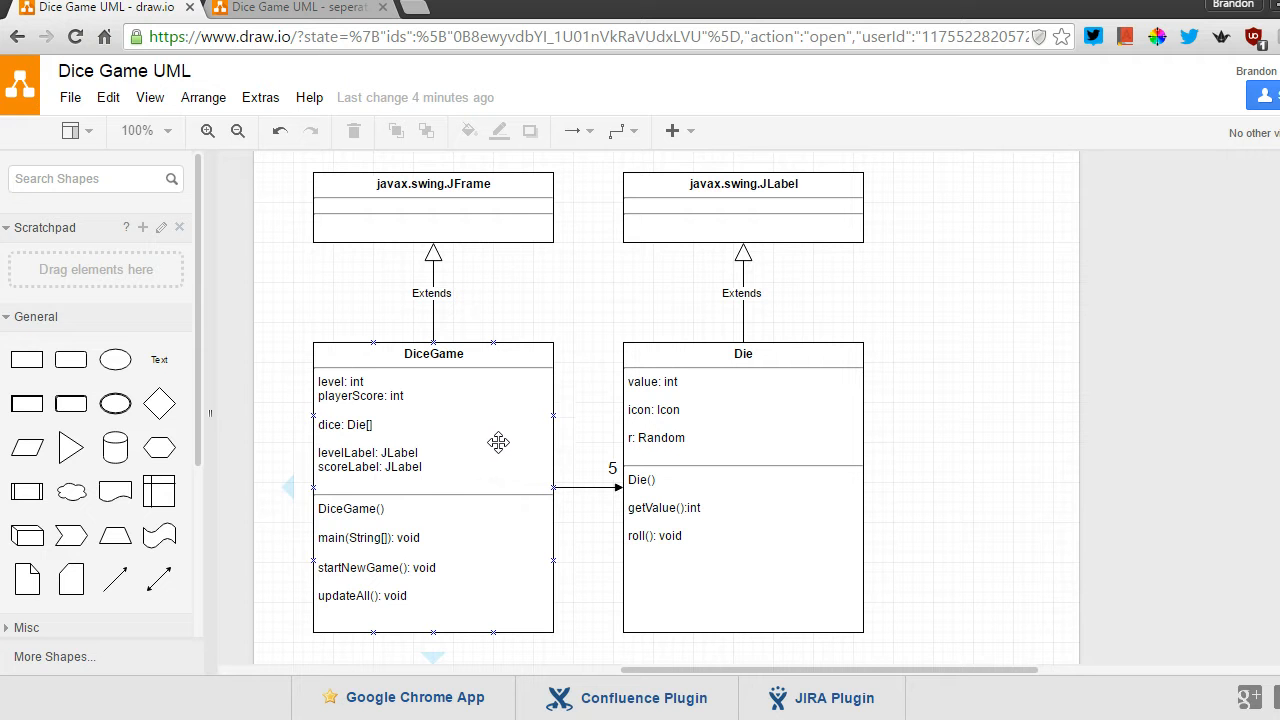
pyautogui.moveTo(508, 436)
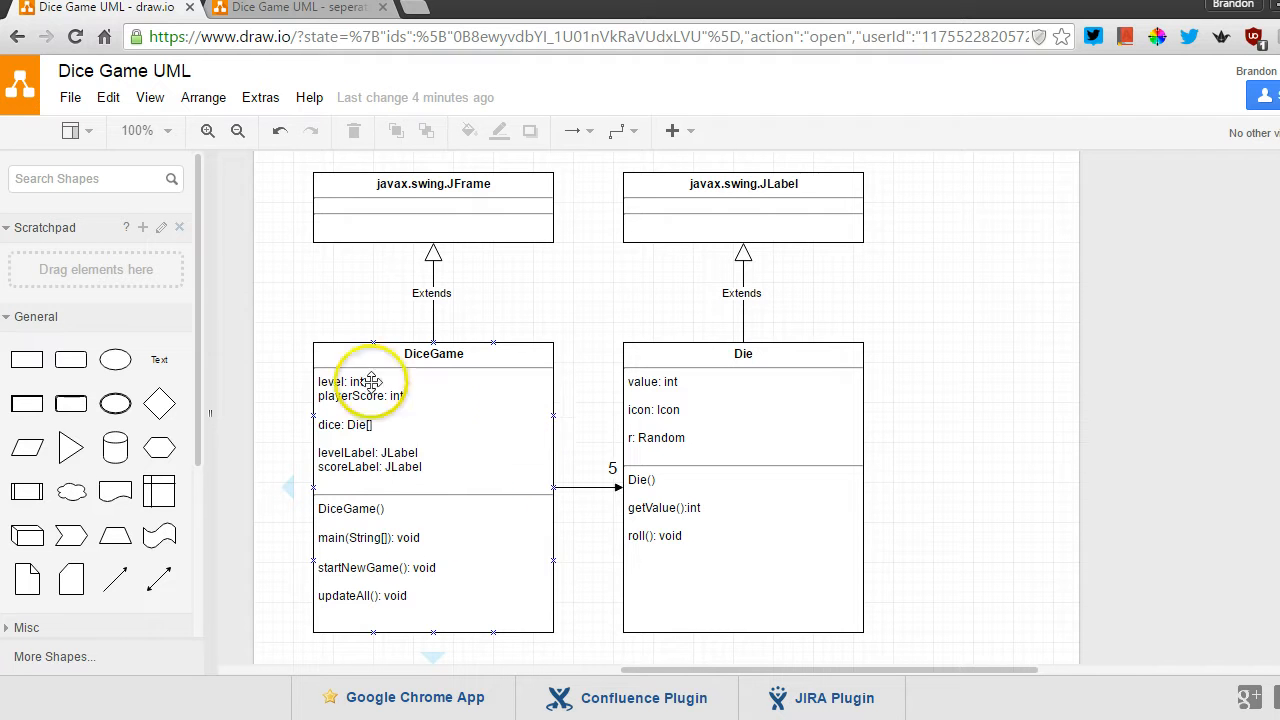
pyautogui.moveTo(420, 562)
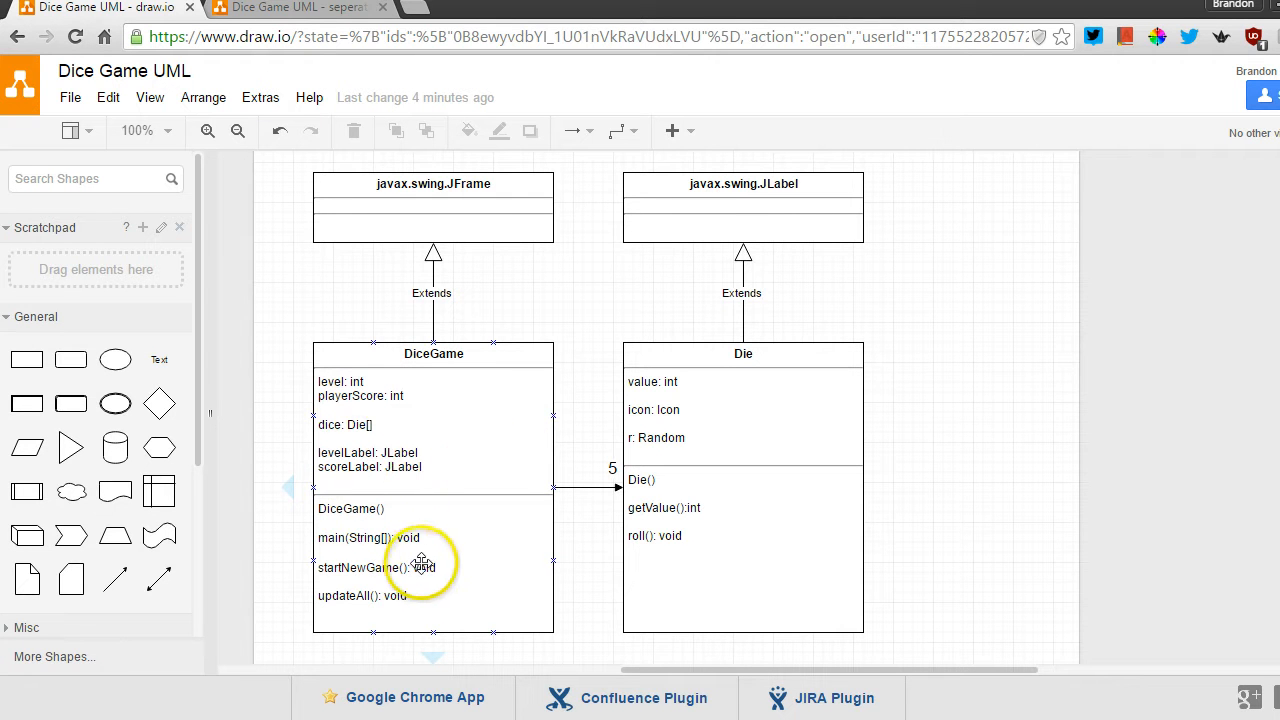
pyautogui.moveTo(528, 482)
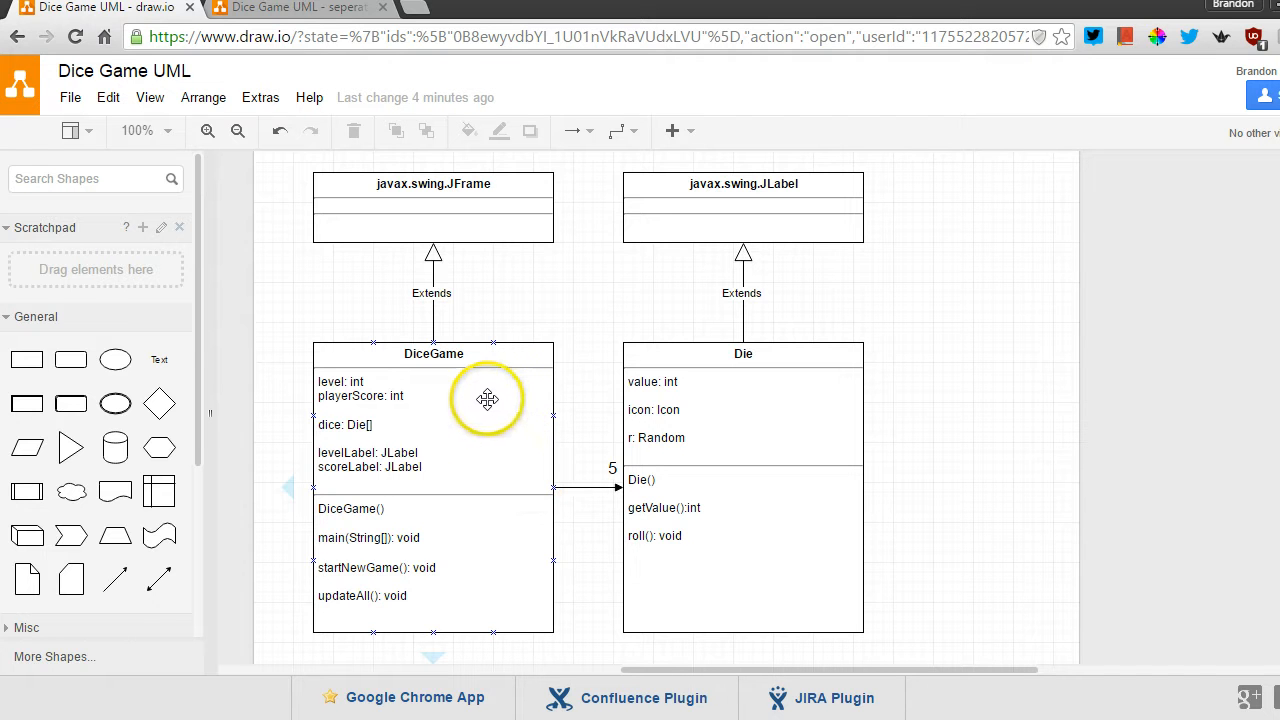
pyautogui.moveTo(484, 416)
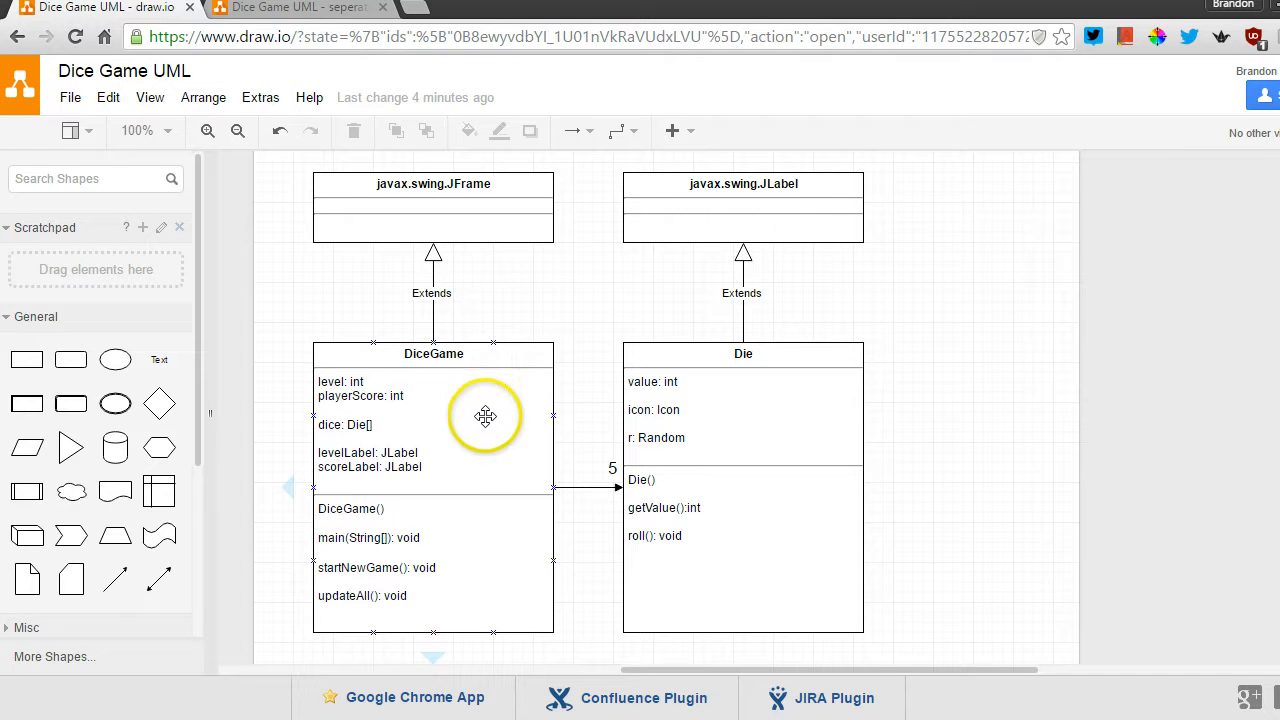
pyautogui.moveTo(440, 436)
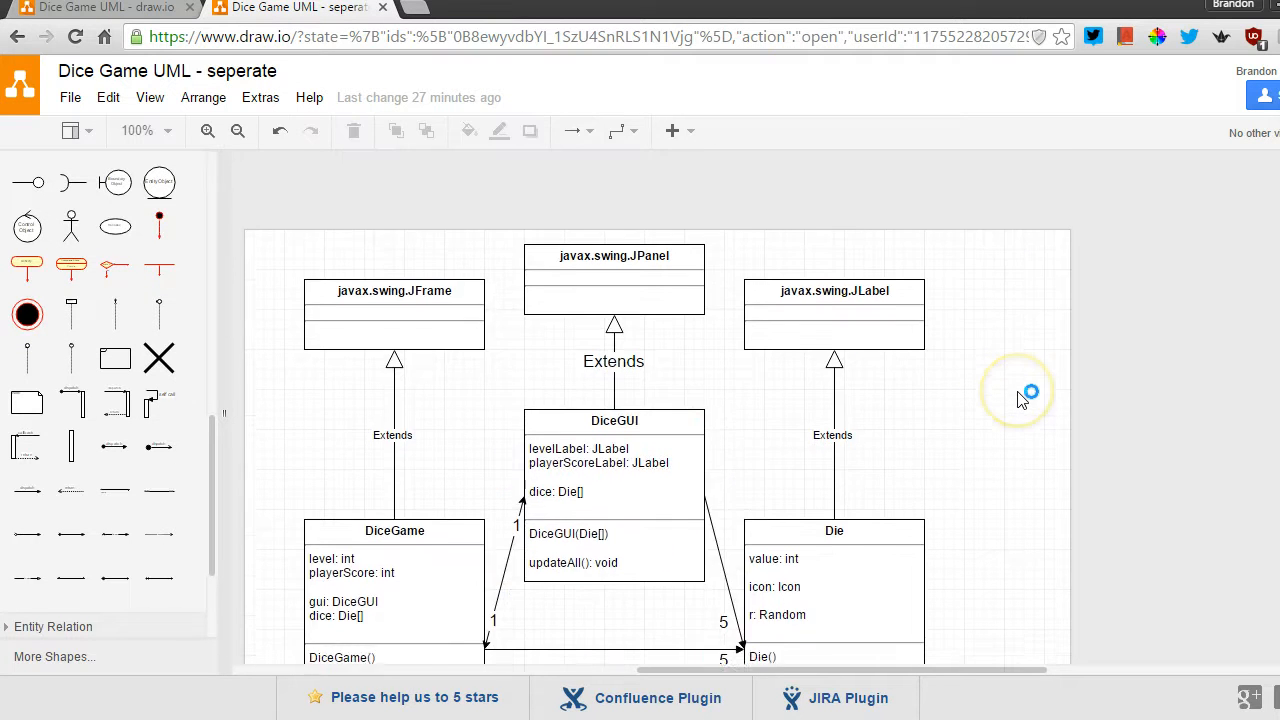
pyautogui.scroll(3)
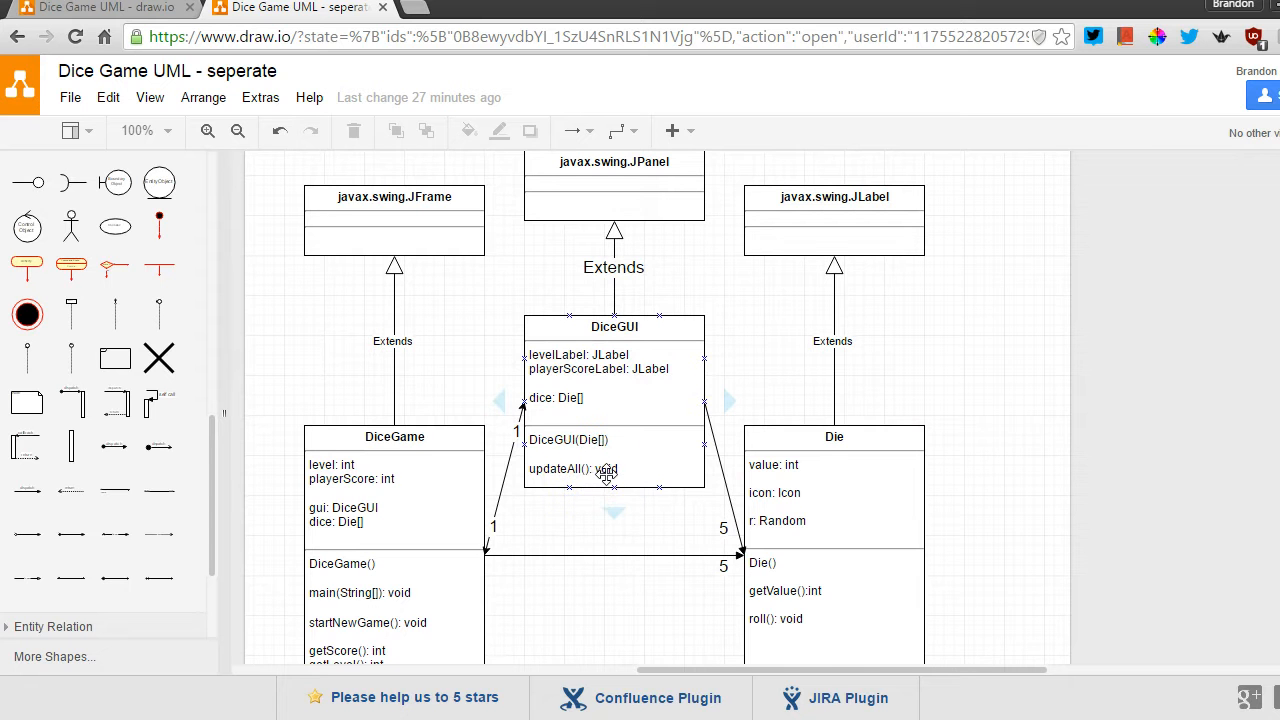
pyautogui.scroll(-3)
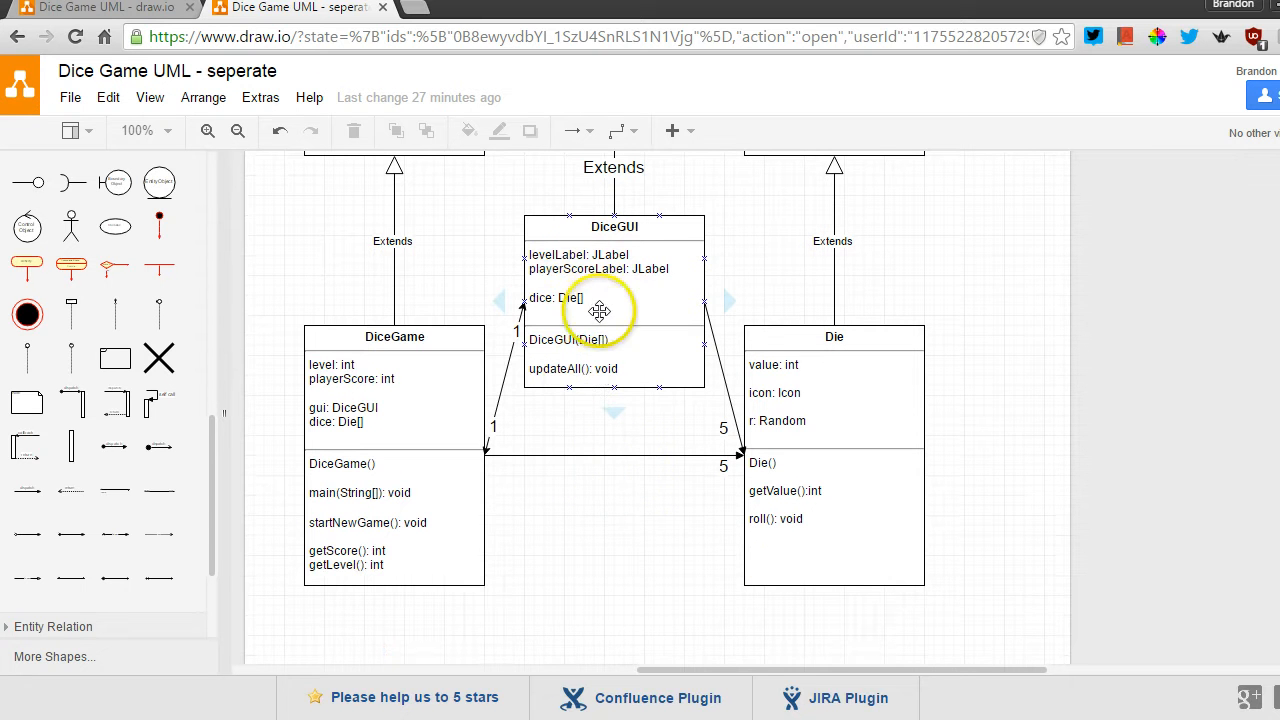
pyautogui.moveTo(640, 258)
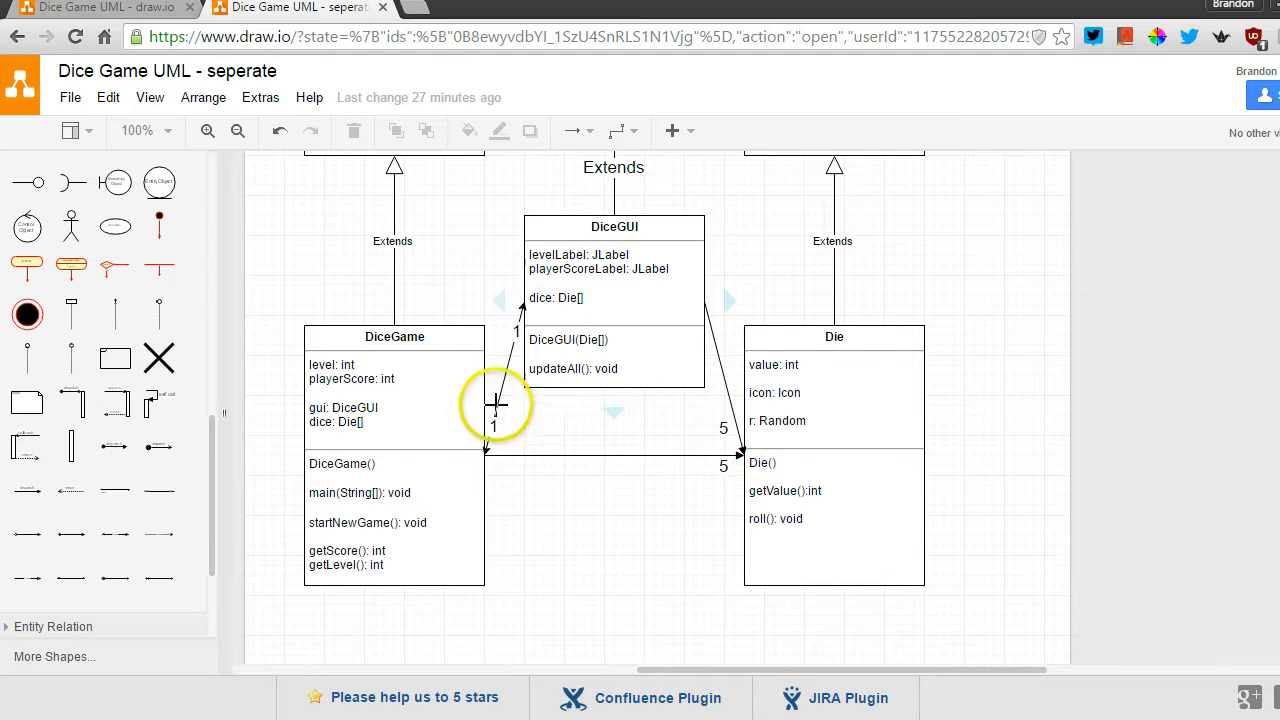
pyautogui.moveTo(548, 438)
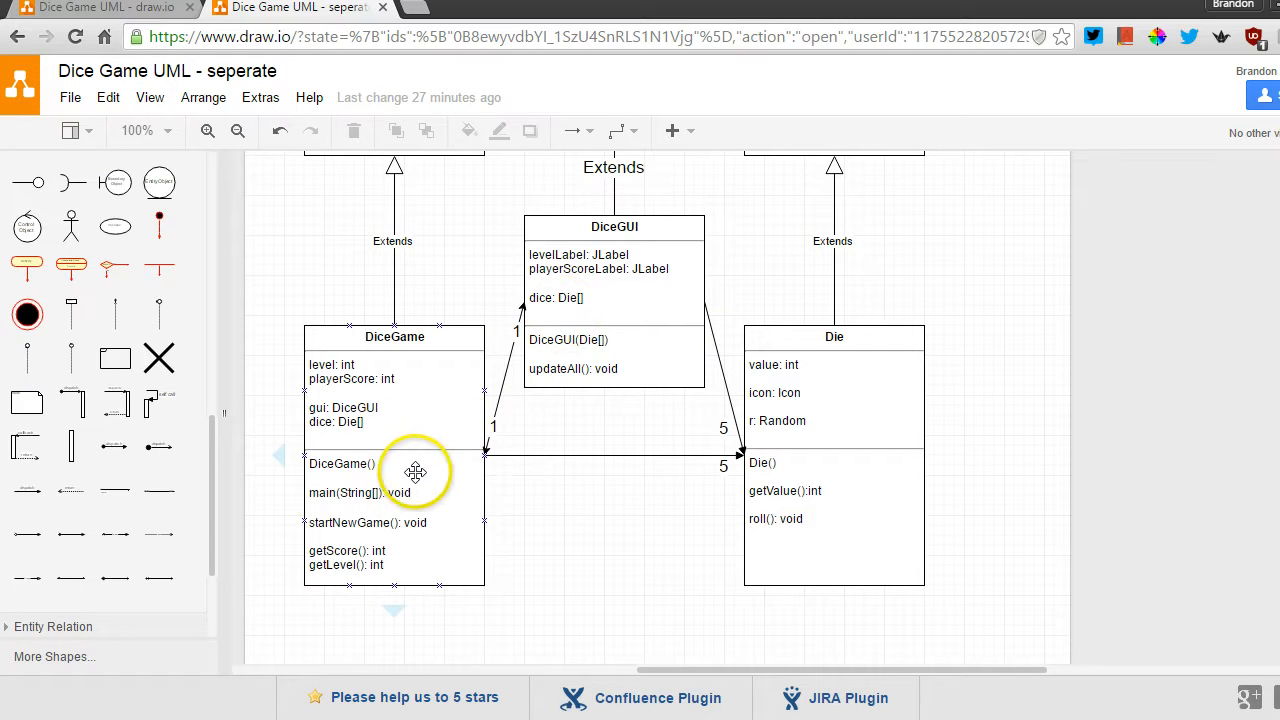
pyautogui.moveTo(442, 424)
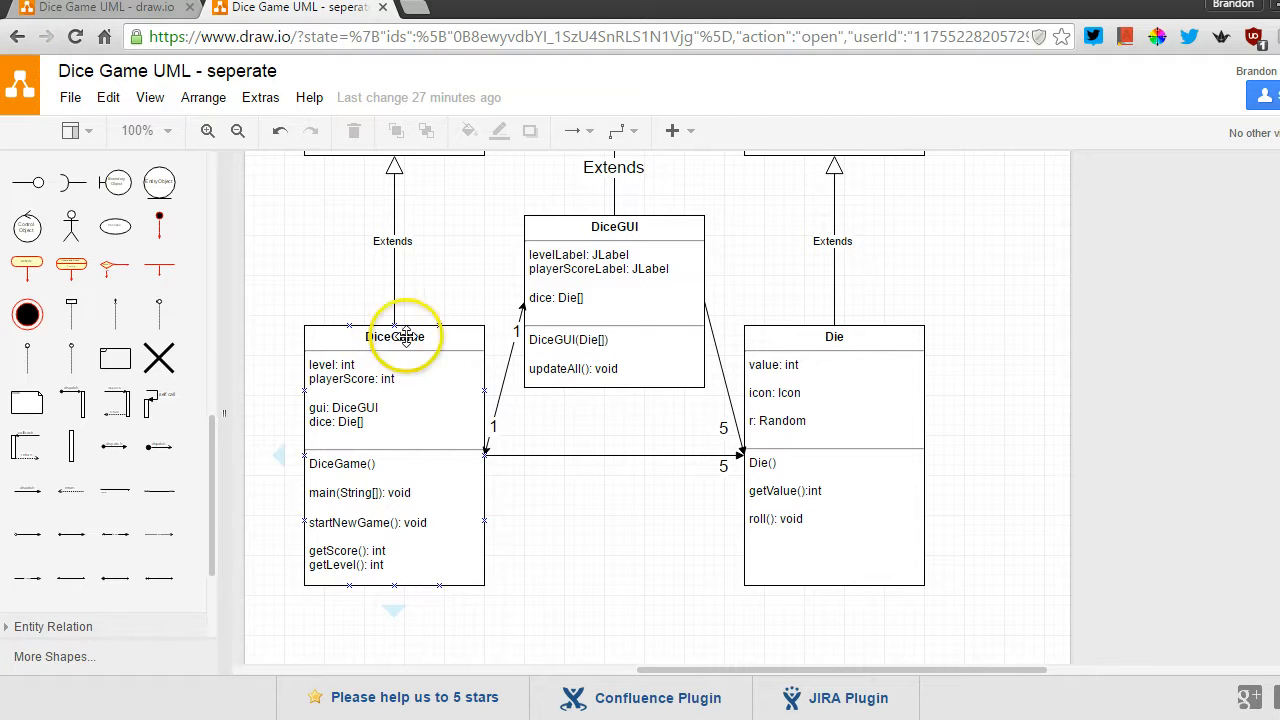
pyautogui.moveTo(376, 420)
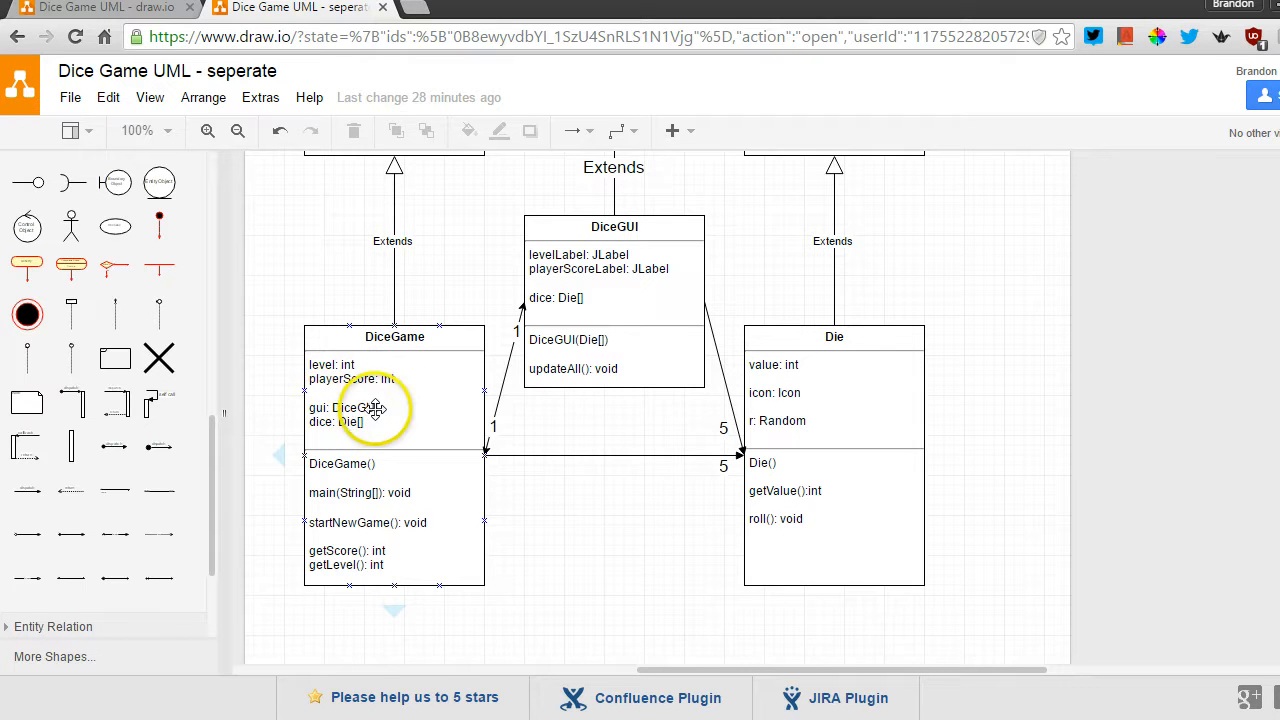
pyautogui.moveTo(438, 436)
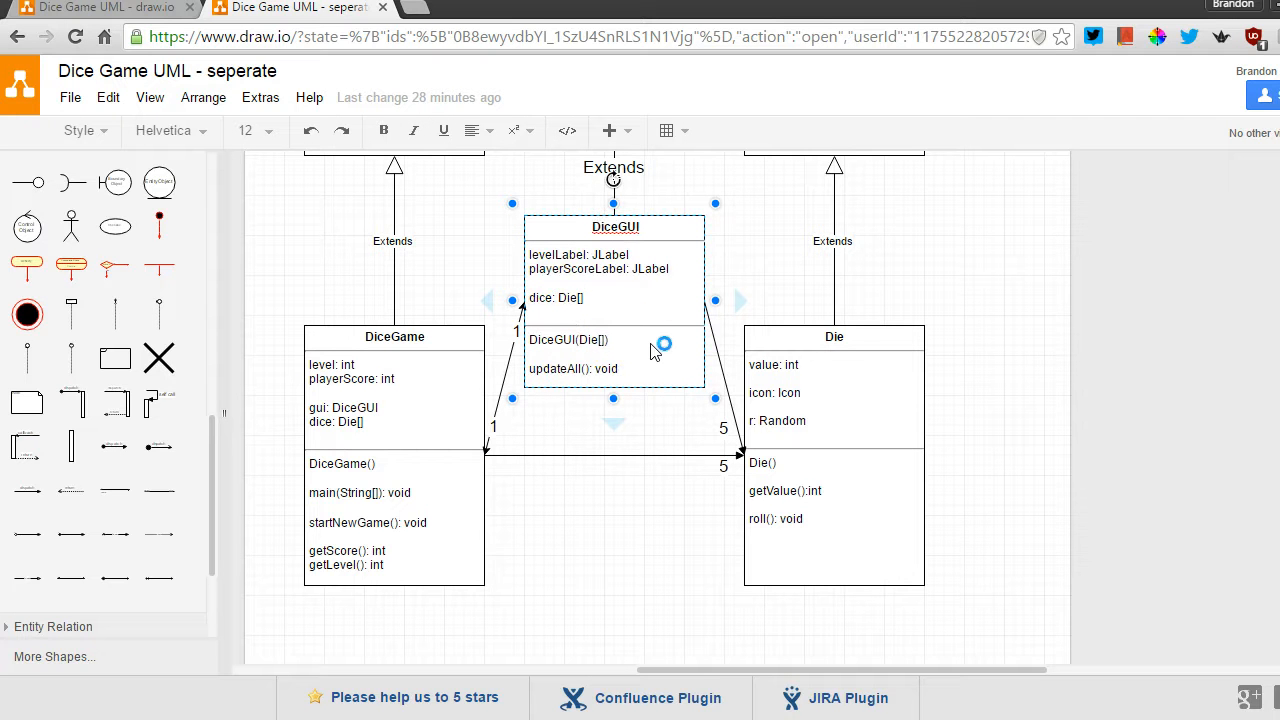
# Extend DiceGUI's constructor with ', DiceGame' and add a 'game: DiceGame' attribute line
pyautogui.write(',')
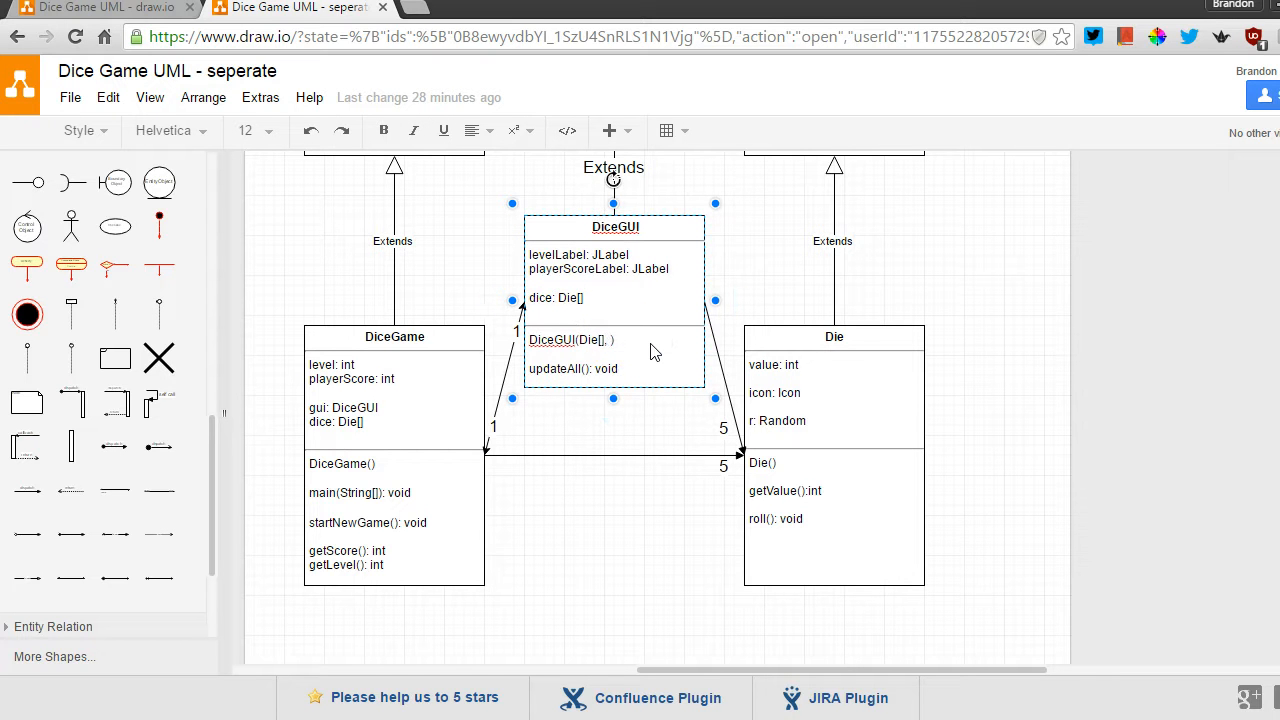
pyautogui.write('DICE')
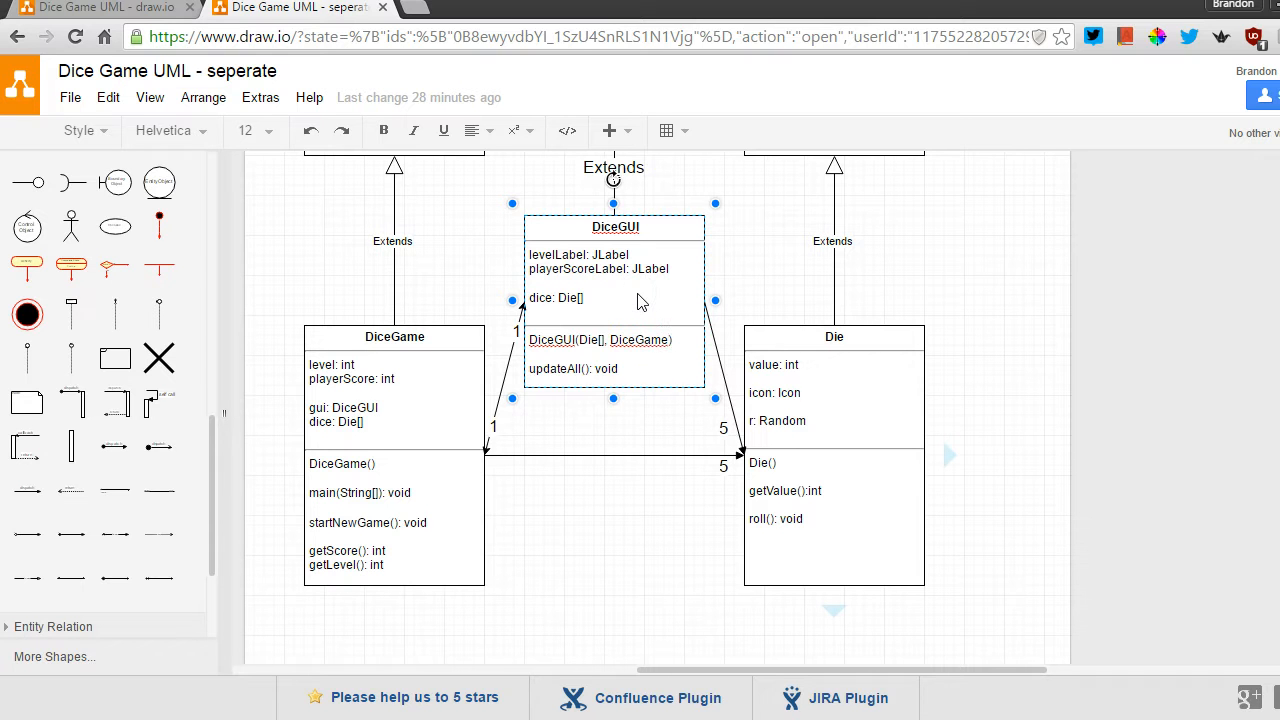
pyautogui.write('game:')
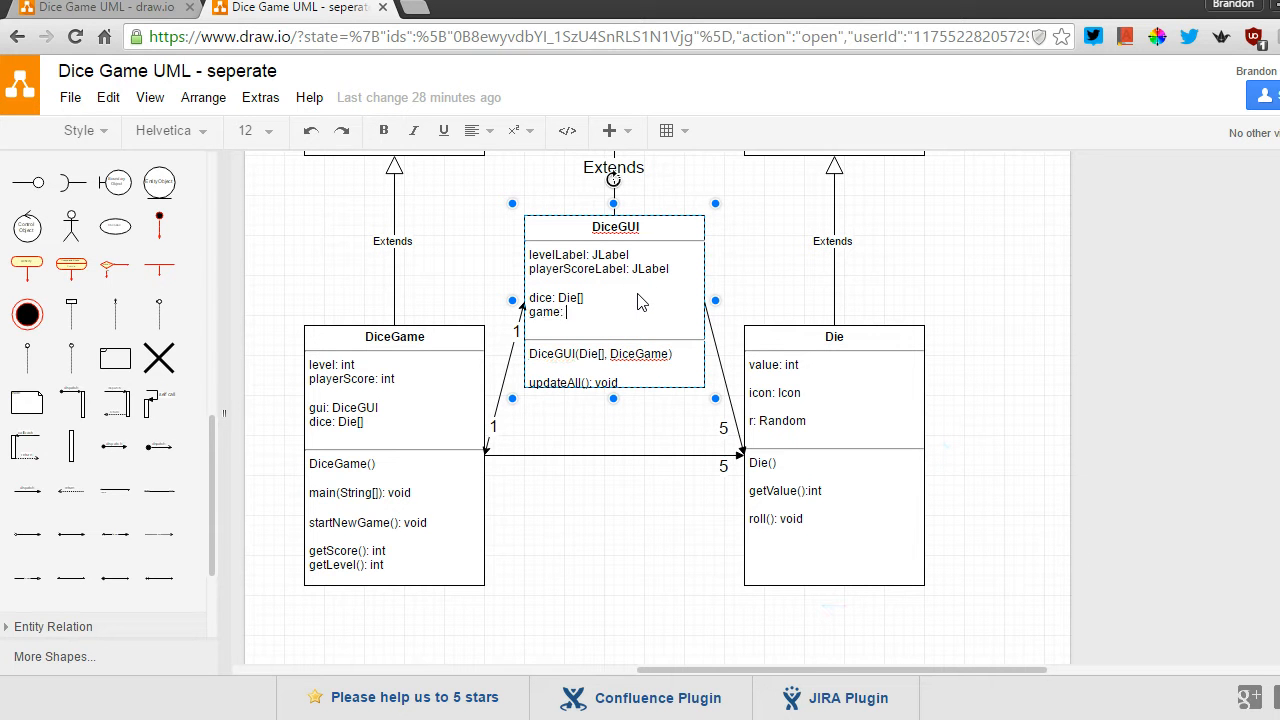
pyautogui.write('DiceGame')
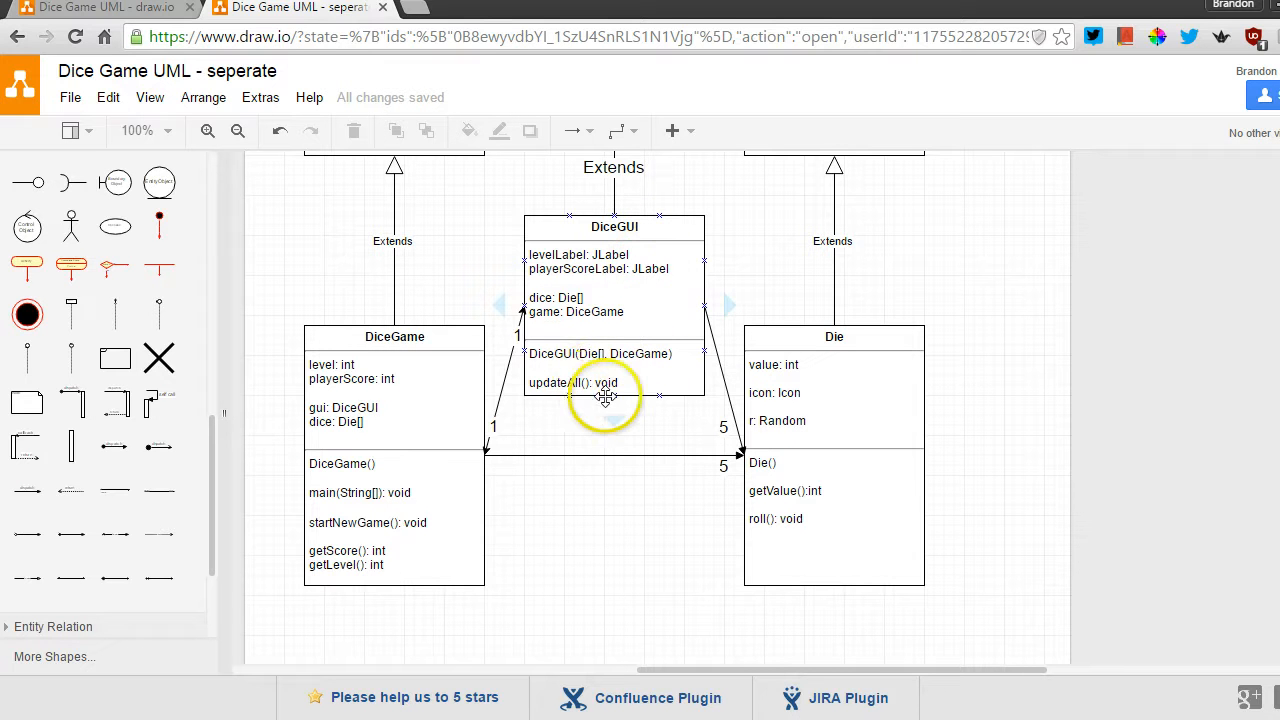
pyautogui.moveTo(592, 244)
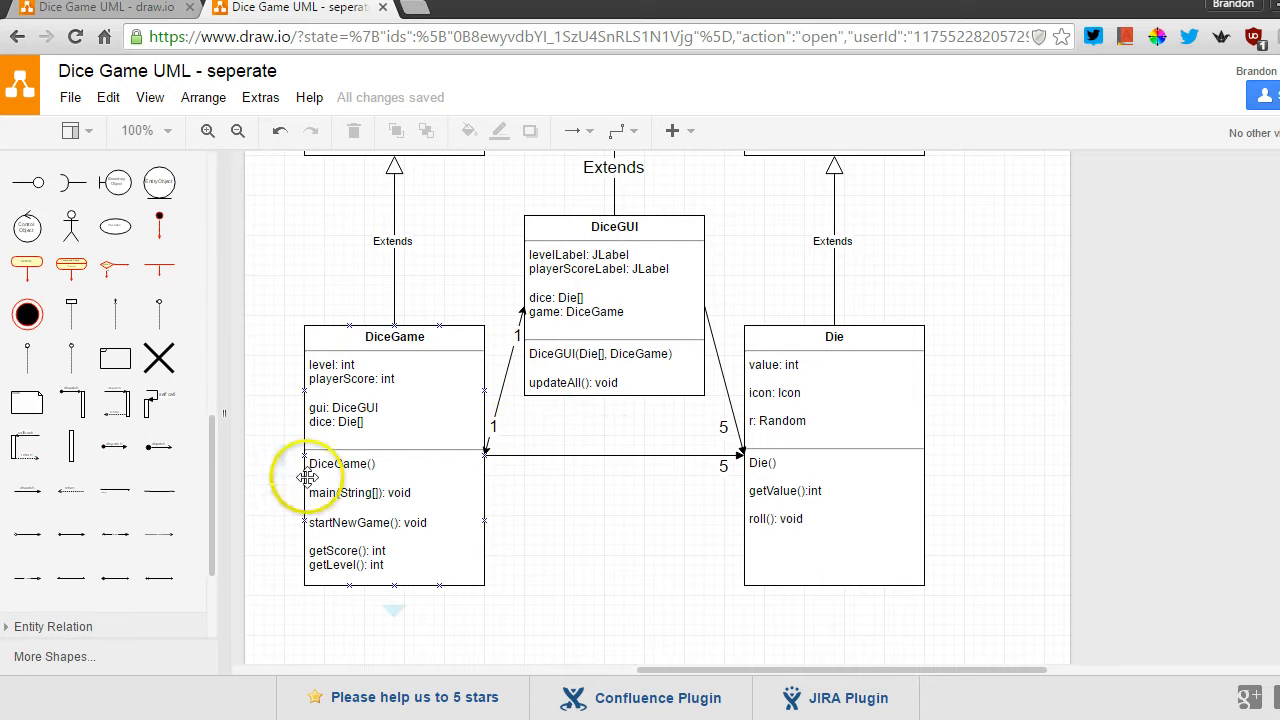
pyautogui.moveTo(484, 452)
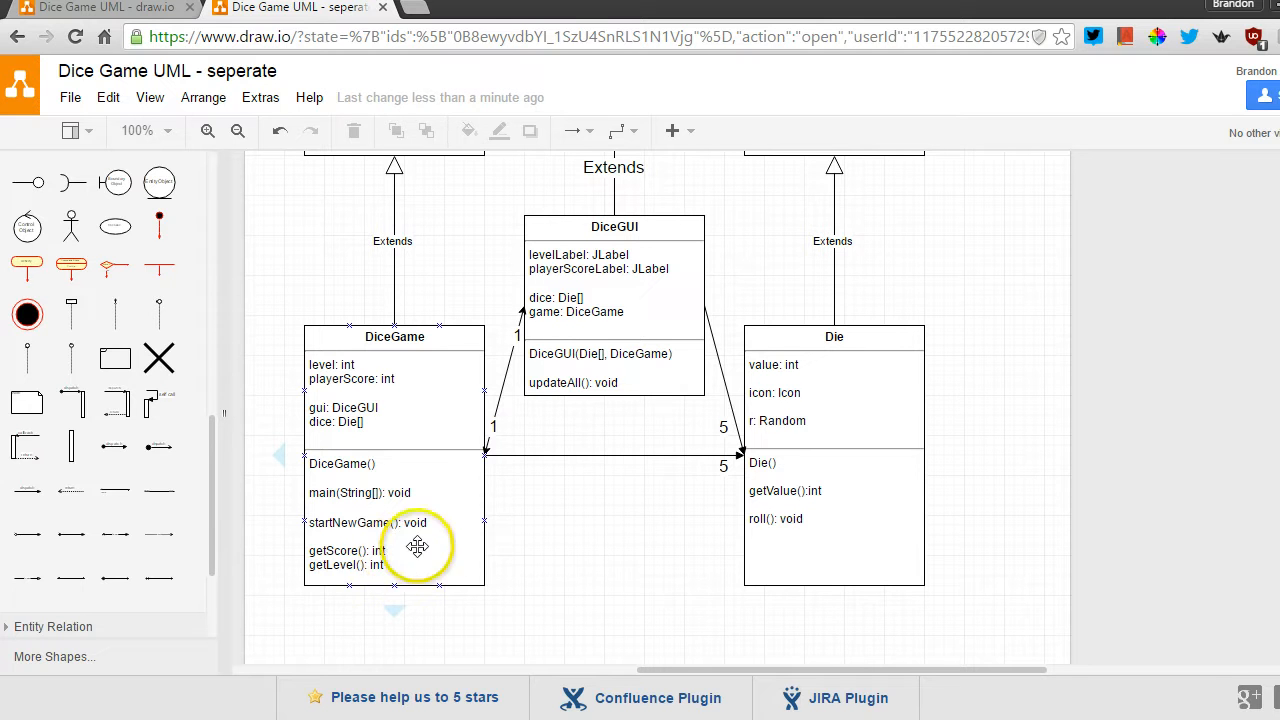
pyautogui.moveTo(444, 532)
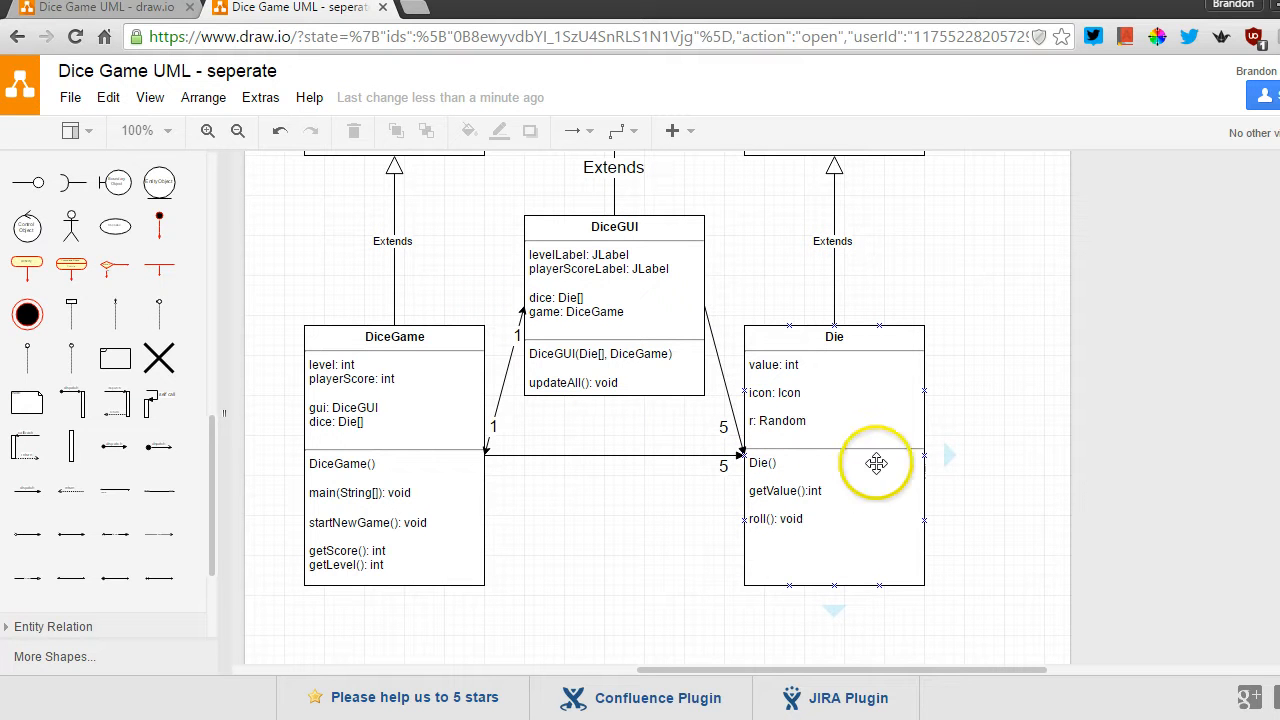
pyautogui.moveTo(840, 444)
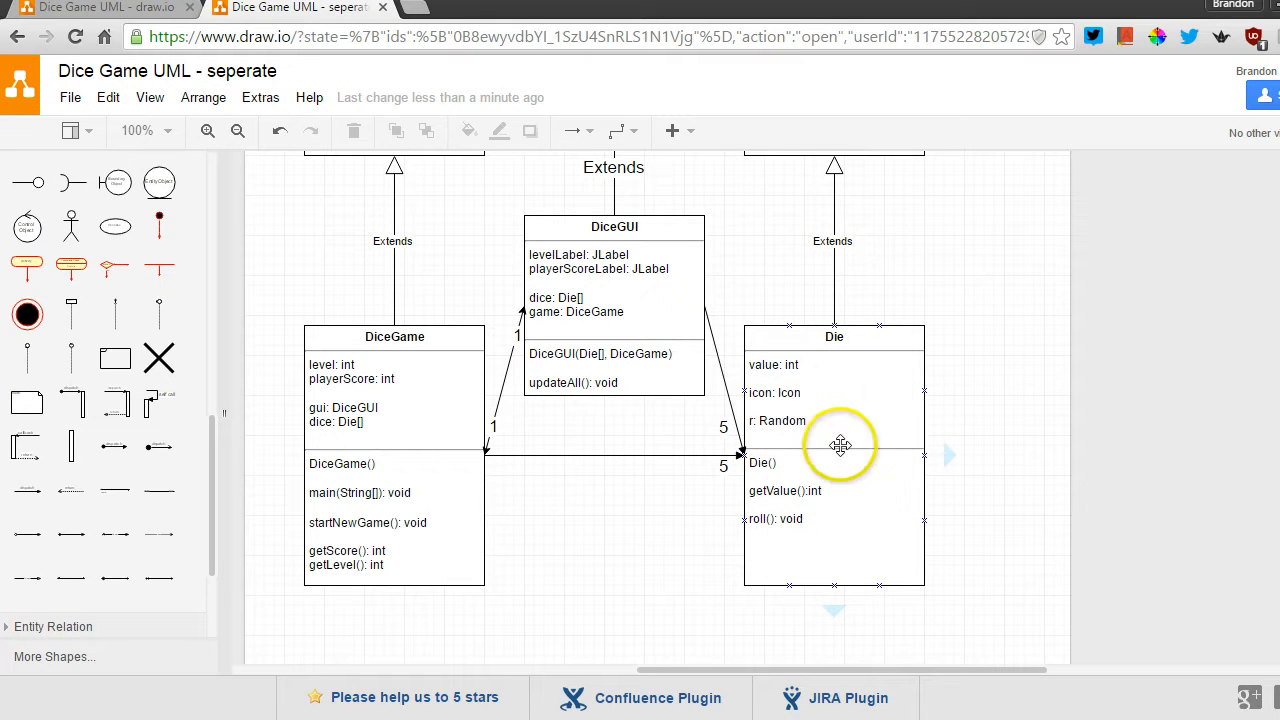
pyautogui.moveTo(812, 364)
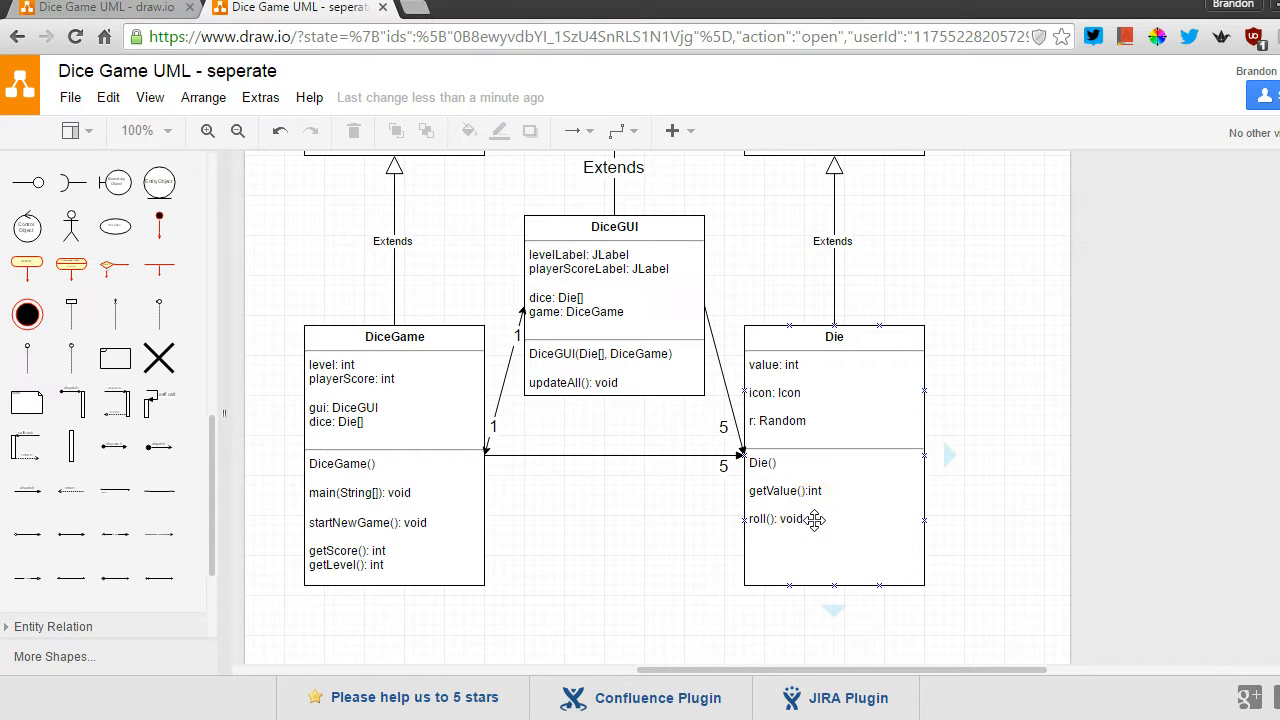
pyautogui.moveTo(816, 524)
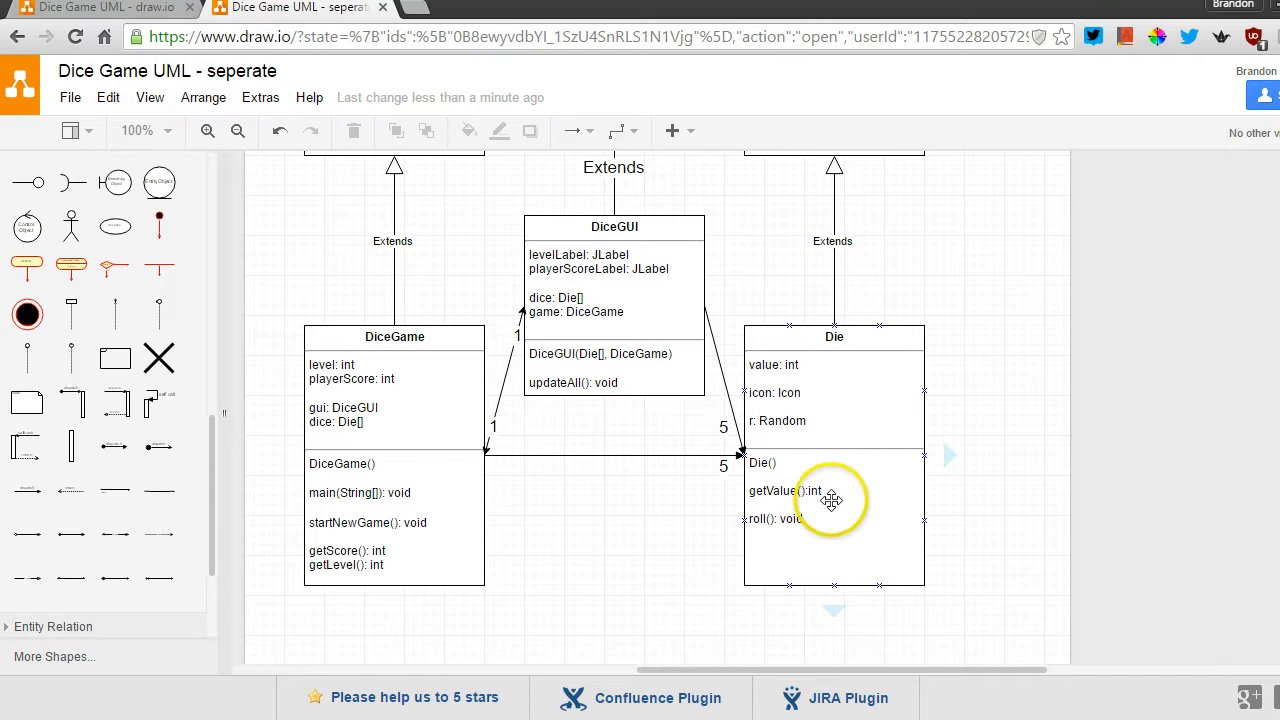
pyautogui.moveTo(848, 406)
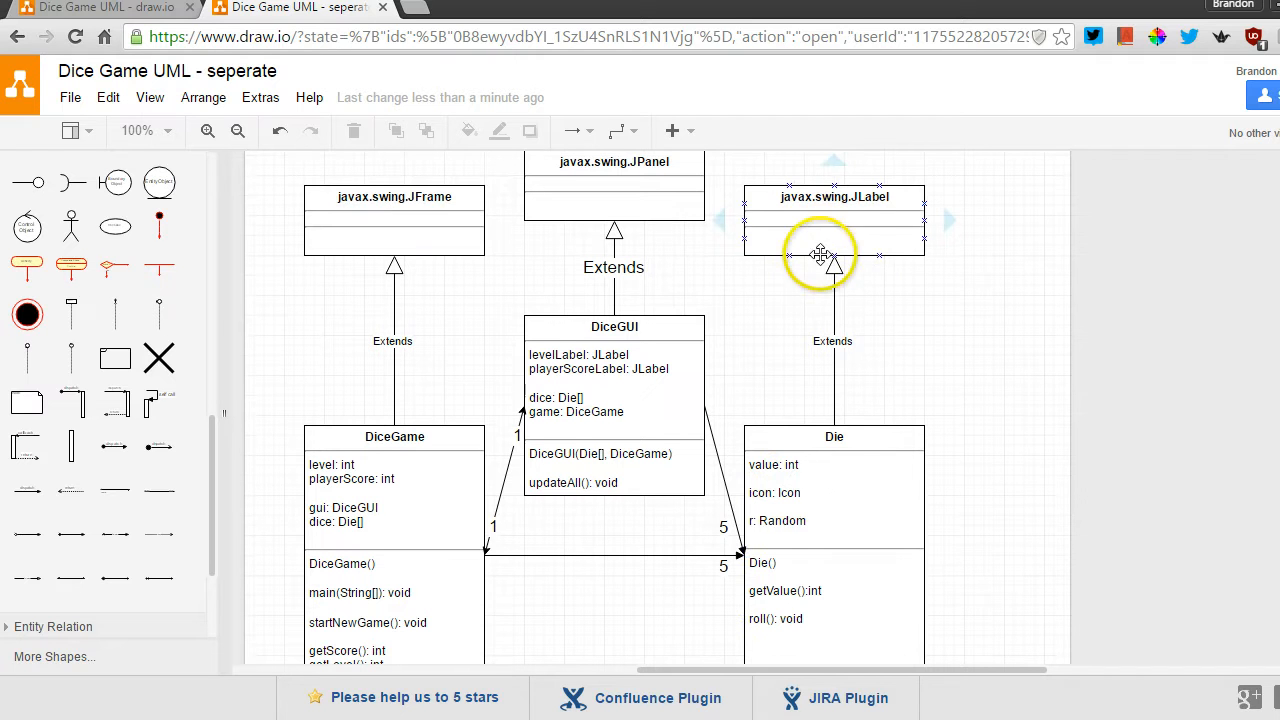
pyautogui.click(834, 492)
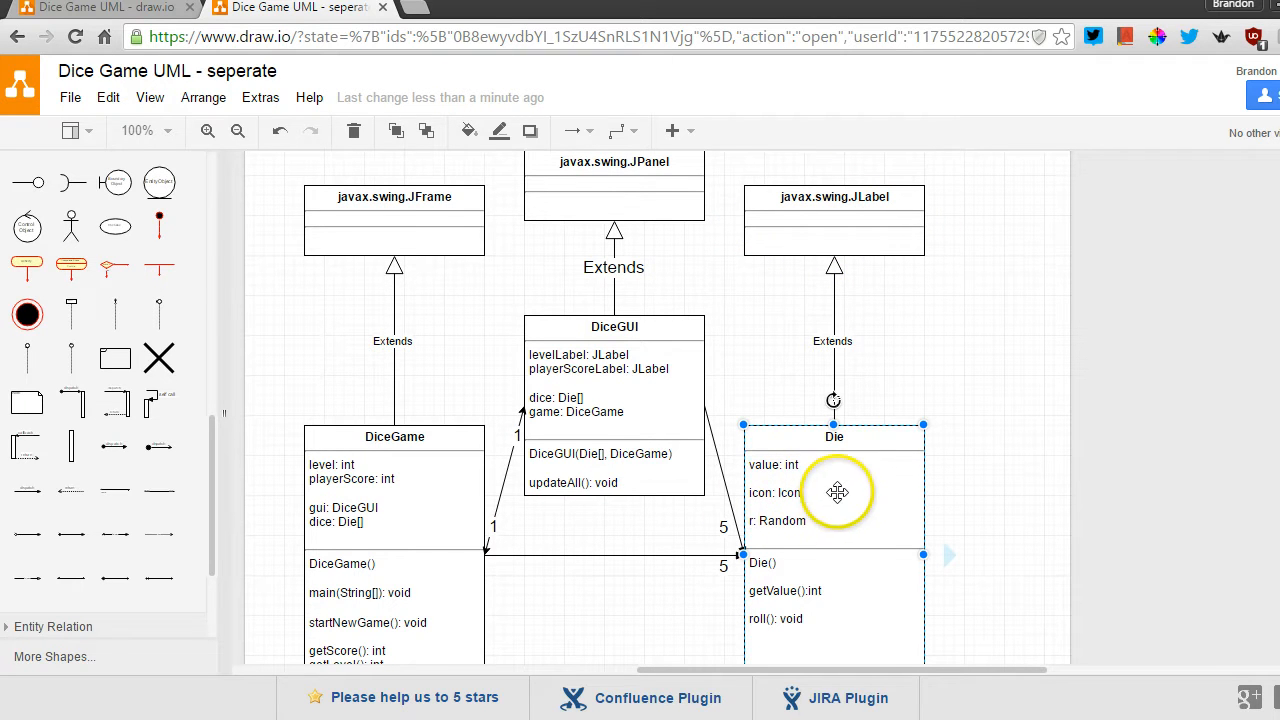
pyautogui.scroll(-3)
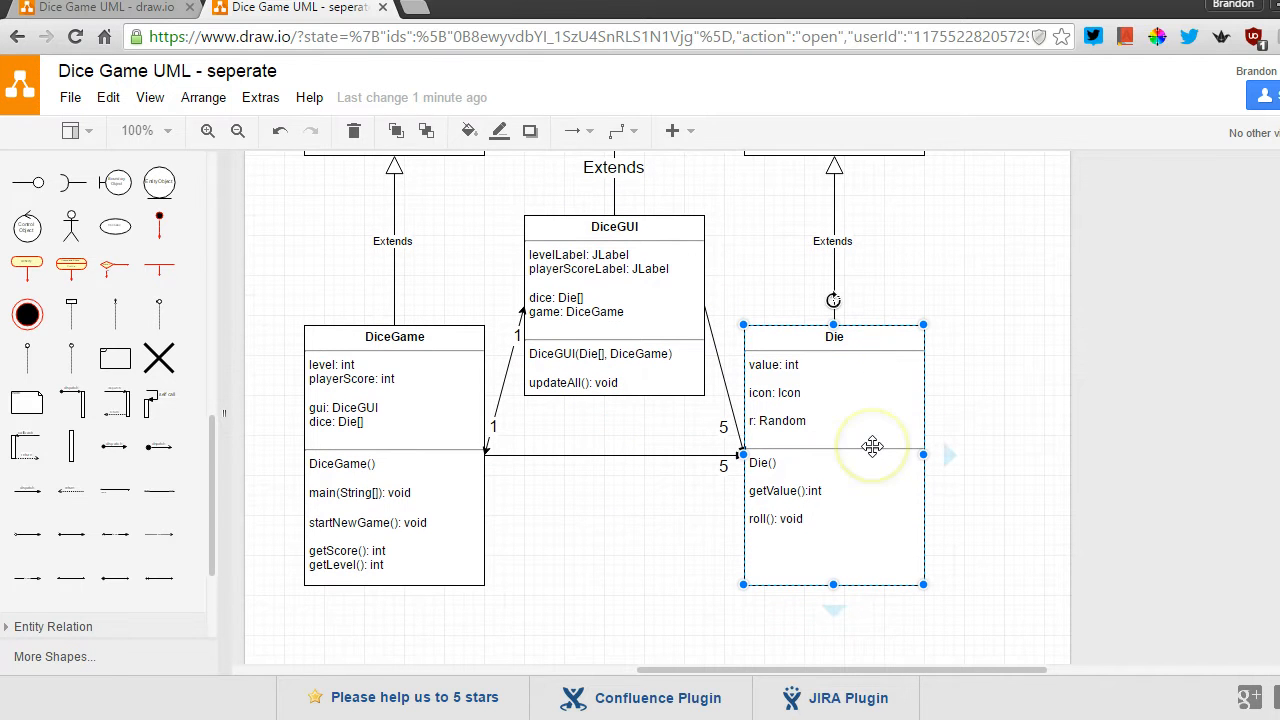
pyautogui.moveTo(828, 448)
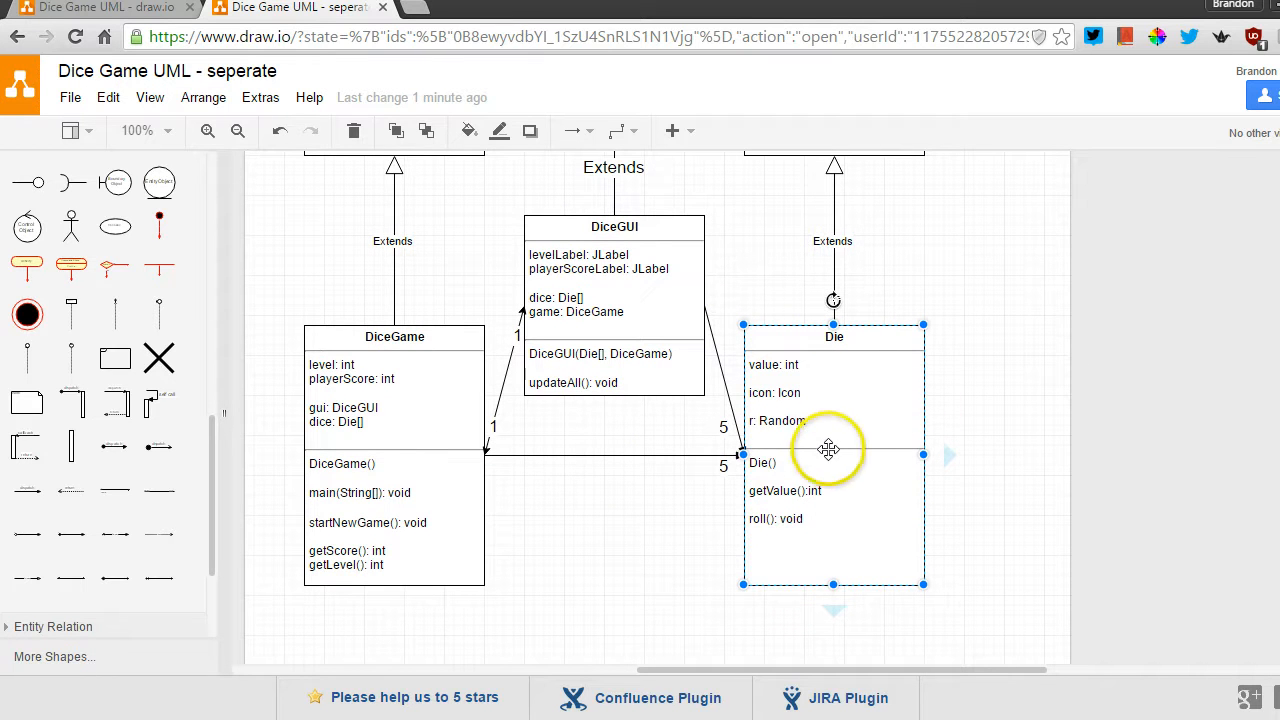
pyautogui.moveTo(856, 412)
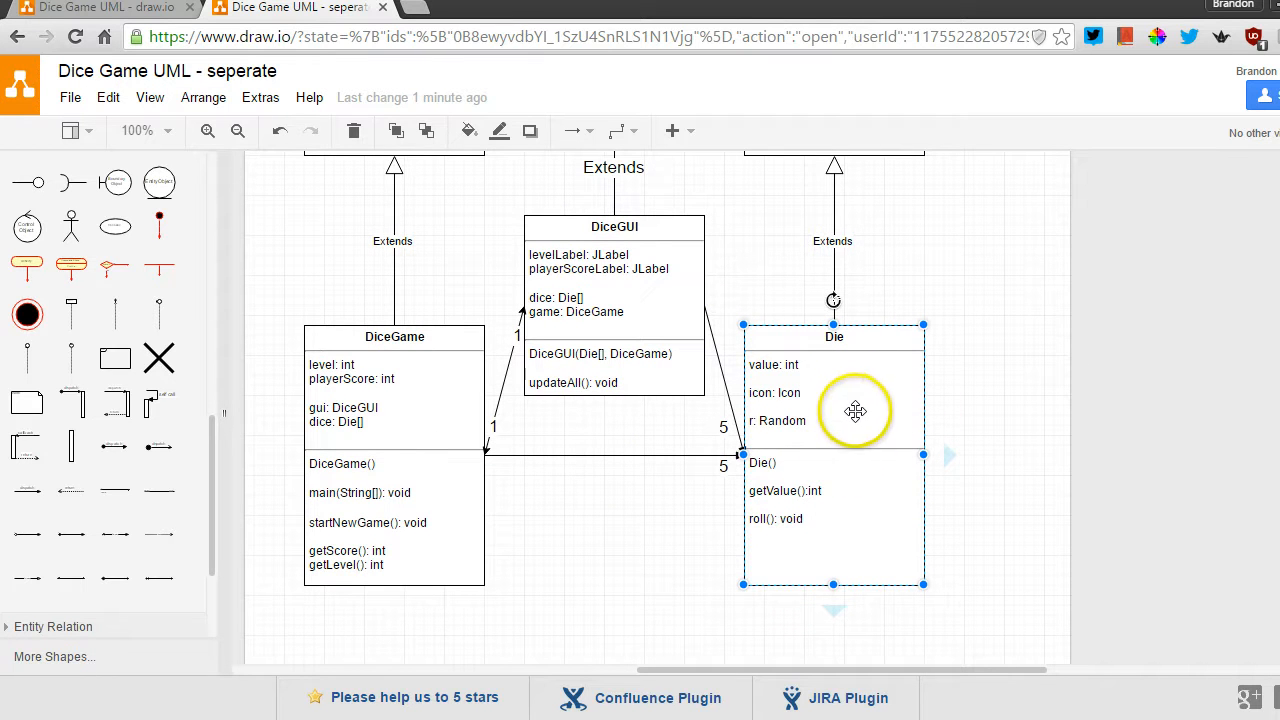
pyautogui.moveTo(848, 448)
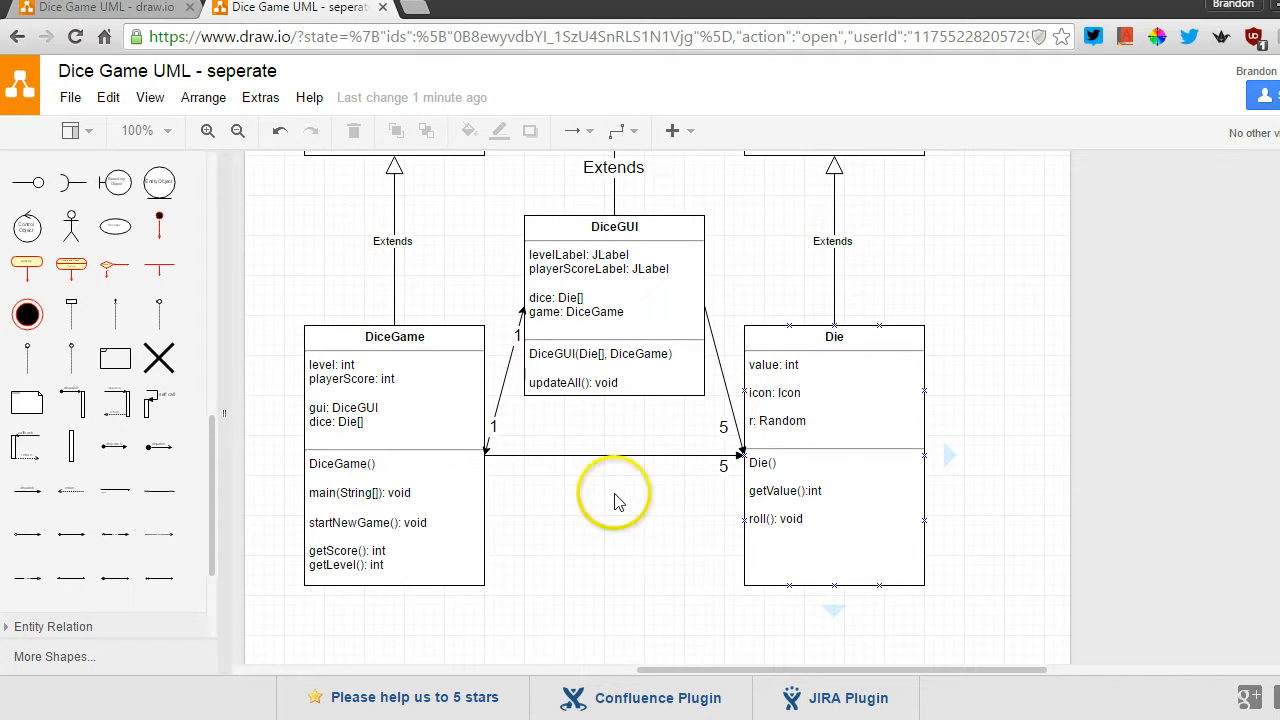
pyautogui.click(404, 464)
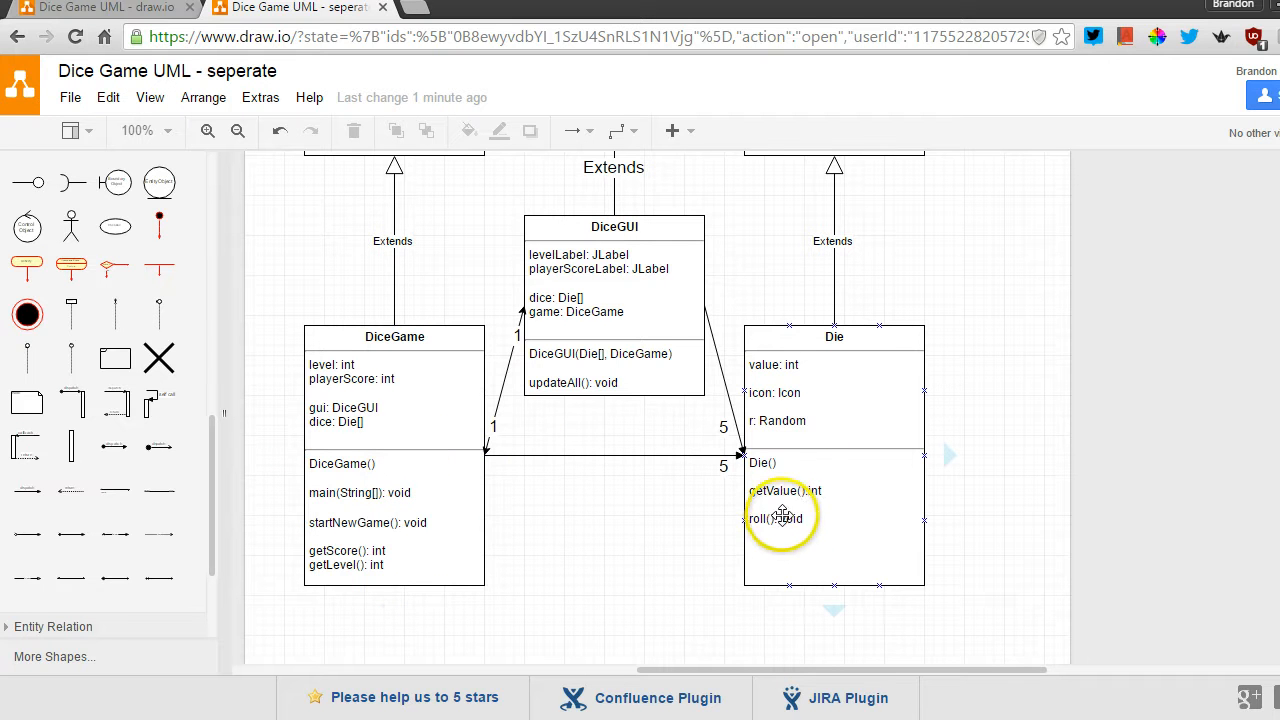
pyautogui.moveTo(804, 500)
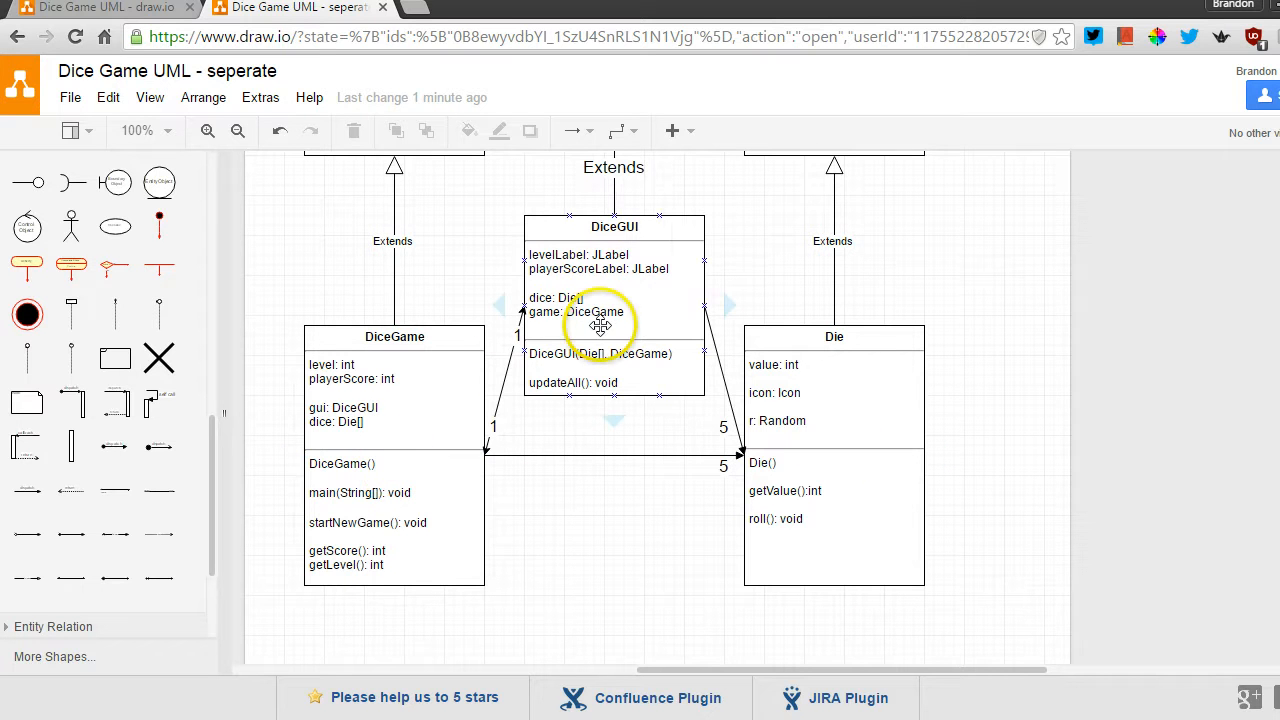
pyautogui.moveTo(636, 348)
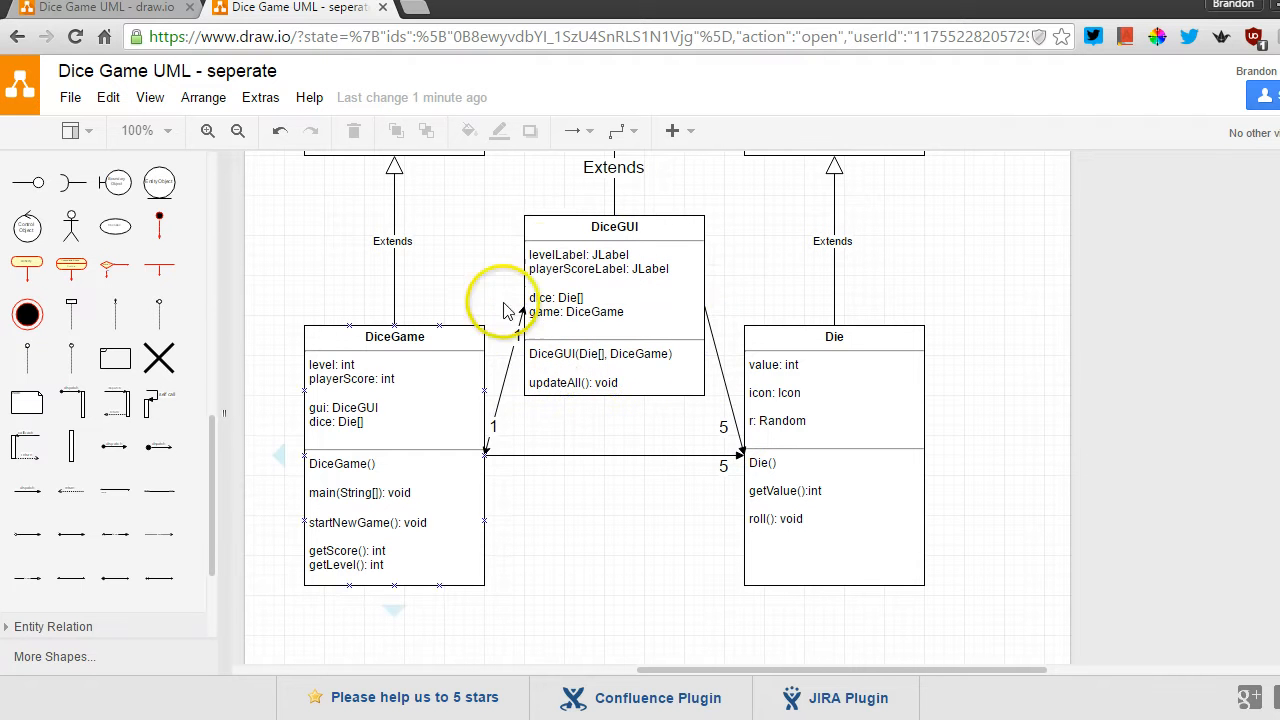
pyautogui.click(614, 280)
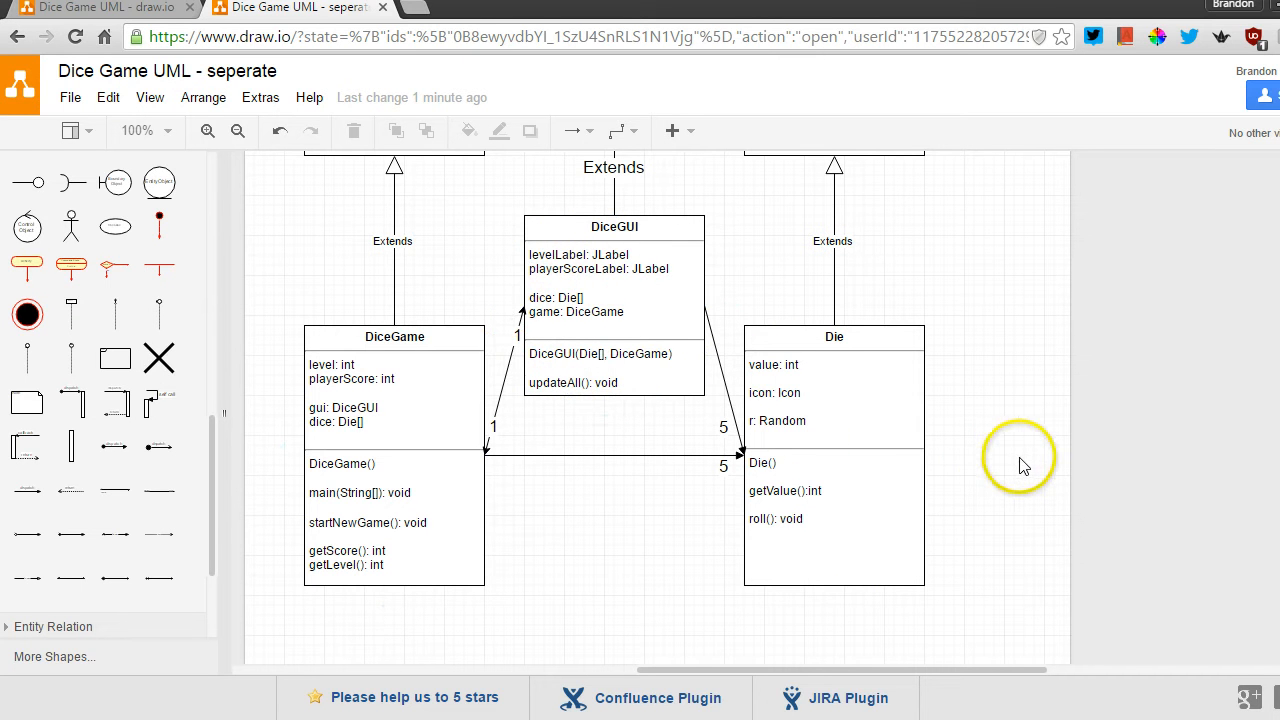
pyautogui.moveTo(996, 436)
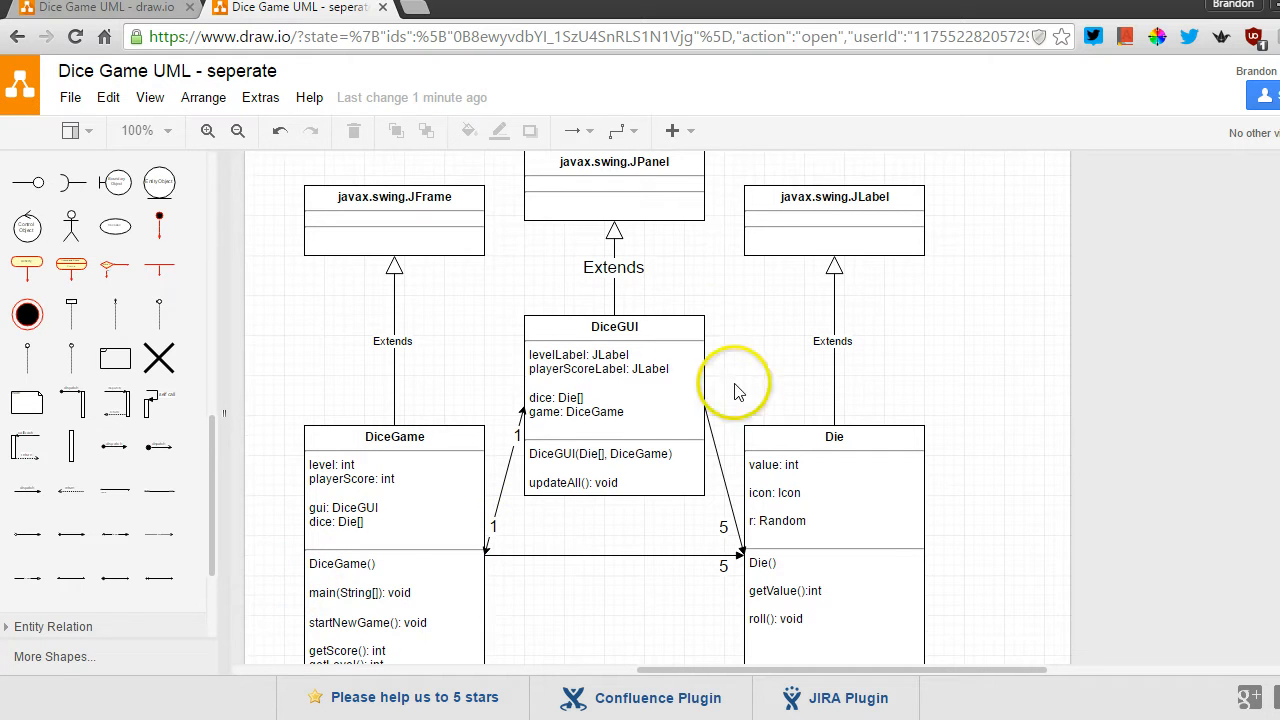
# Scroll to the DiceGame class methods in the original single-class diagram
pyautogui.scroll(-3)
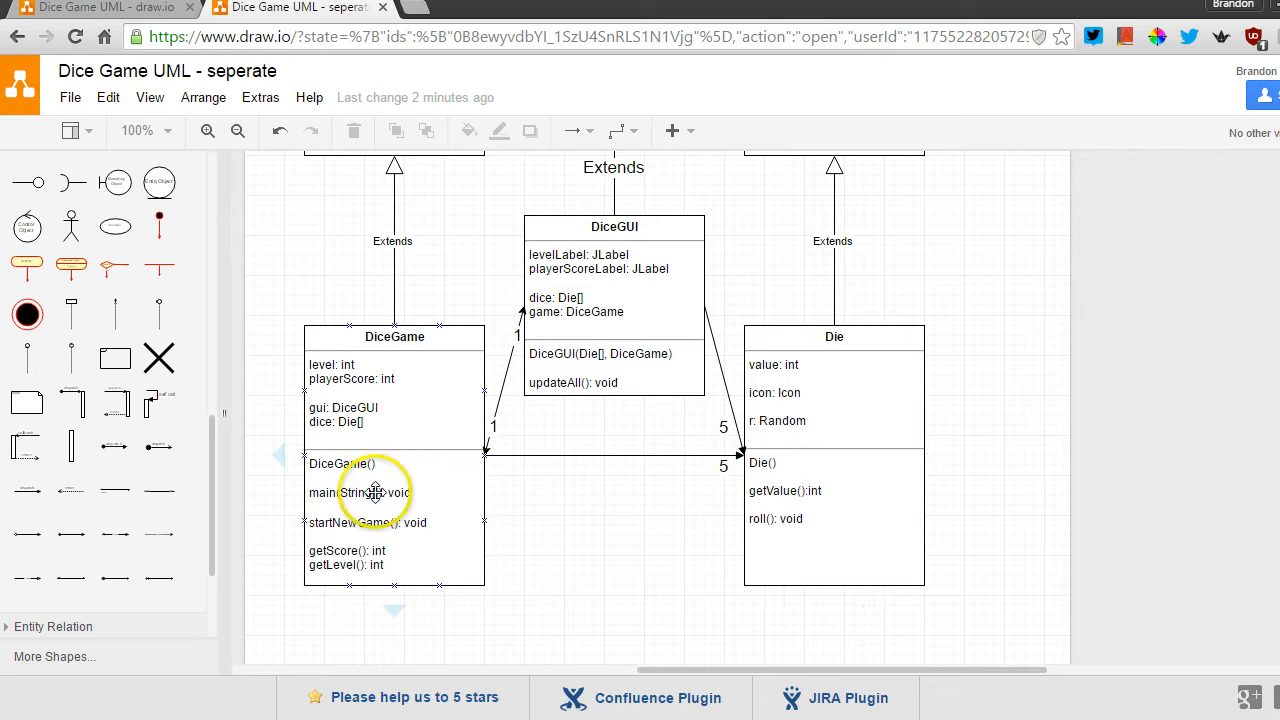
pyautogui.moveTo(424, 488)
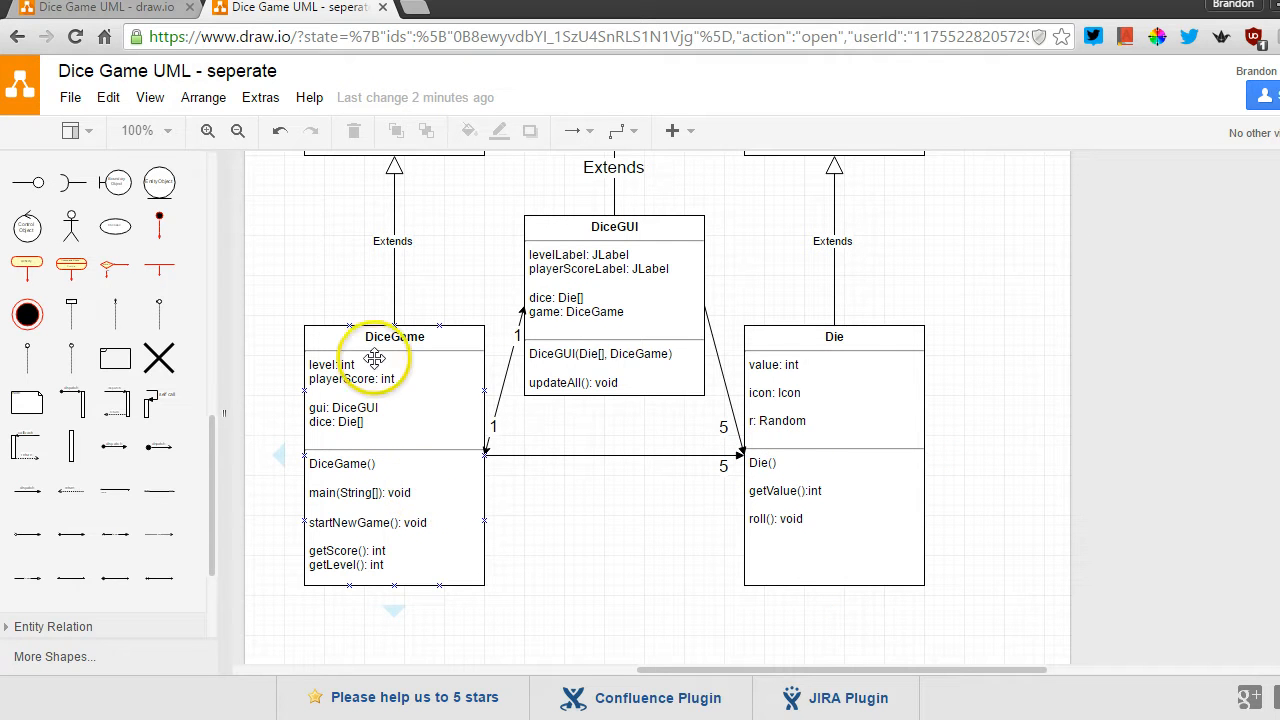
pyautogui.moveTo(416, 508)
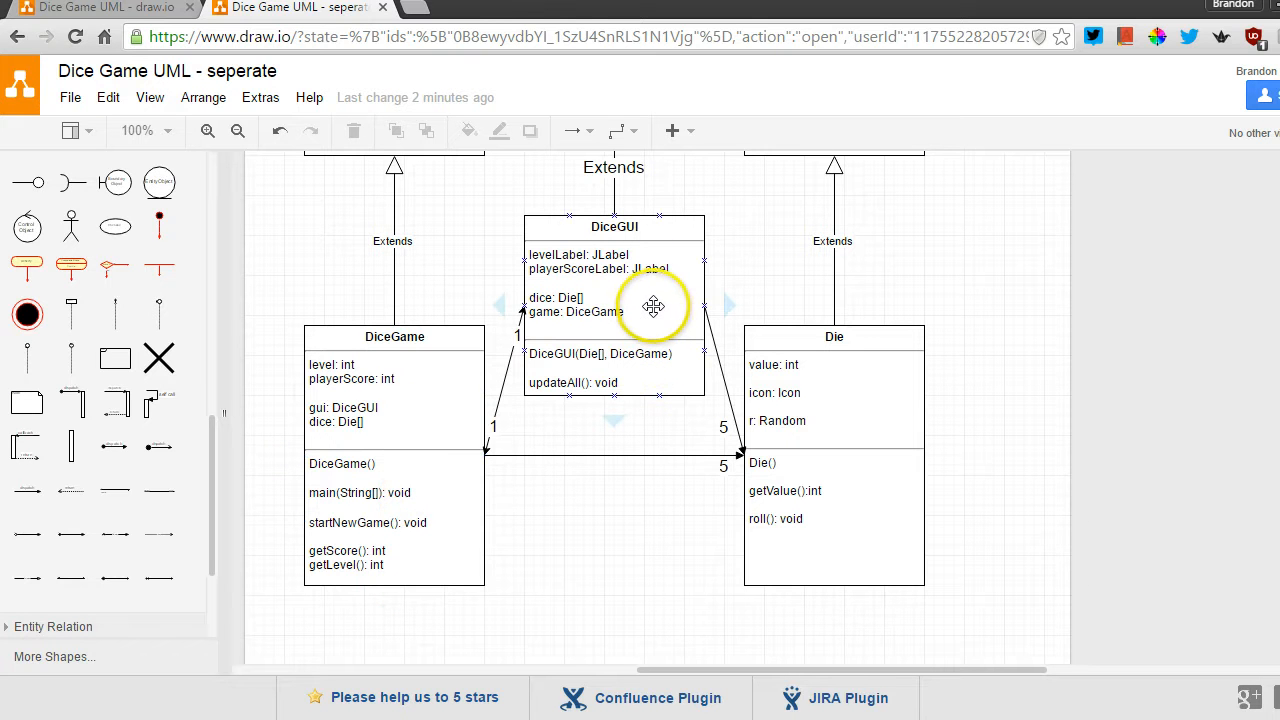
pyautogui.moveTo(652, 324)
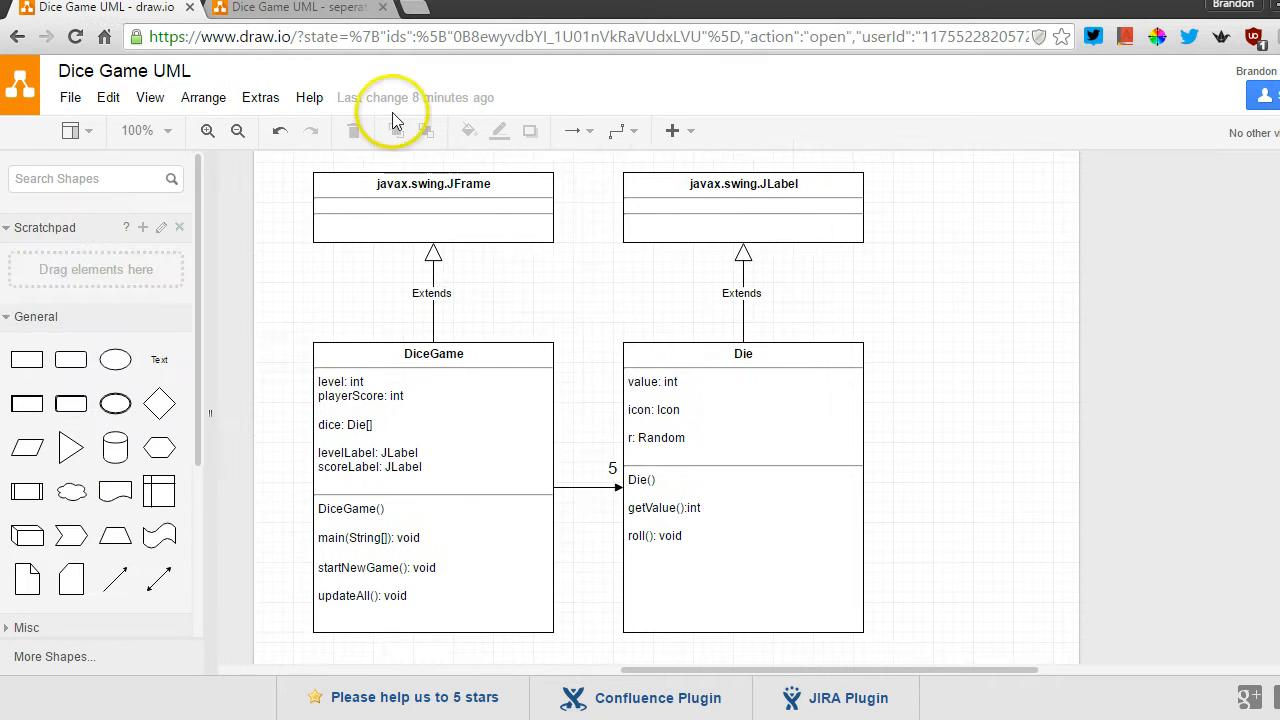
# Bring the 'Dice Game UML - seperate' diagram back into view via its browser tab
pyautogui.click(400, 408)
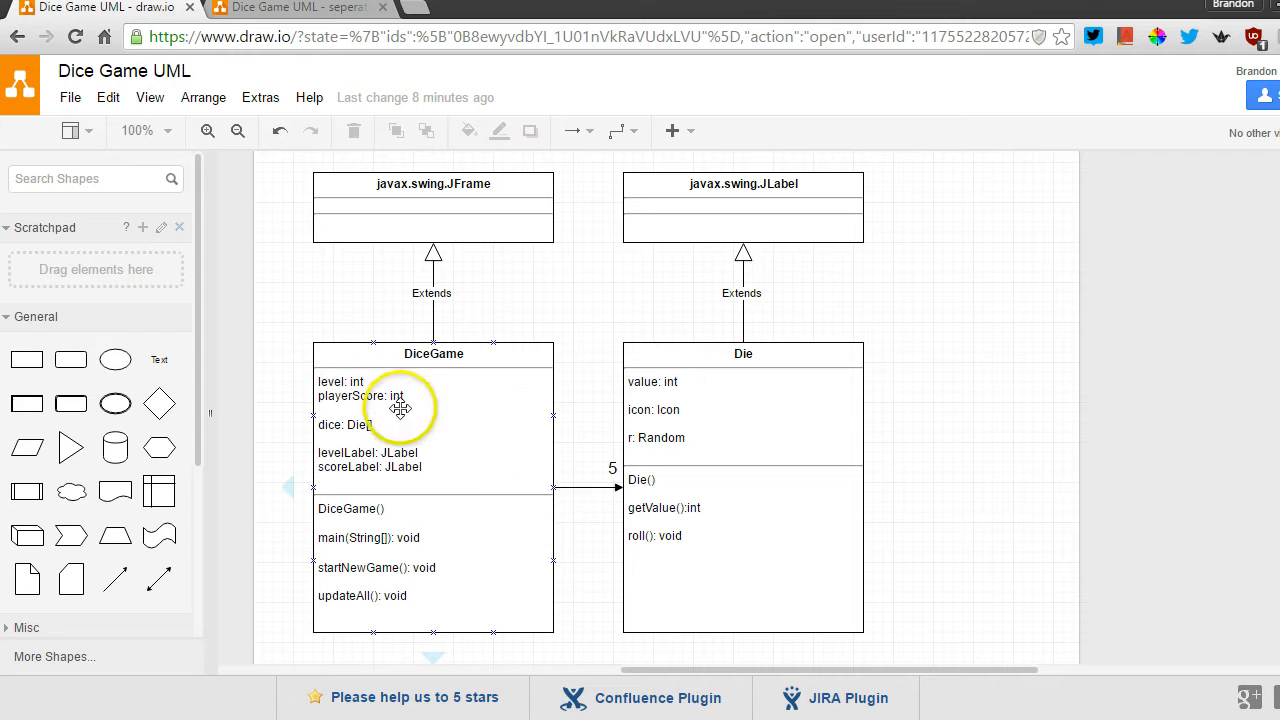
pyautogui.moveTo(448, 544)
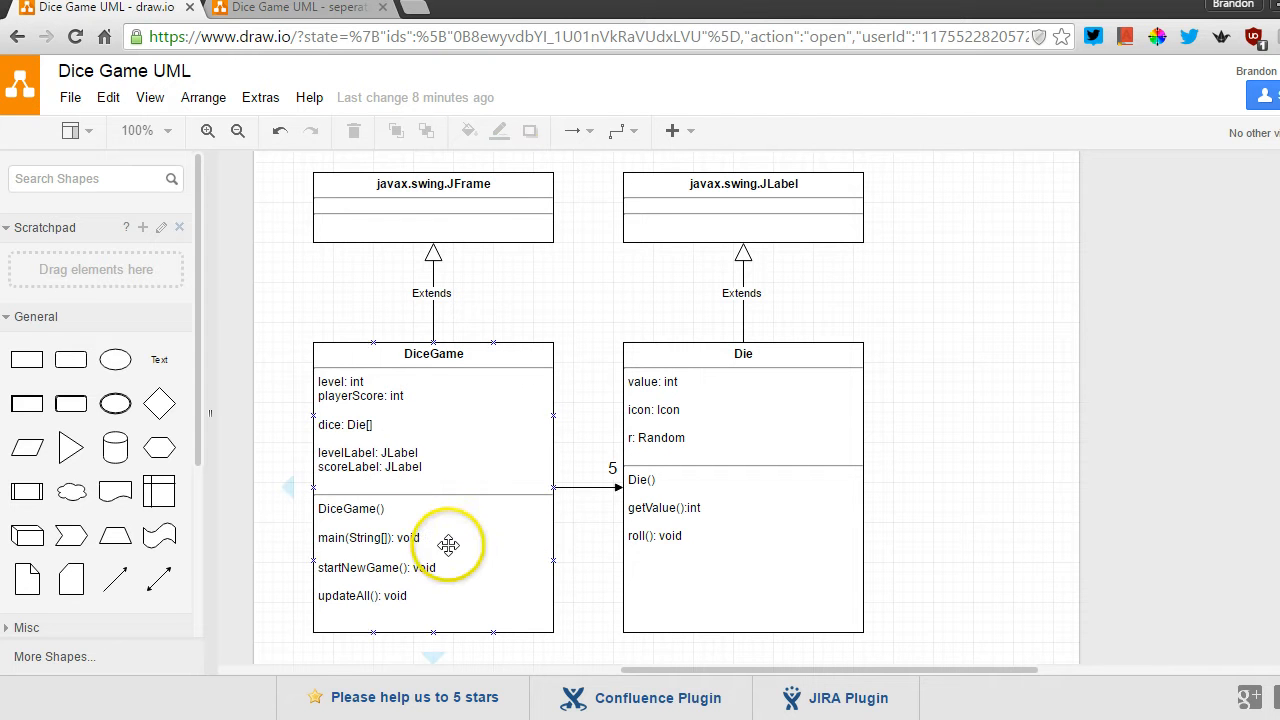
pyautogui.moveTo(524, 548)
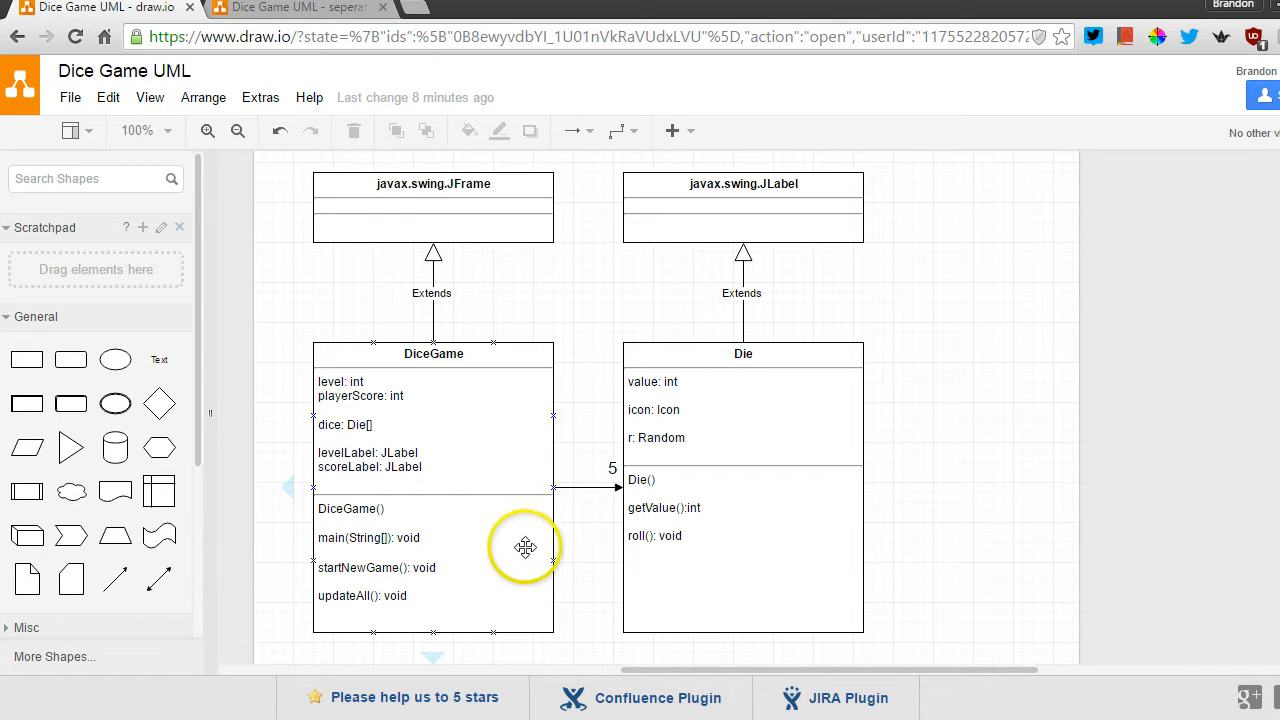
pyautogui.moveTo(448, 556)
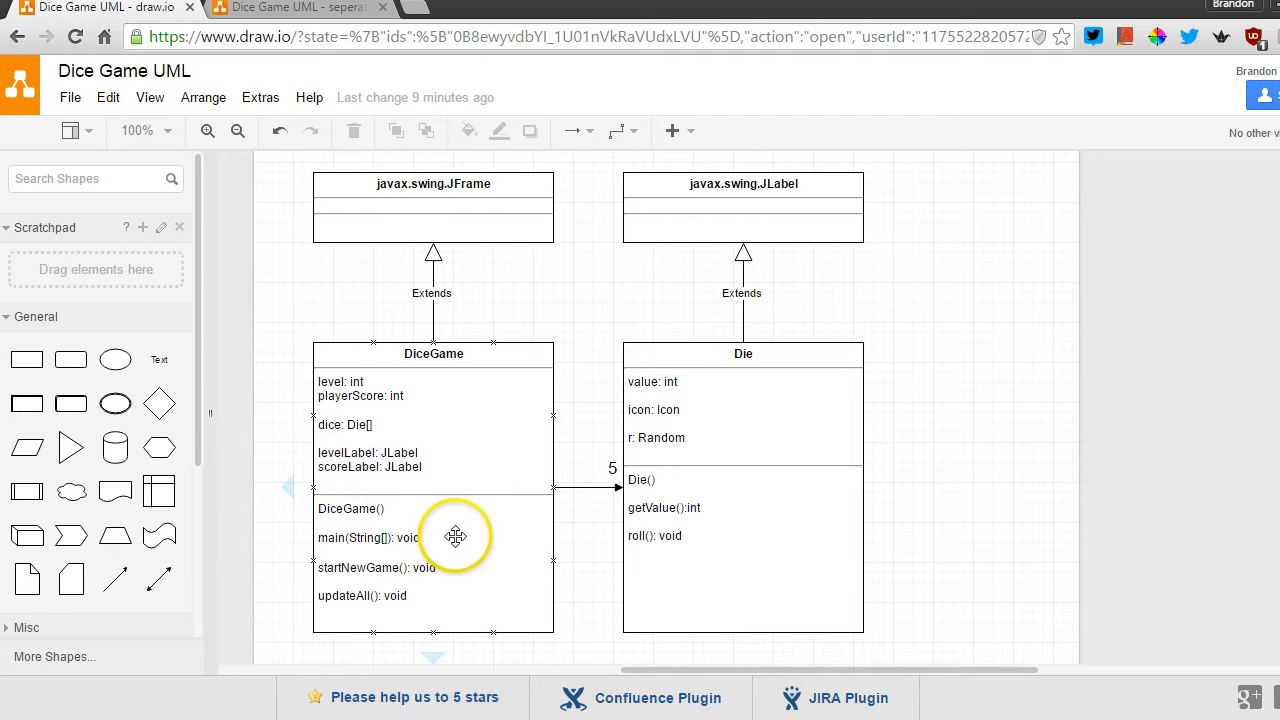
pyautogui.click(290, 8)
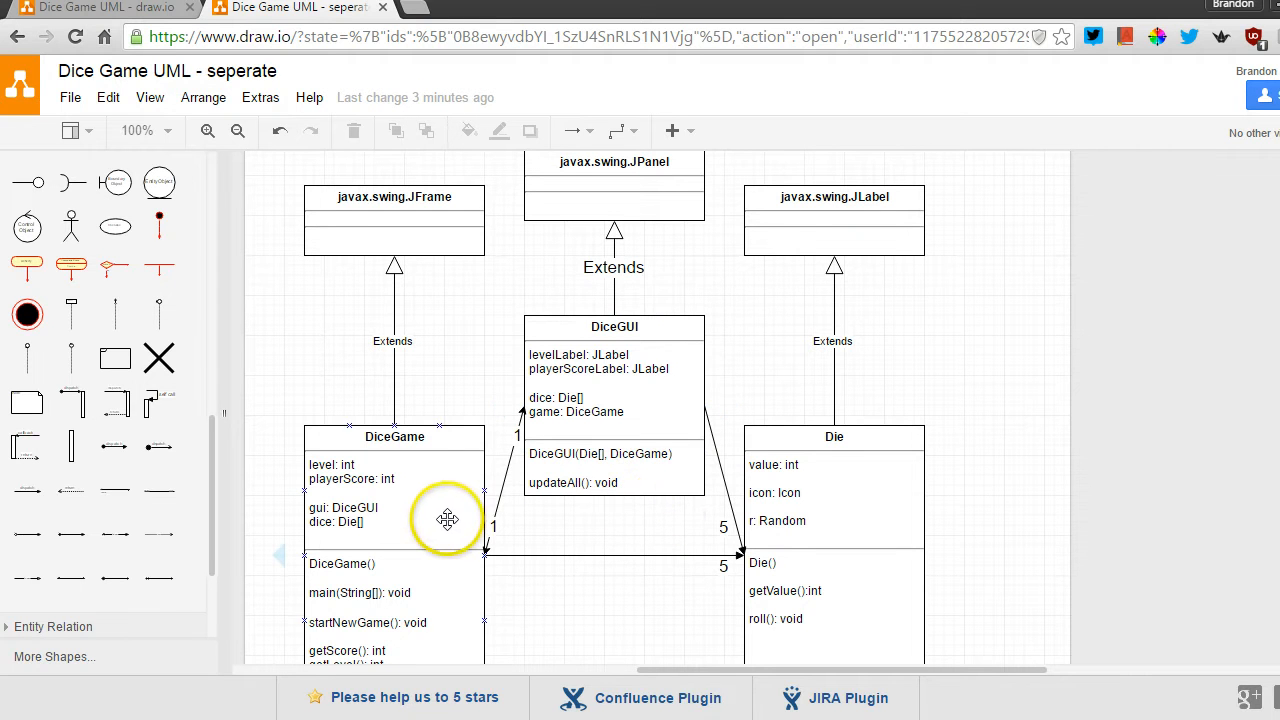
pyautogui.moveTo(480, 376)
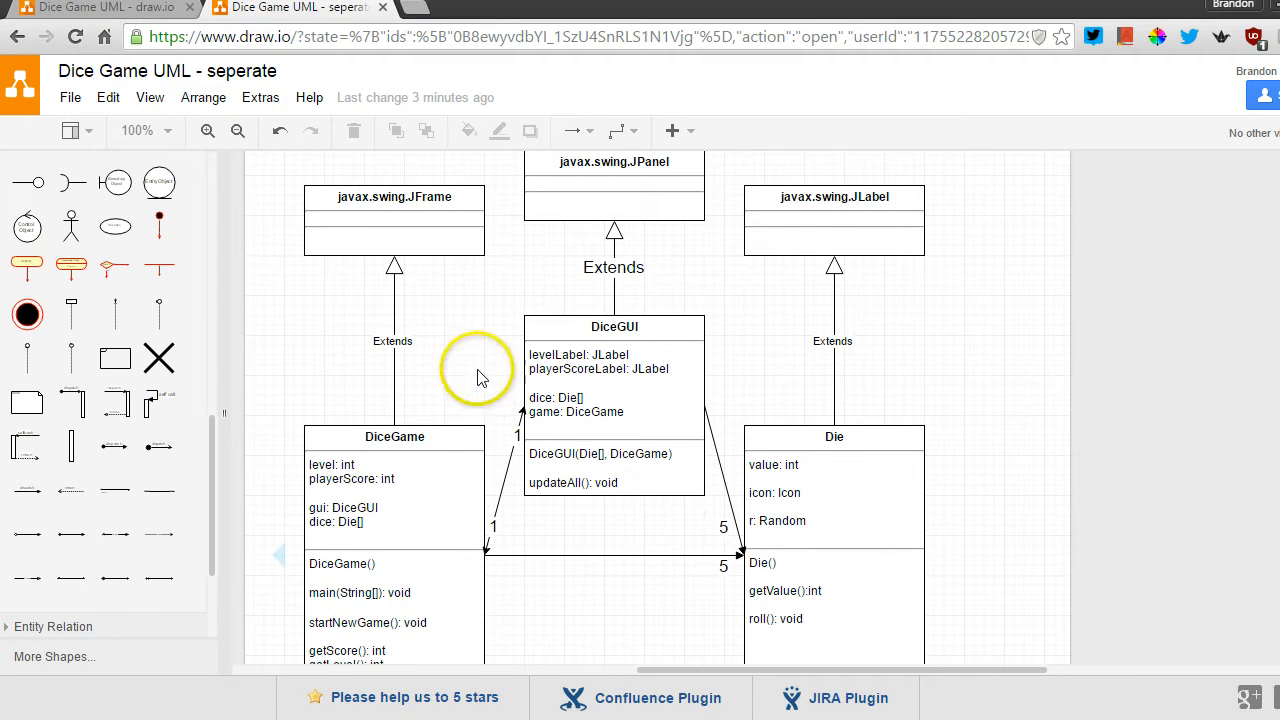
pyautogui.moveTo(444, 344)
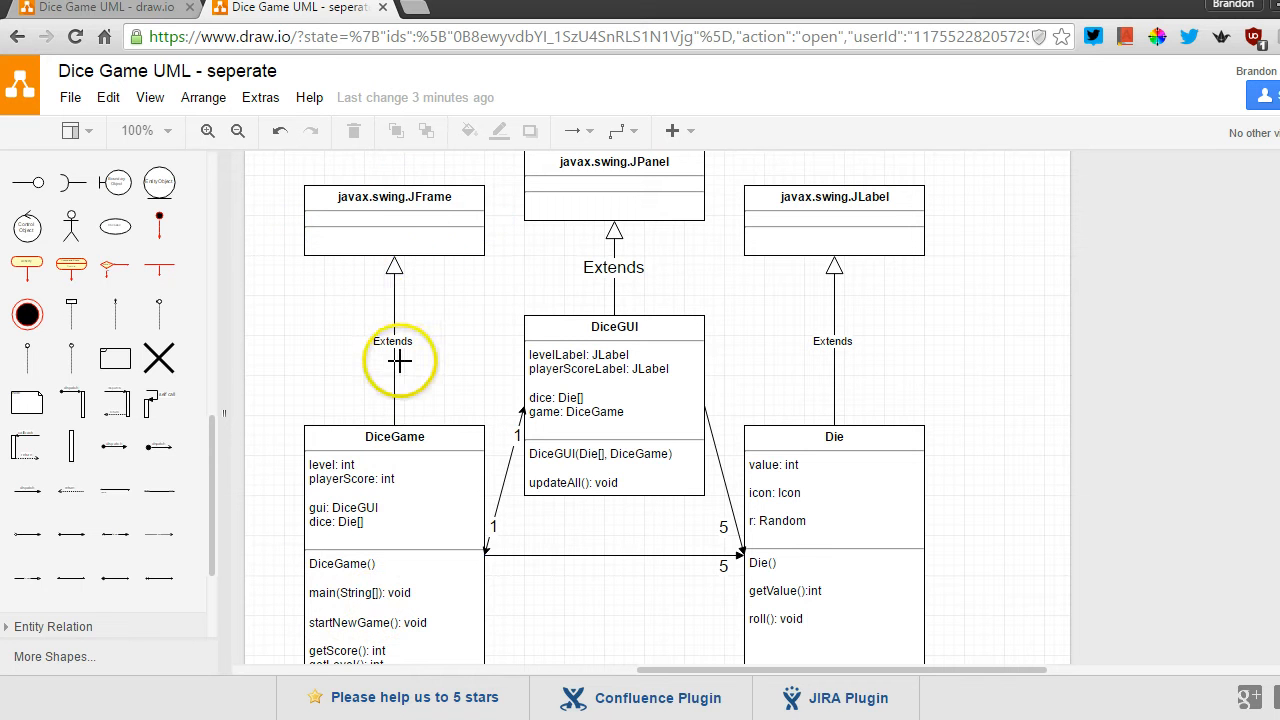
# Show the original Dice Game UML diagram where DiceGame holds labels and updateAll
pyautogui.click(394, 240)
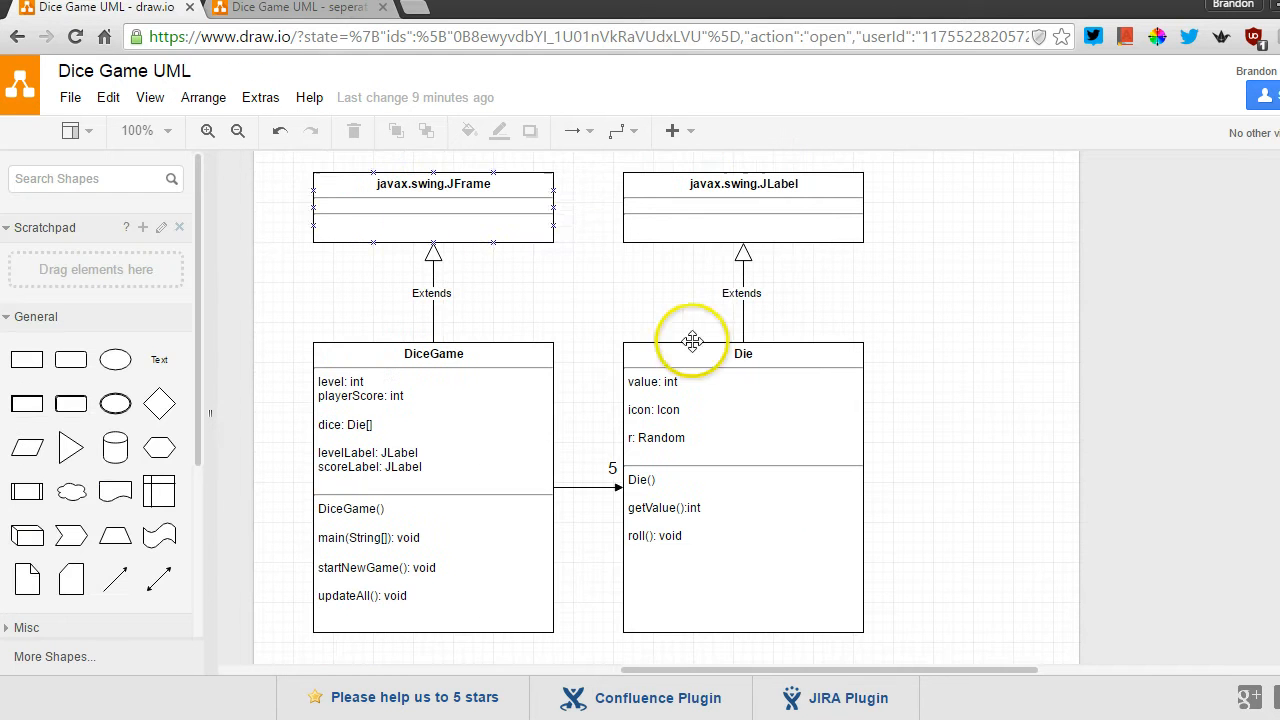
pyautogui.moveTo(1008, 376)
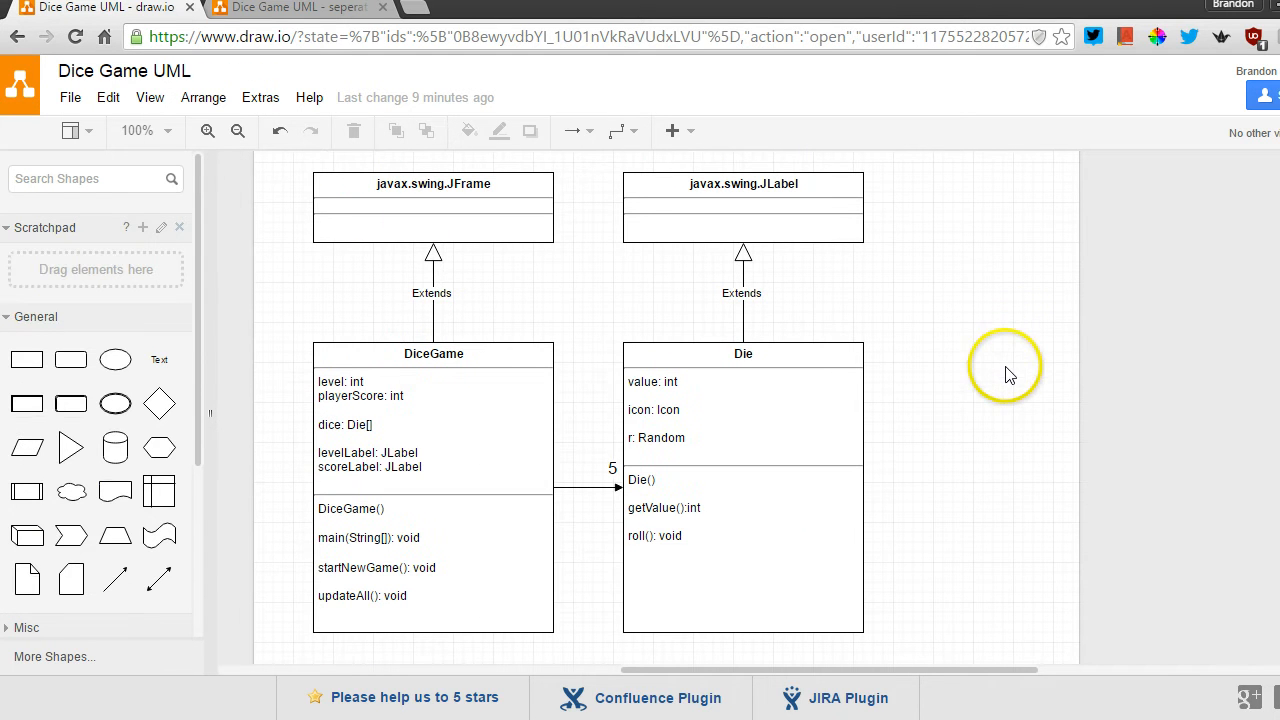
pyautogui.moveTo(1012, 412)
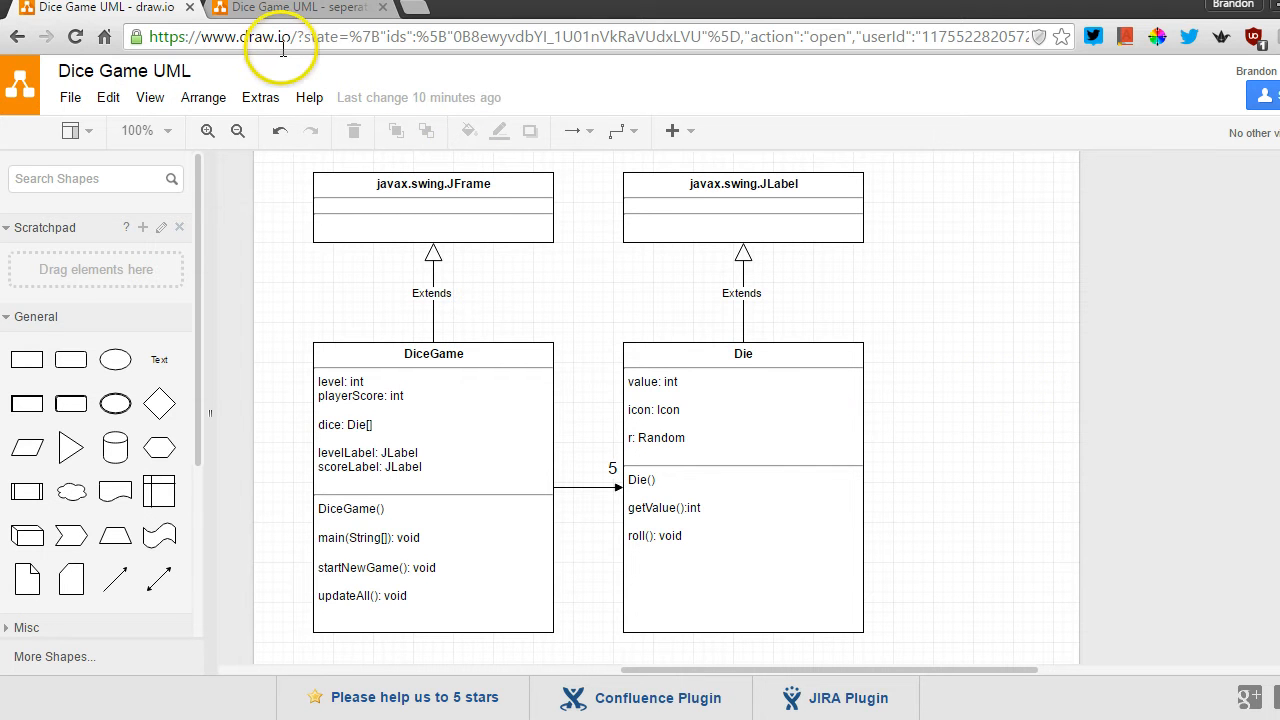
pyautogui.moveTo(956, 342)
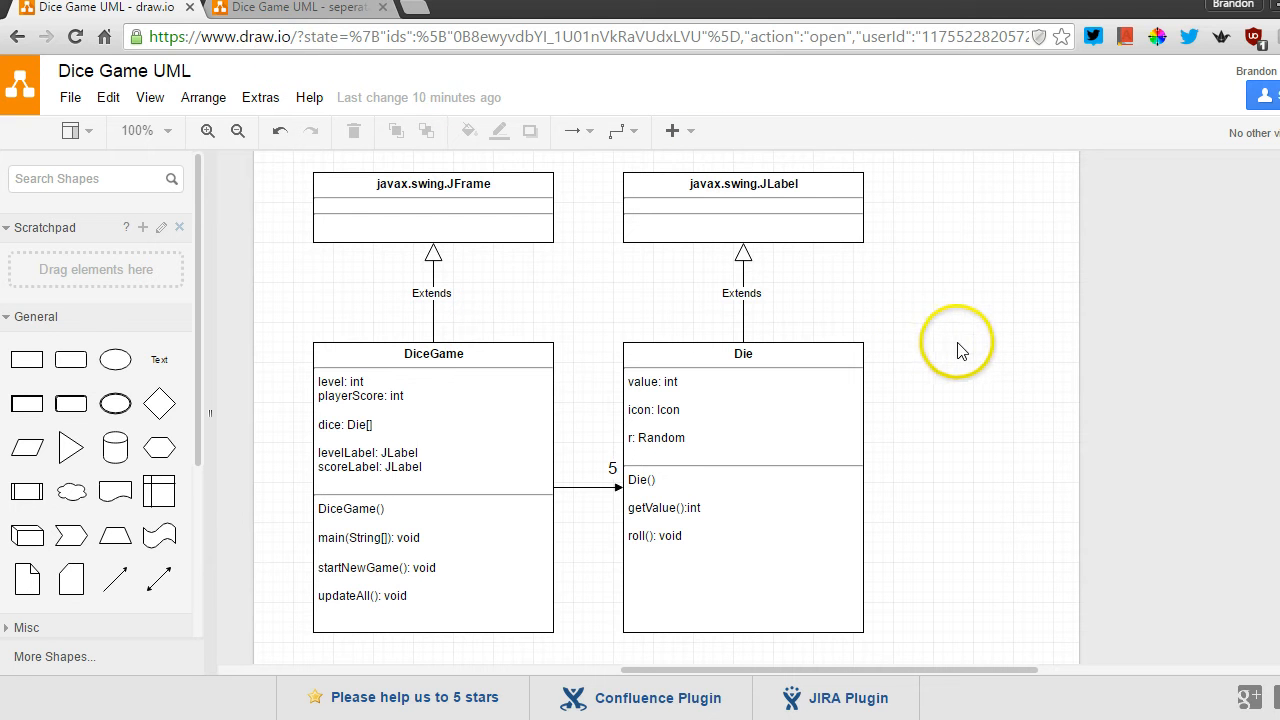
pyautogui.moveTo(970, 328)
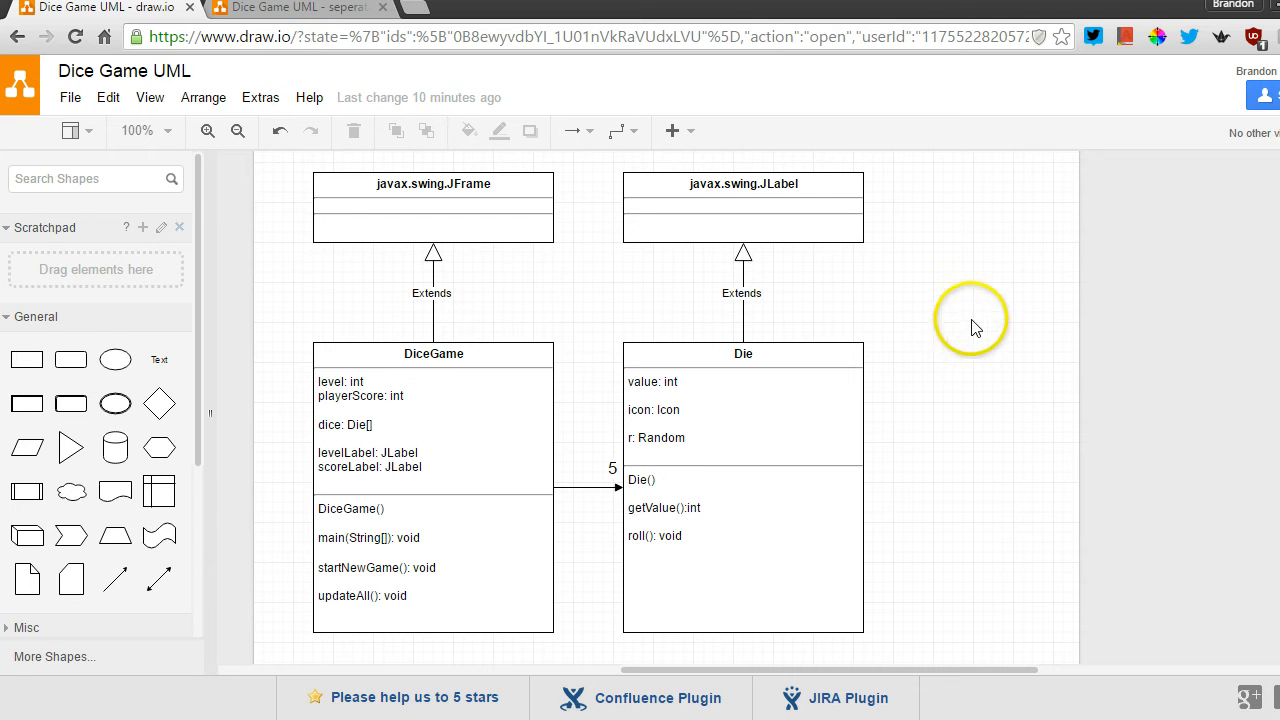
pyautogui.moveTo(484, 108)
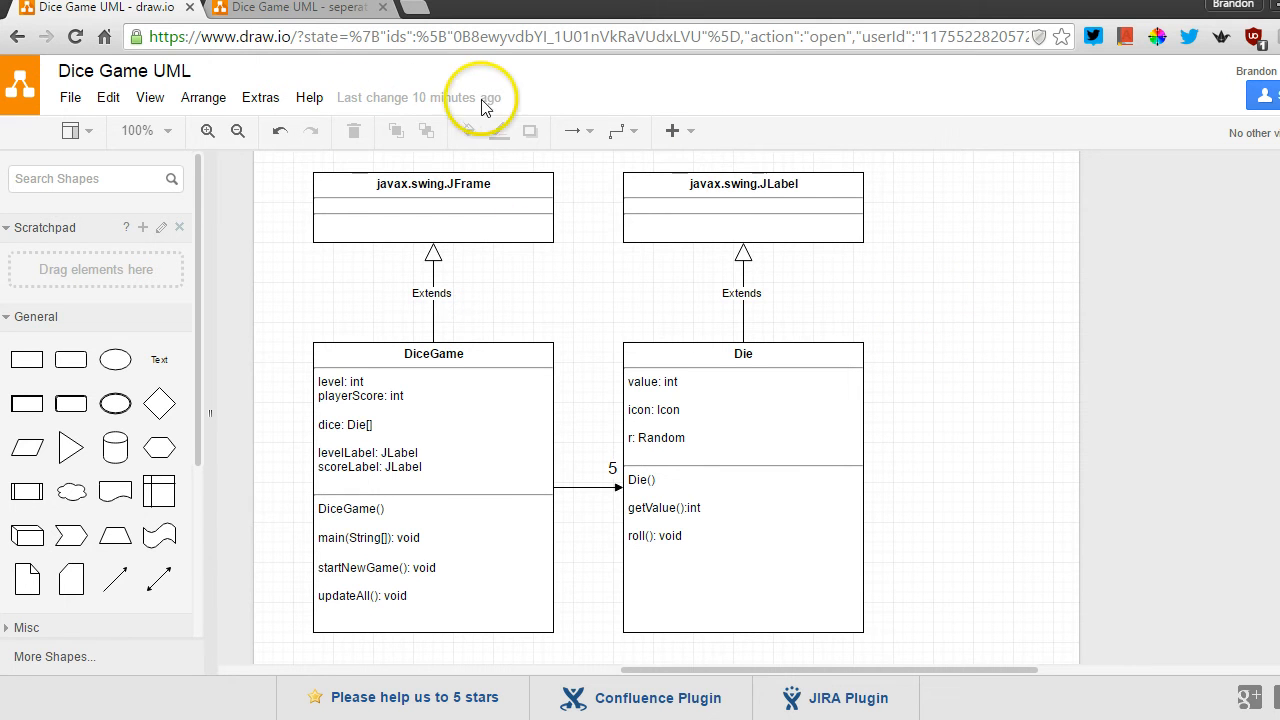
# Return to the separated diagram with DiceGame, DiceGUI and Die classes
pyautogui.click(290, 8)
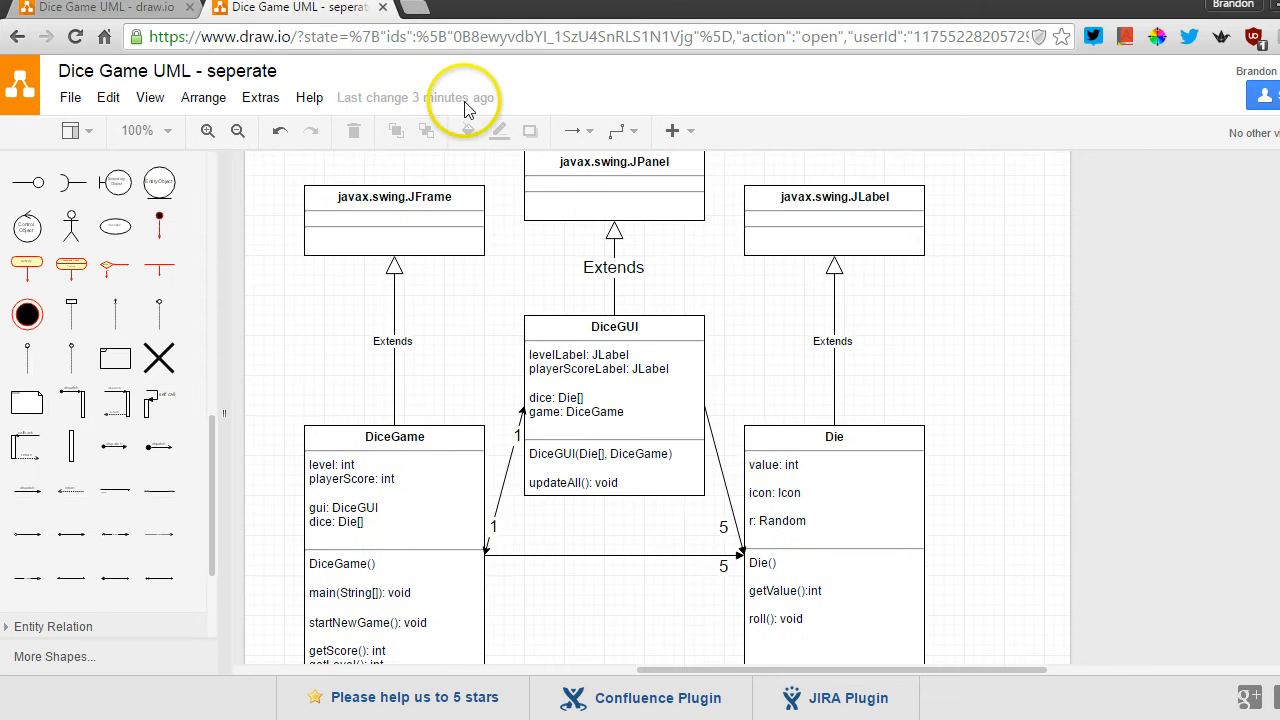
pyautogui.moveTo(940, 264)
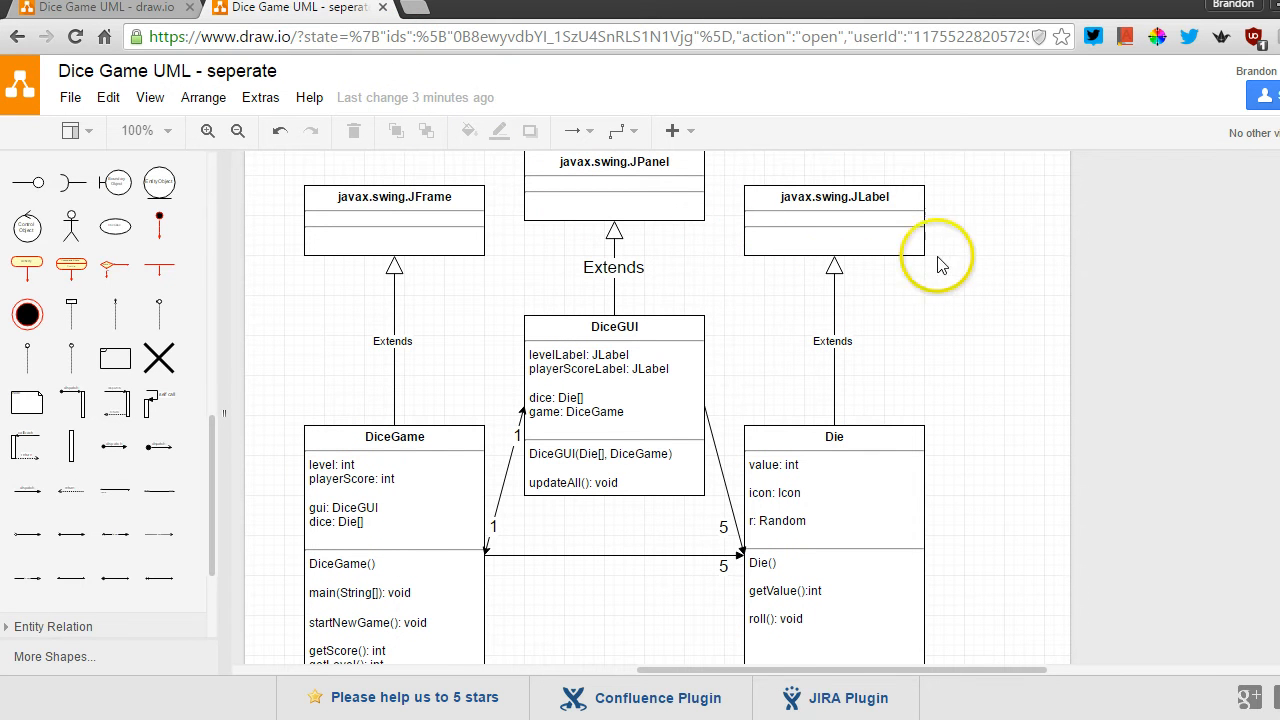
pyautogui.moveTo(1008, 332)
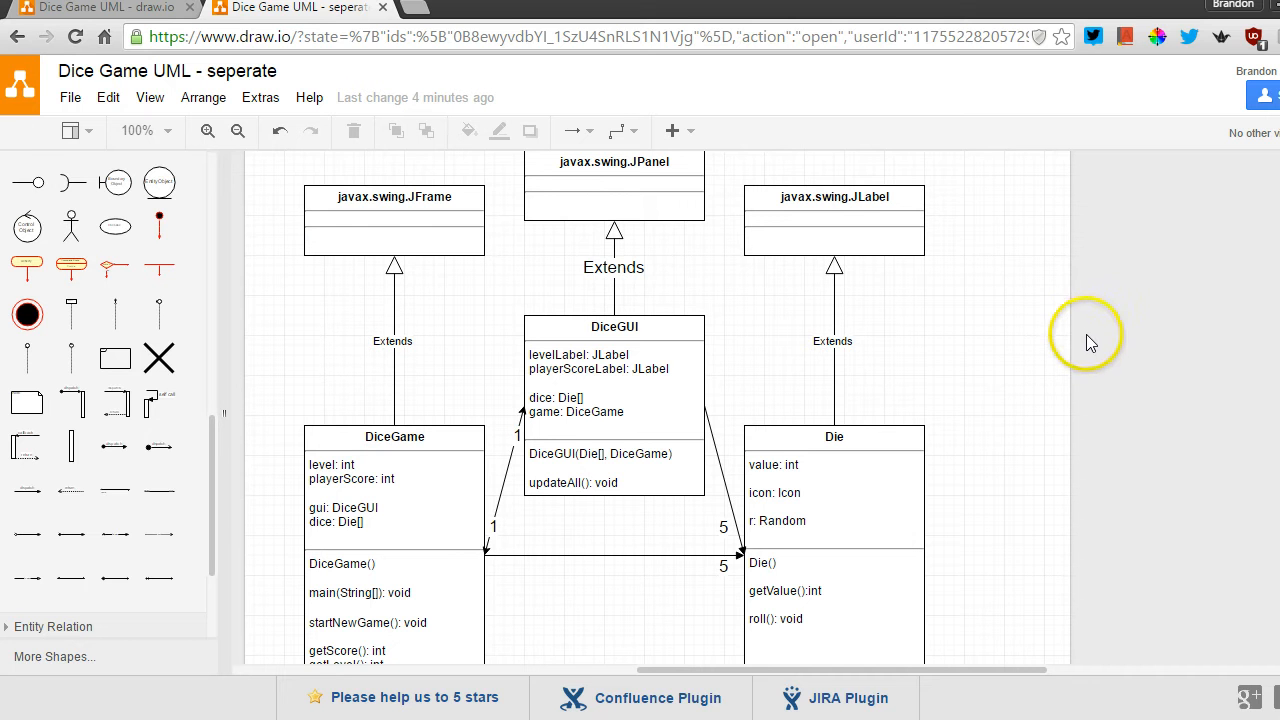
pyautogui.moveTo(1084, 292)
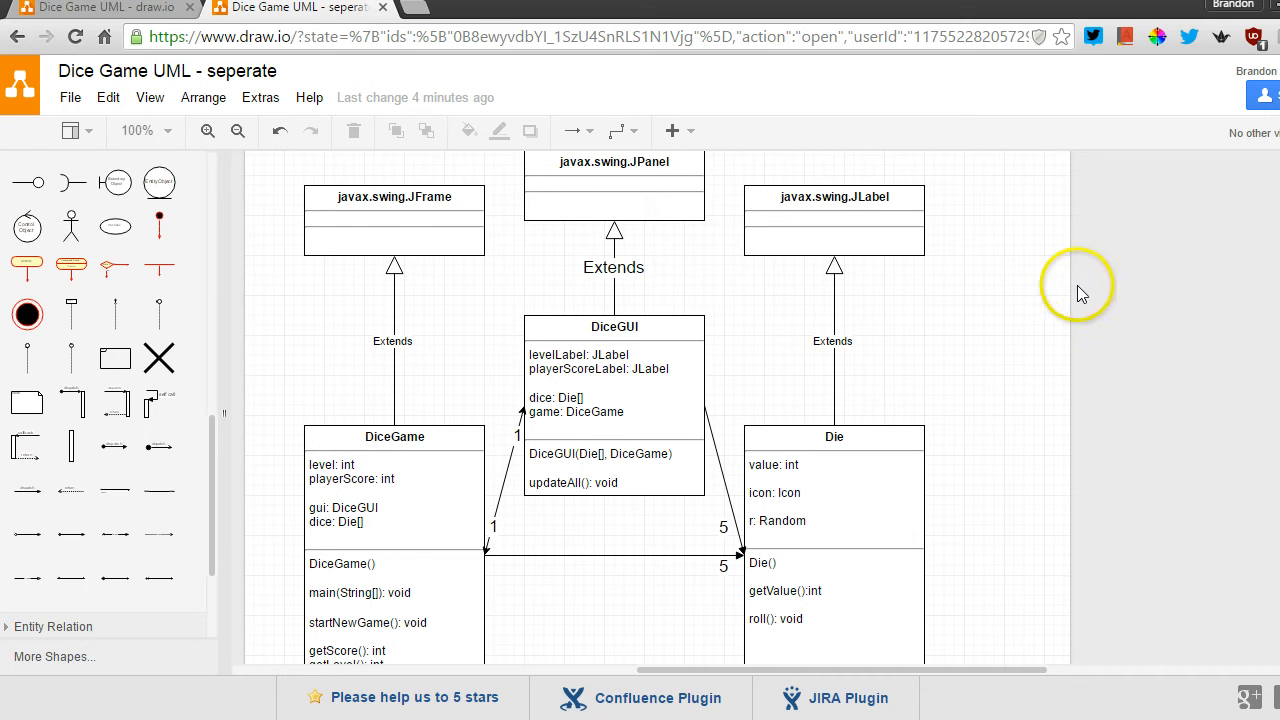
pyautogui.moveTo(1070, 282)
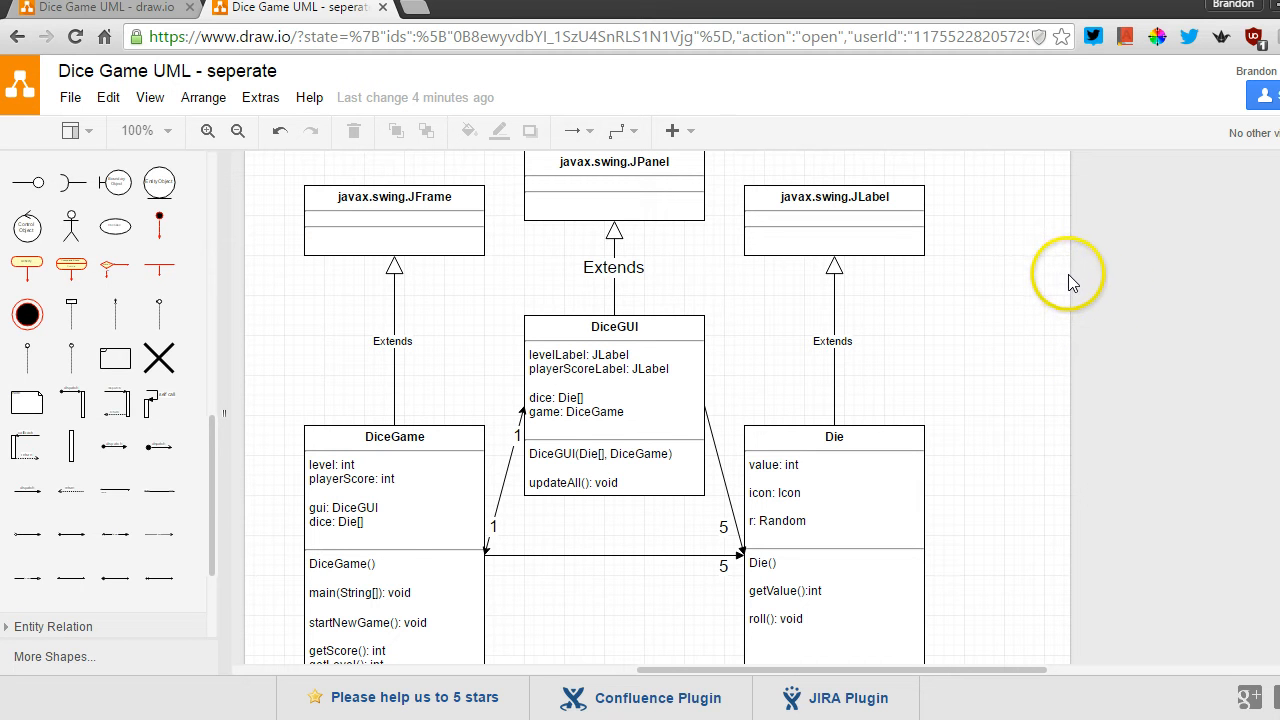
pyautogui.moveTo(956, 296)
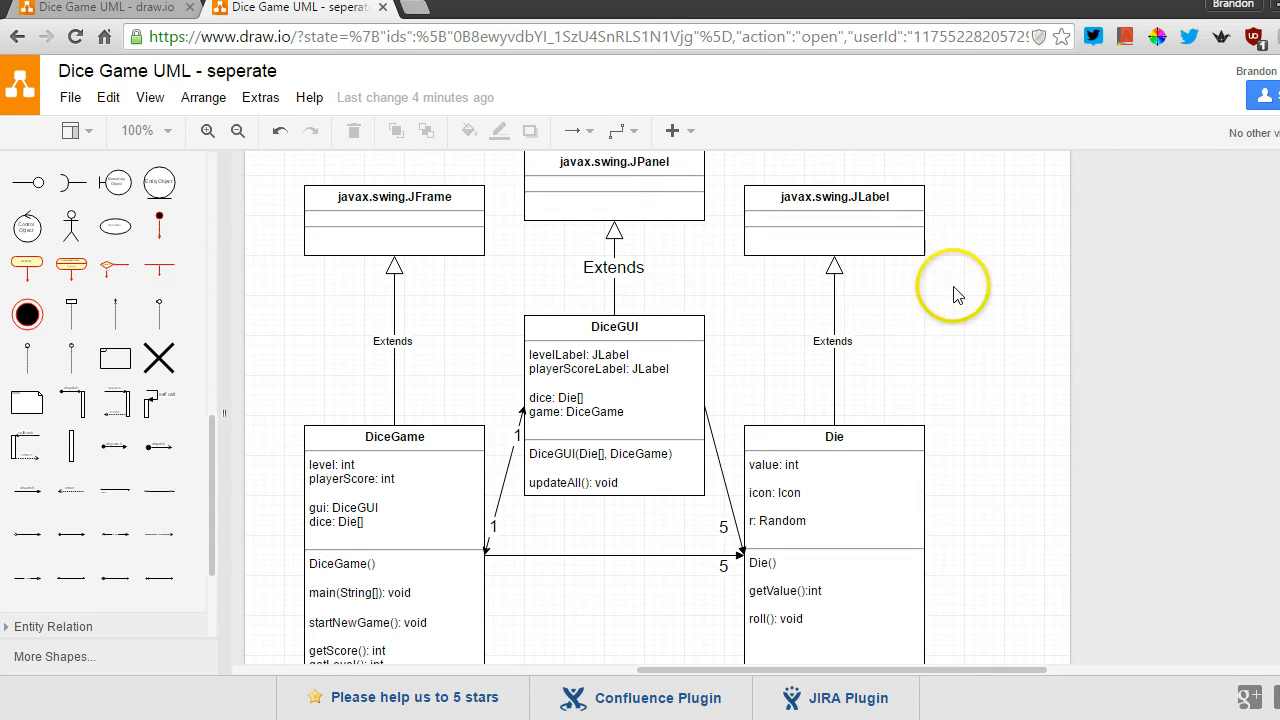
pyautogui.moveTo(1024, 408)
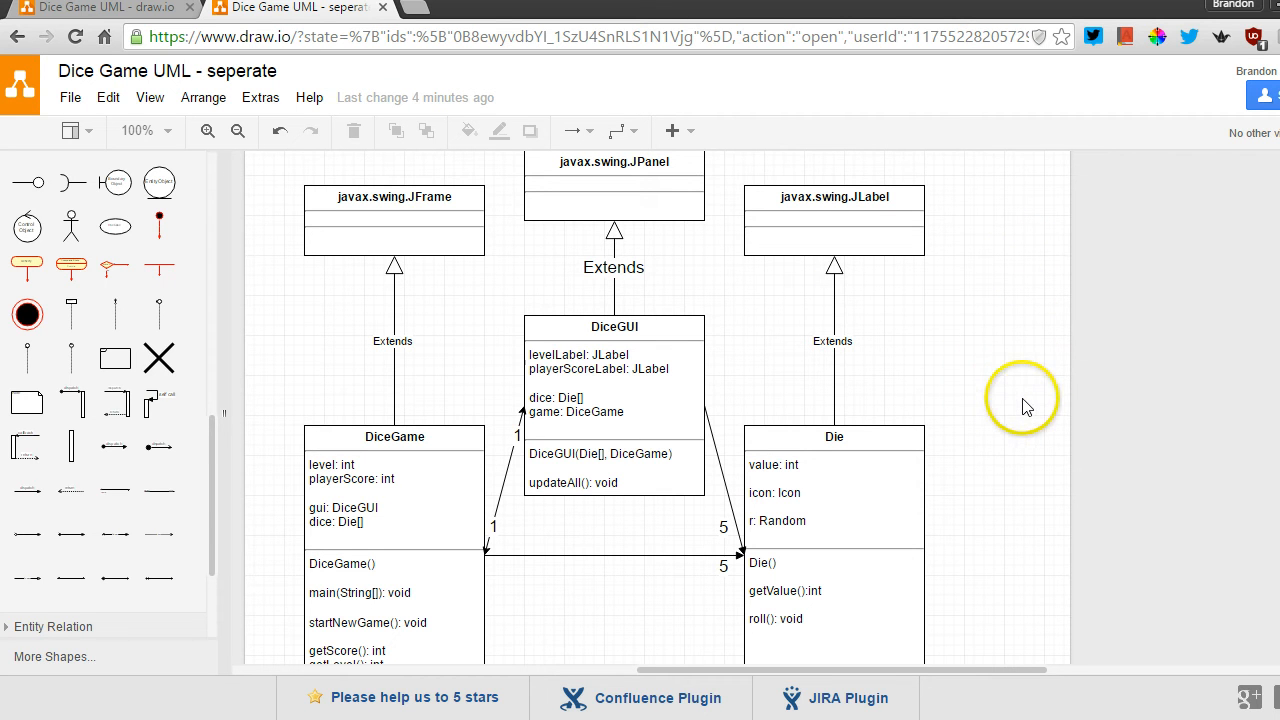
pyautogui.moveTo(974, 452)
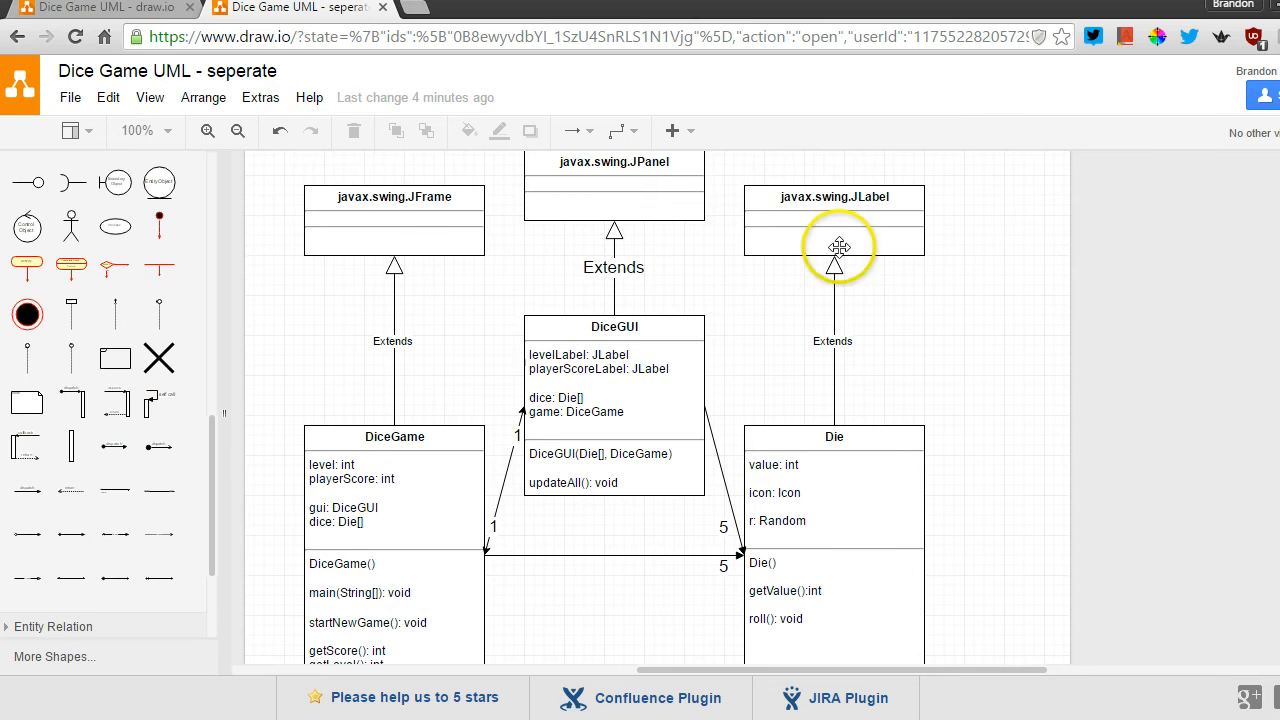
pyautogui.moveTo(1078, 388)
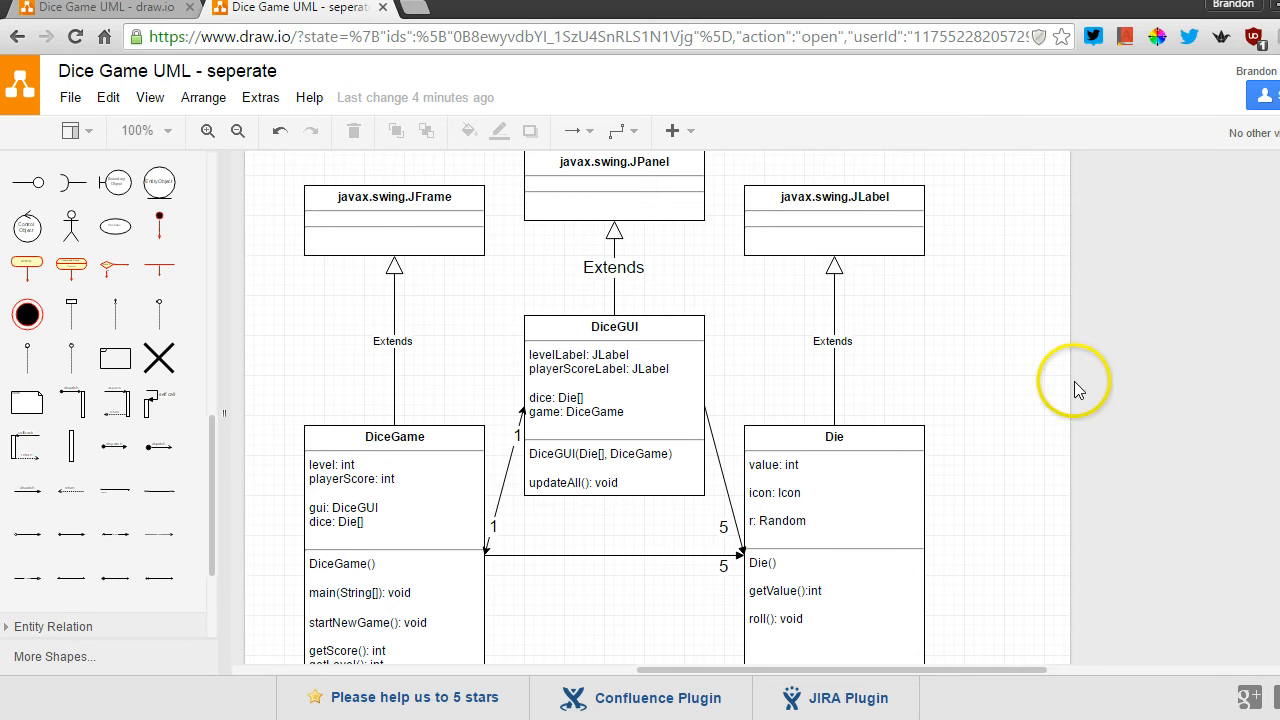